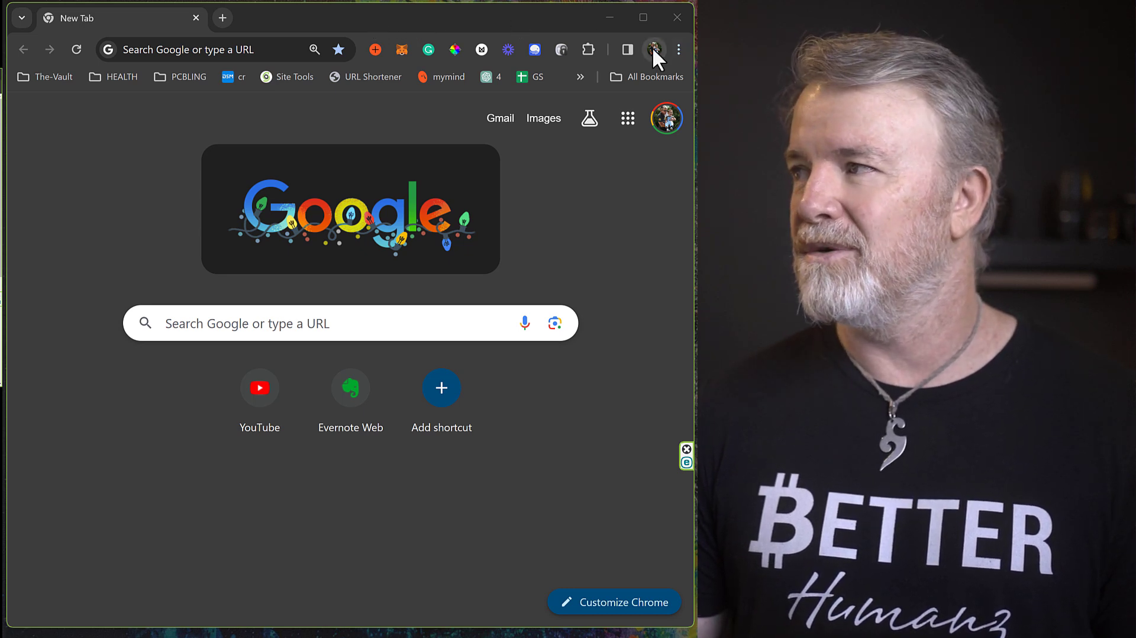
mouse_move(654, 50)
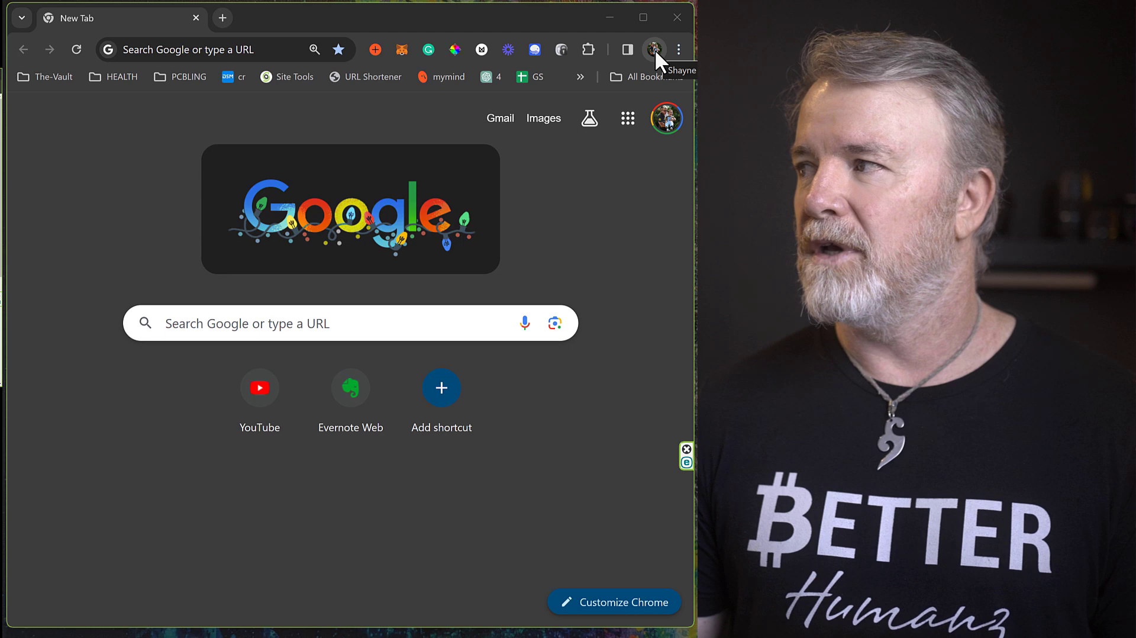
Step: Add a new Chrome profile from the toolbar profile menu
click(653, 49)
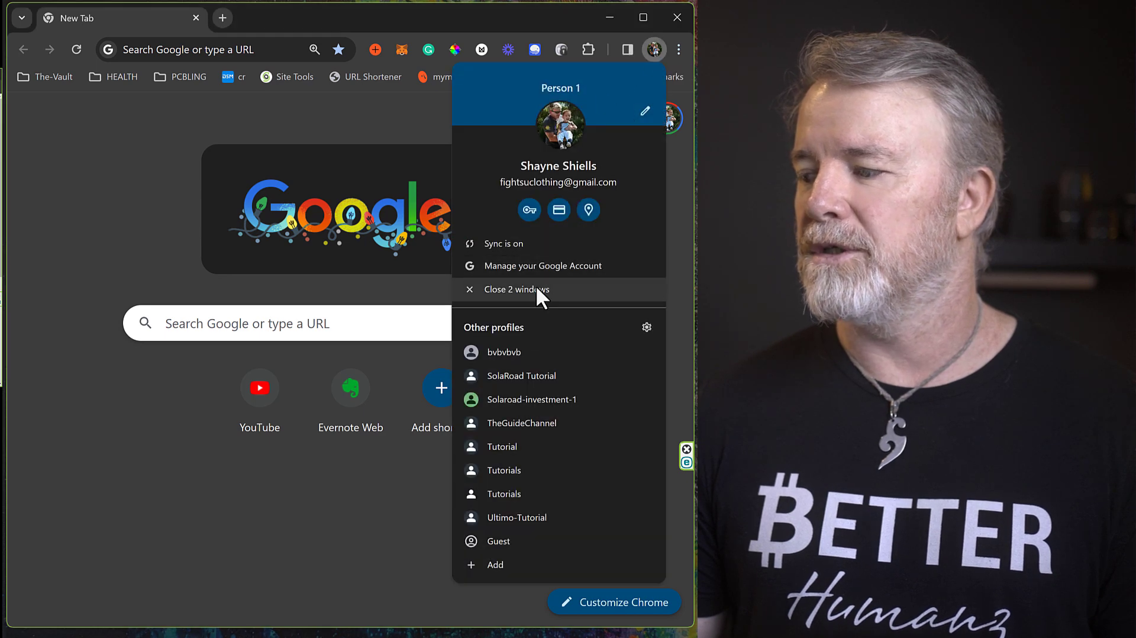
mouse_move(520, 375)
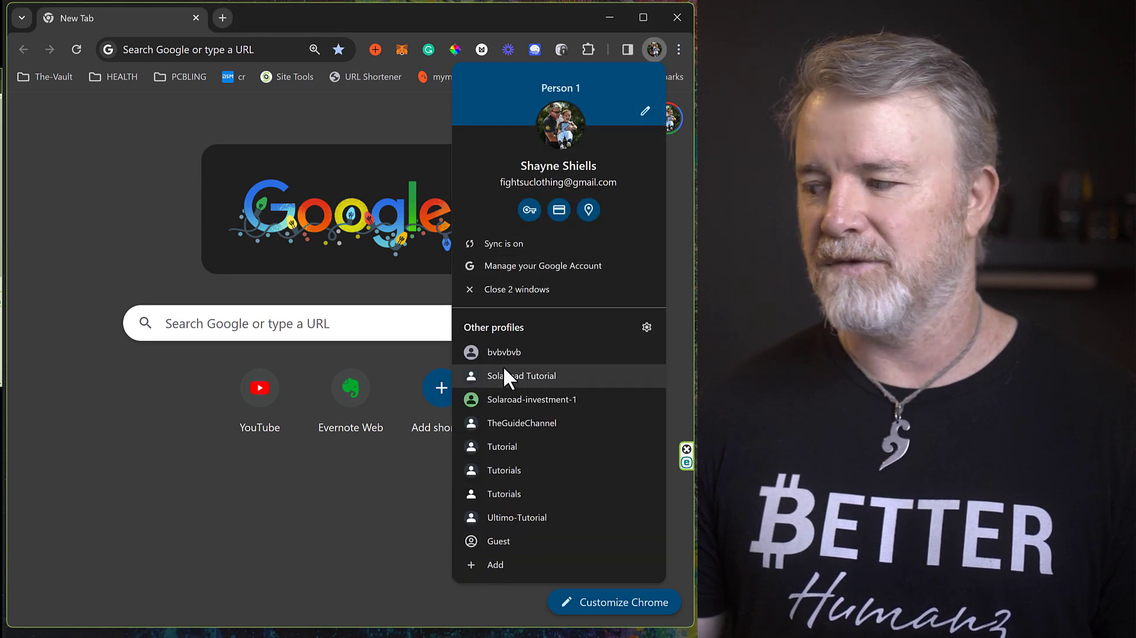
mouse_move(503, 565)
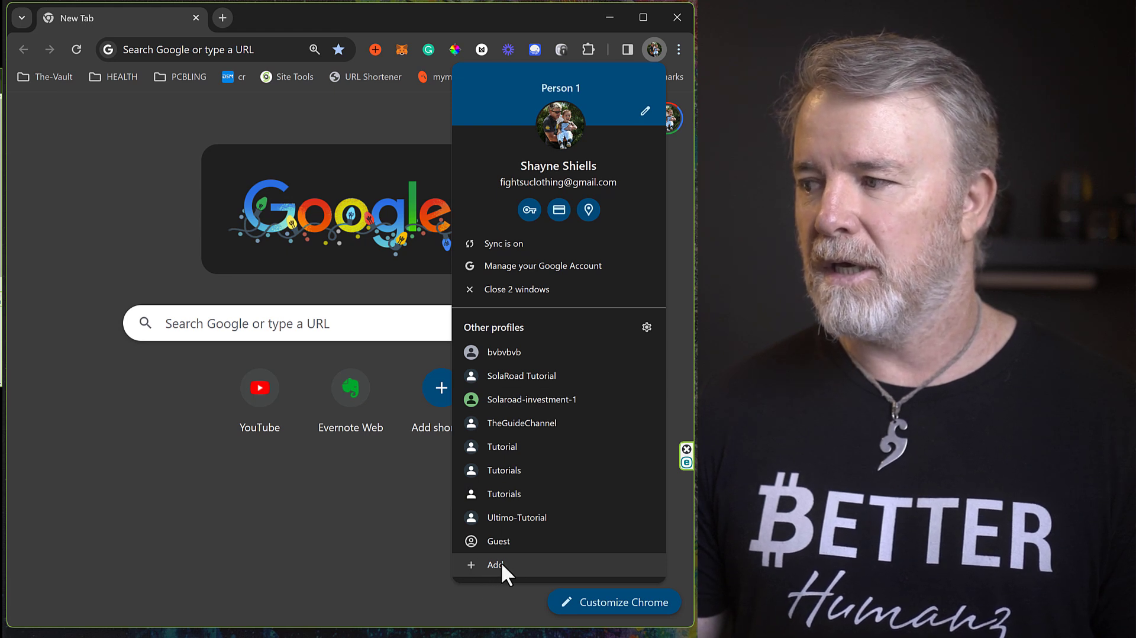
mouse_move(648, 343)
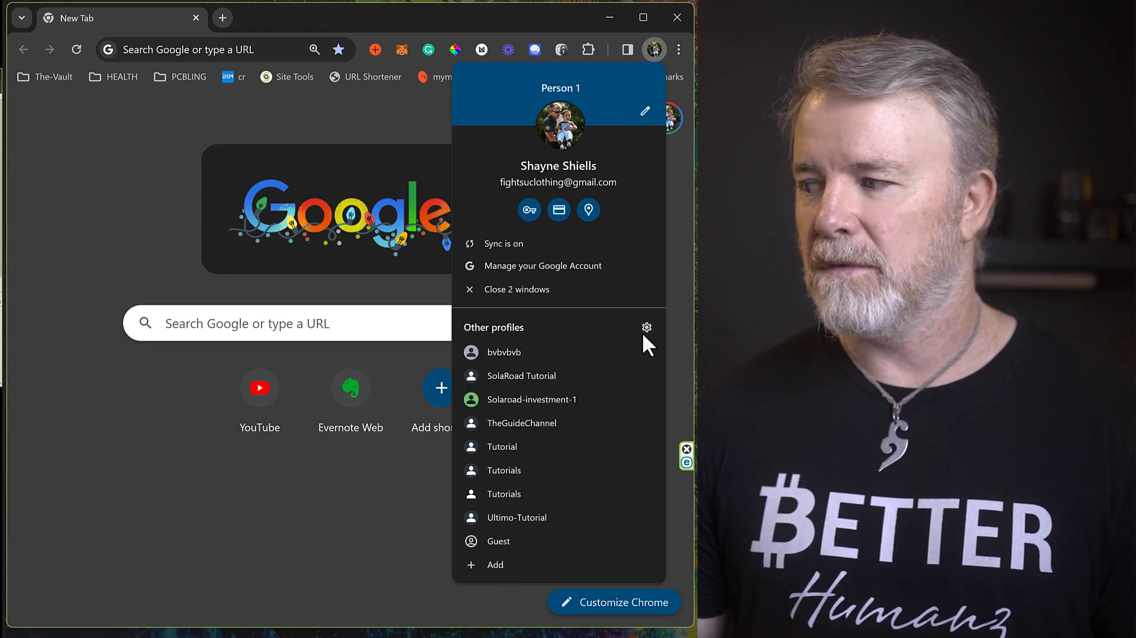
mouse_move(494, 565)
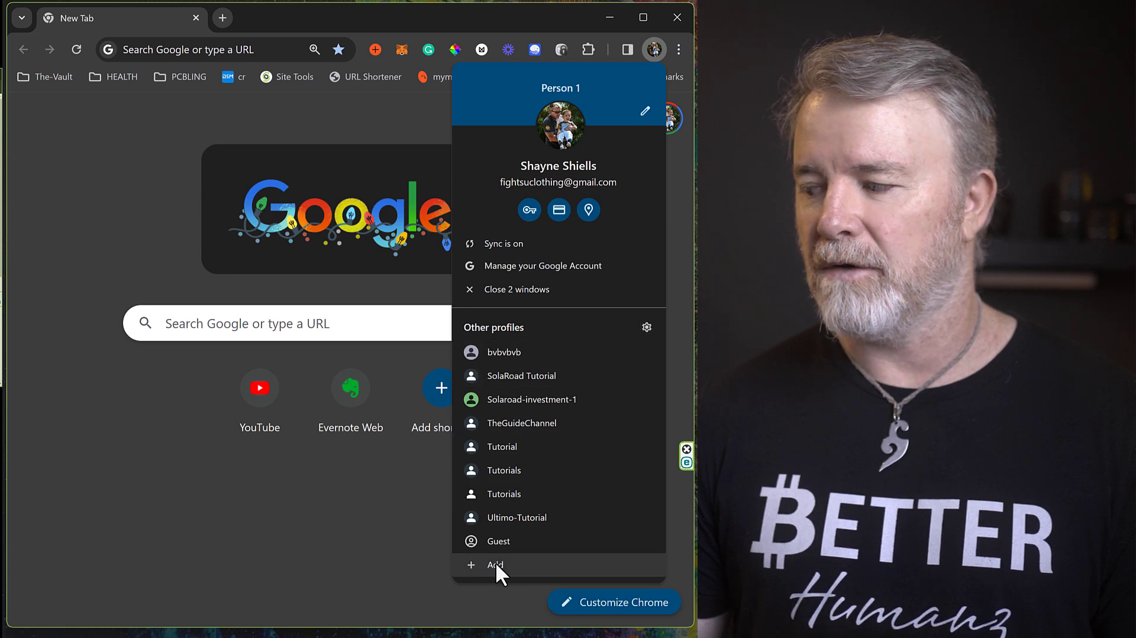
click(495, 564)
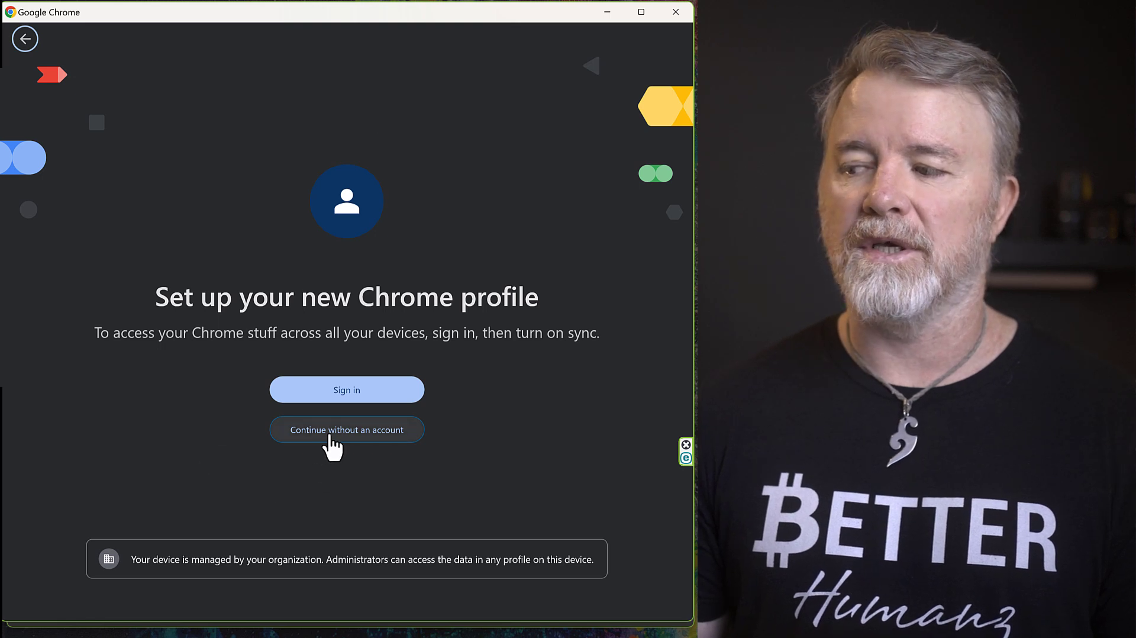
mouse_move(347, 389)
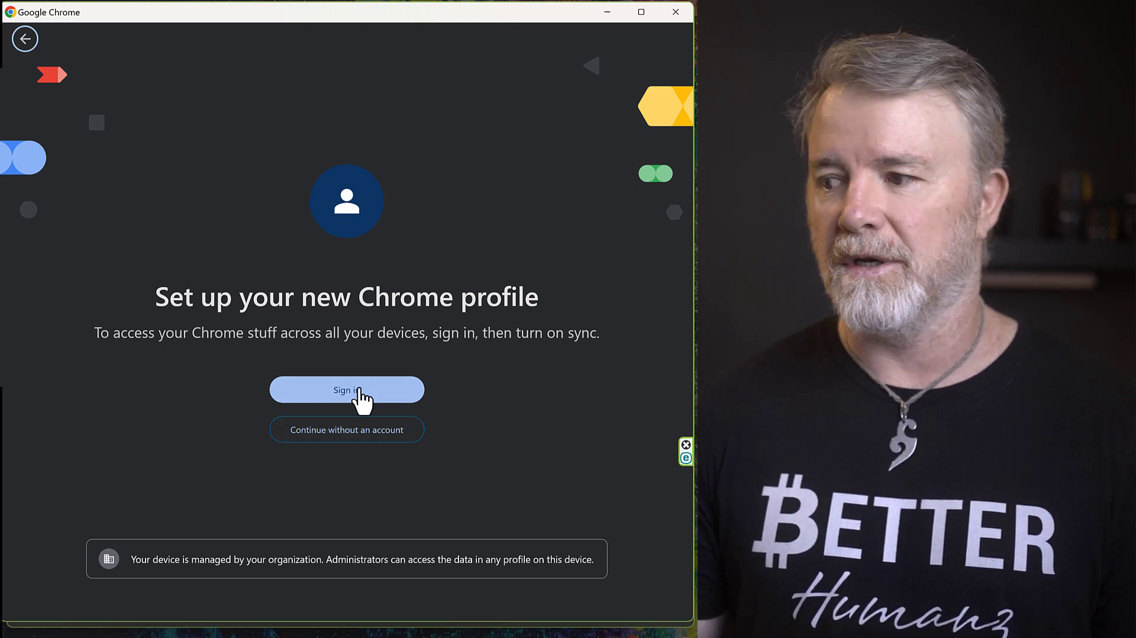
Step: Continue without an account, name the profile 'Debtbox', choose the grey theme and finish setup
click(347, 429)
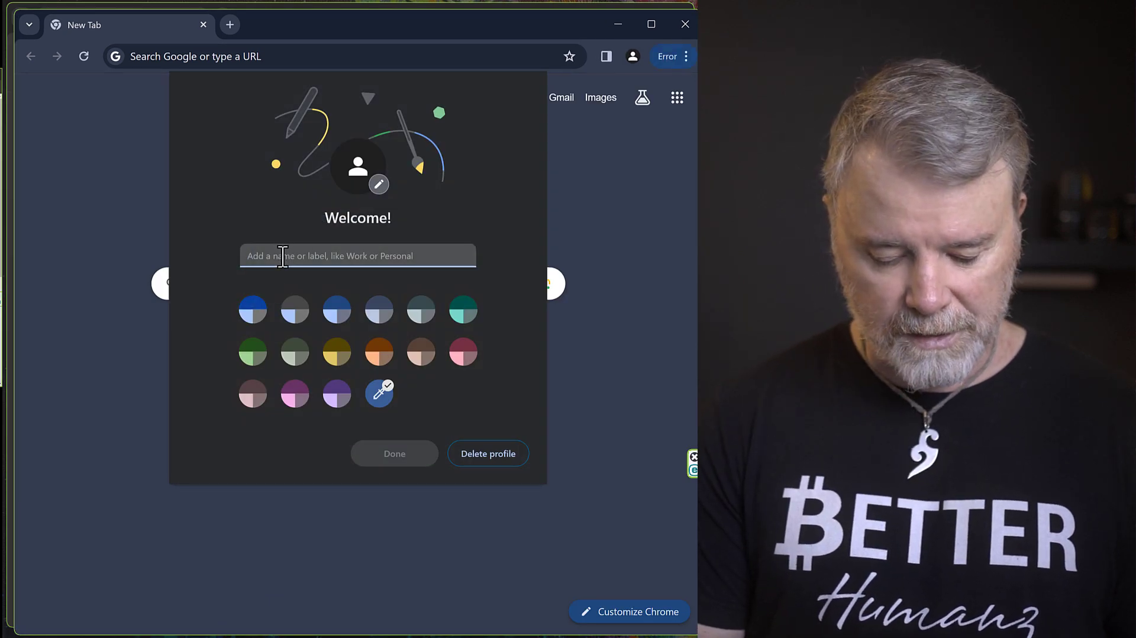
text(D)
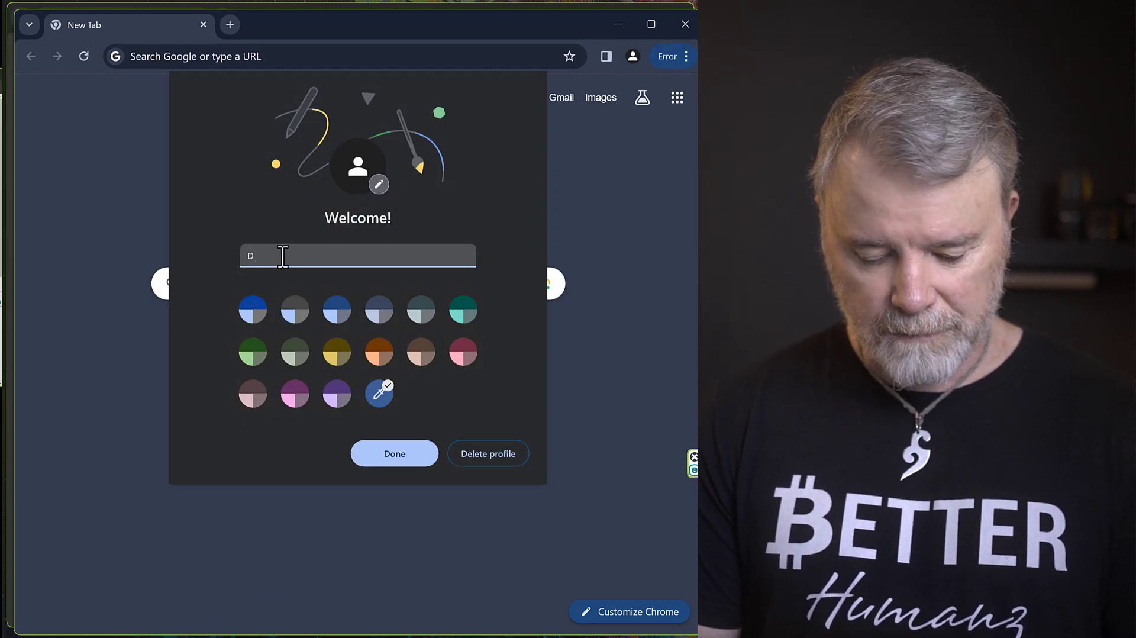
text(ebtbox)
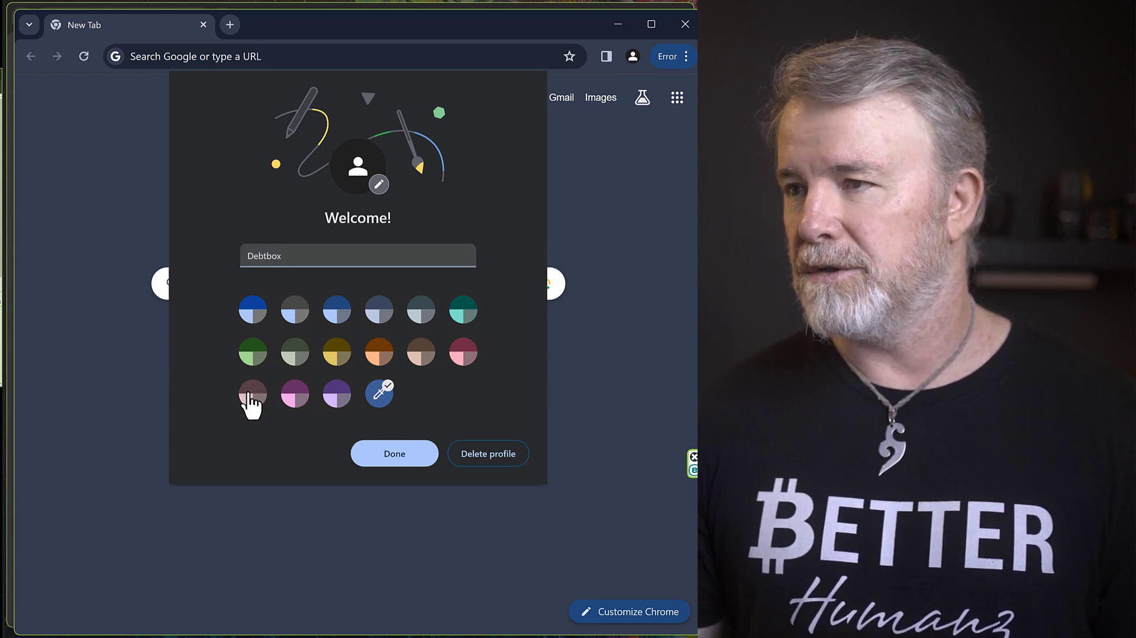
click(252, 394)
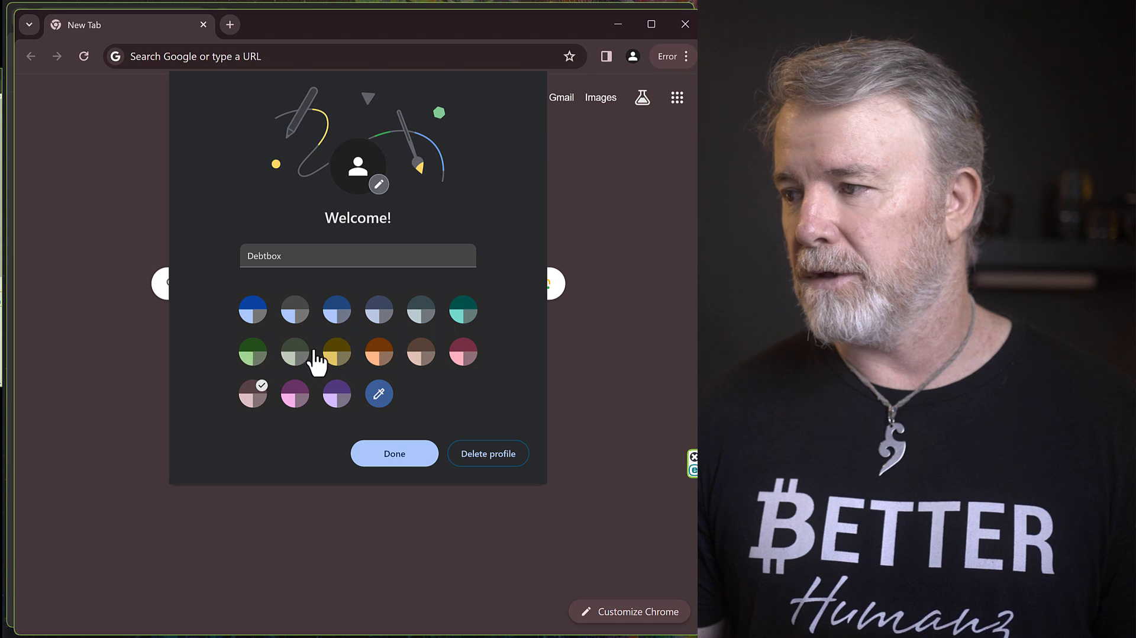
click(420, 310)
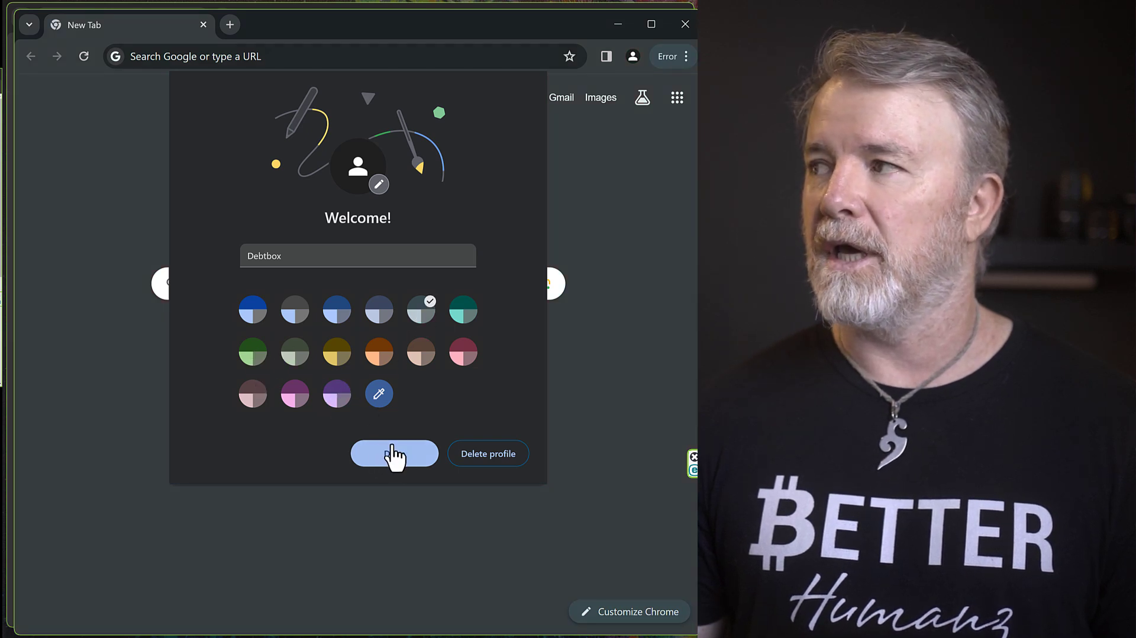
click(394, 453)
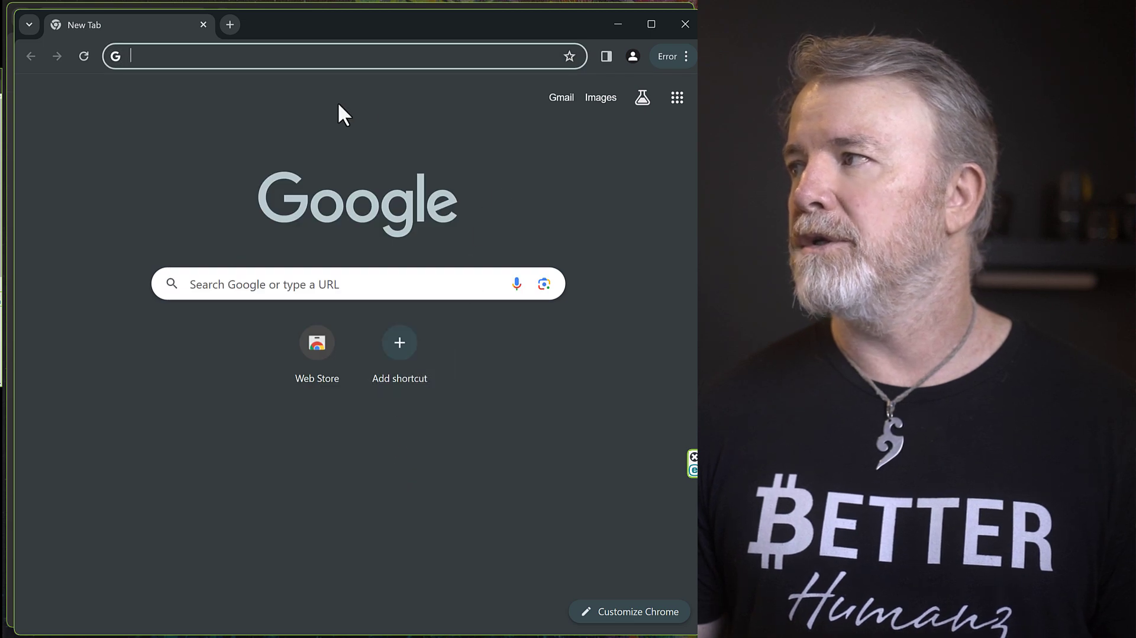
click(686, 55)
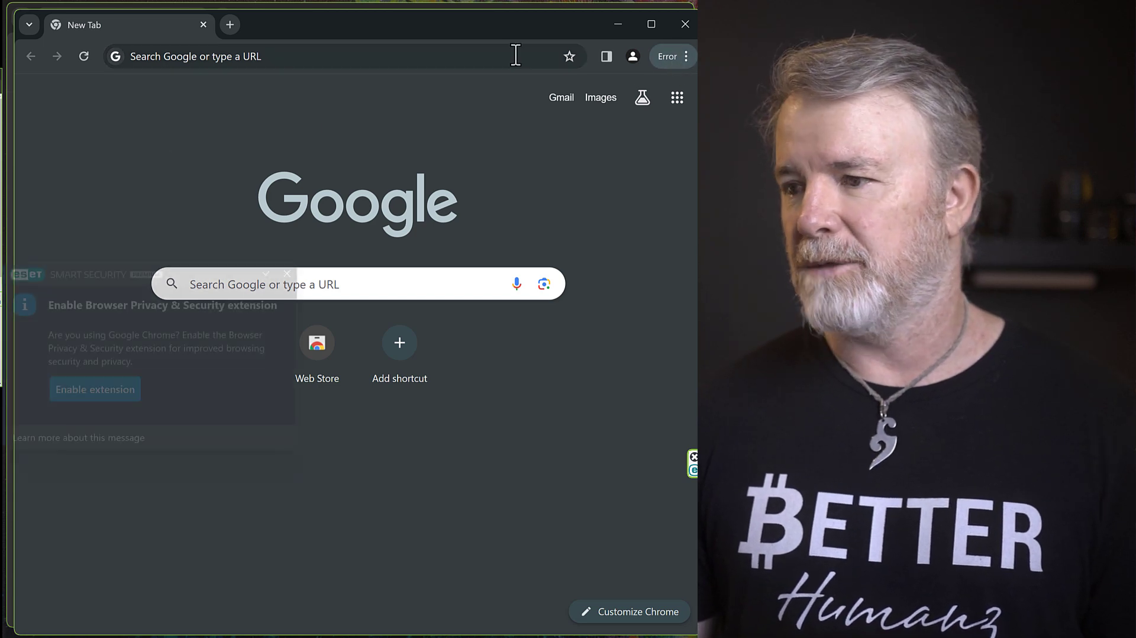
Step: Navigate to metamask.io via the address bar suggestion for 'metamask'
click(287, 272)
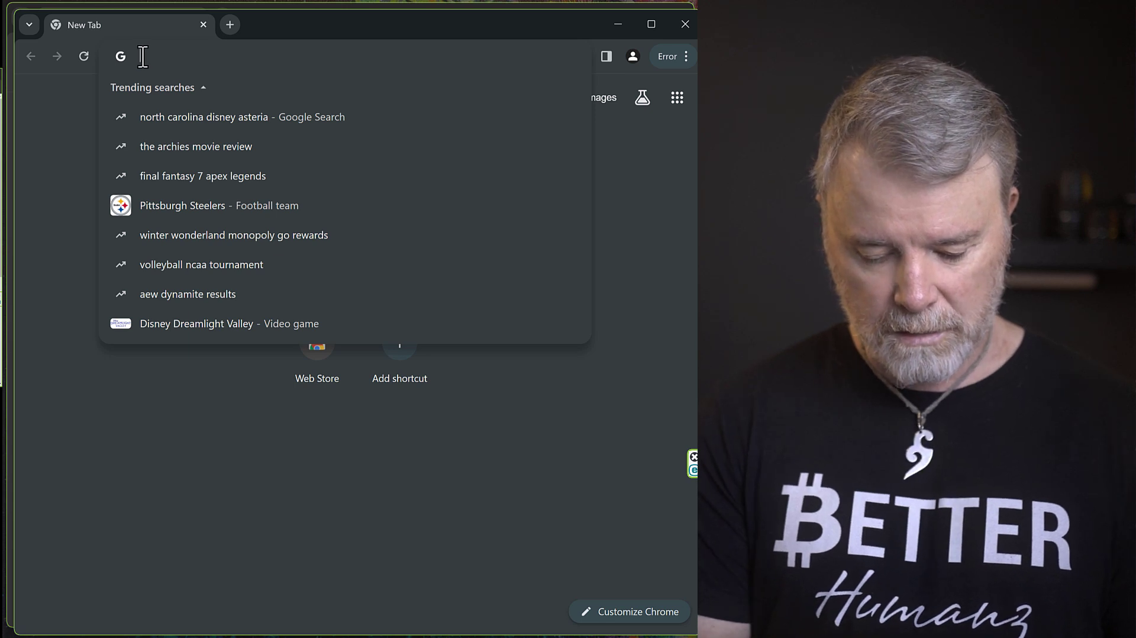
text(metam)
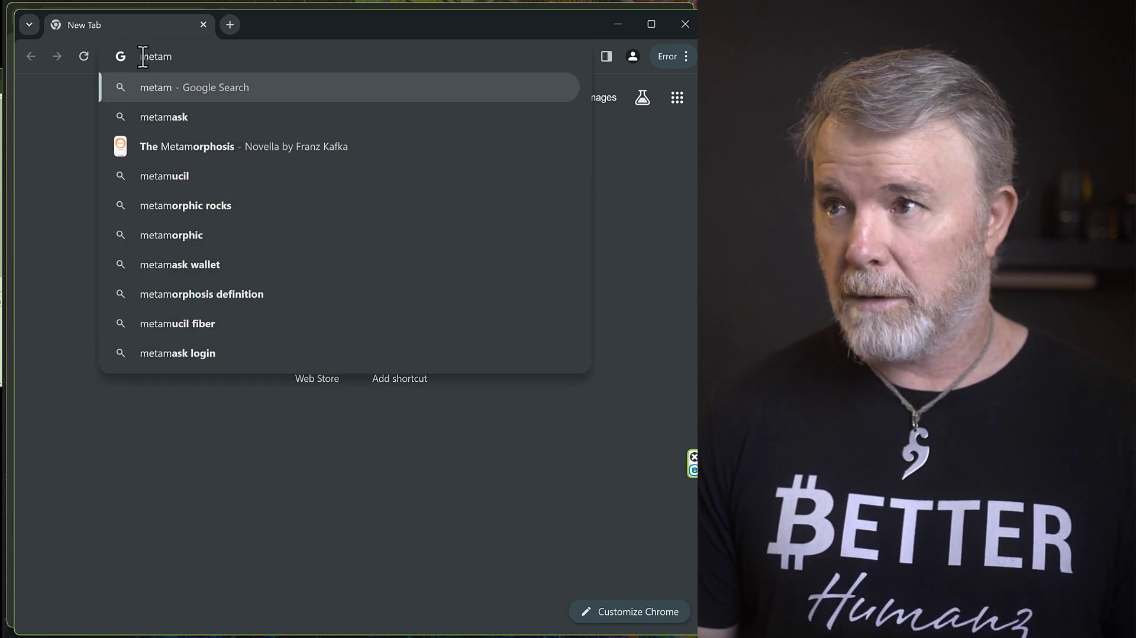
text(ask)
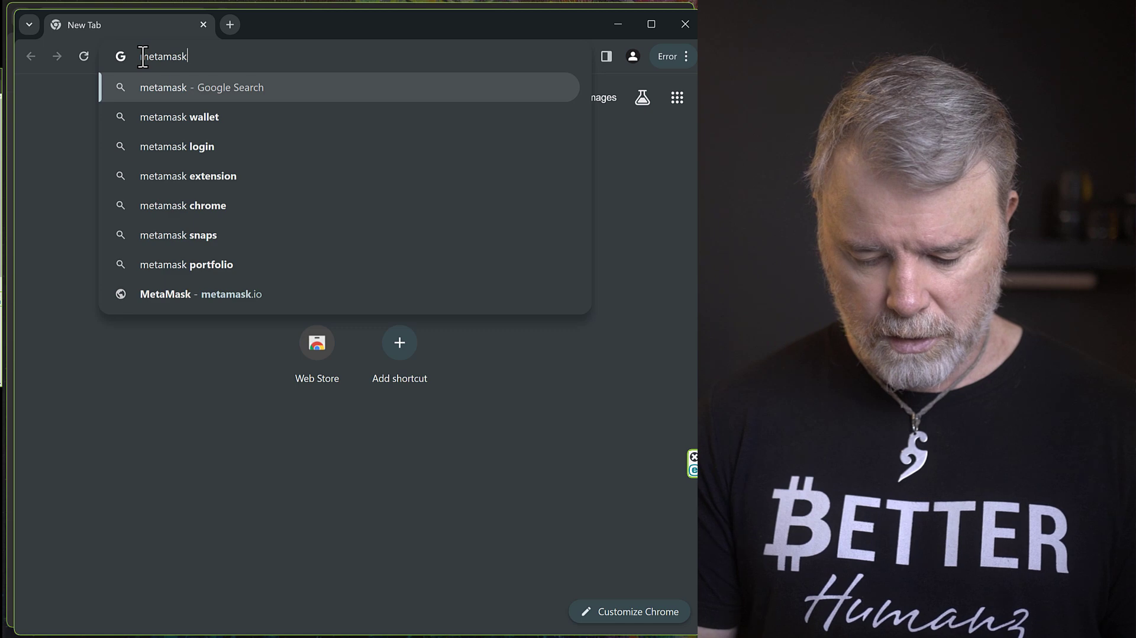
click(202, 293)
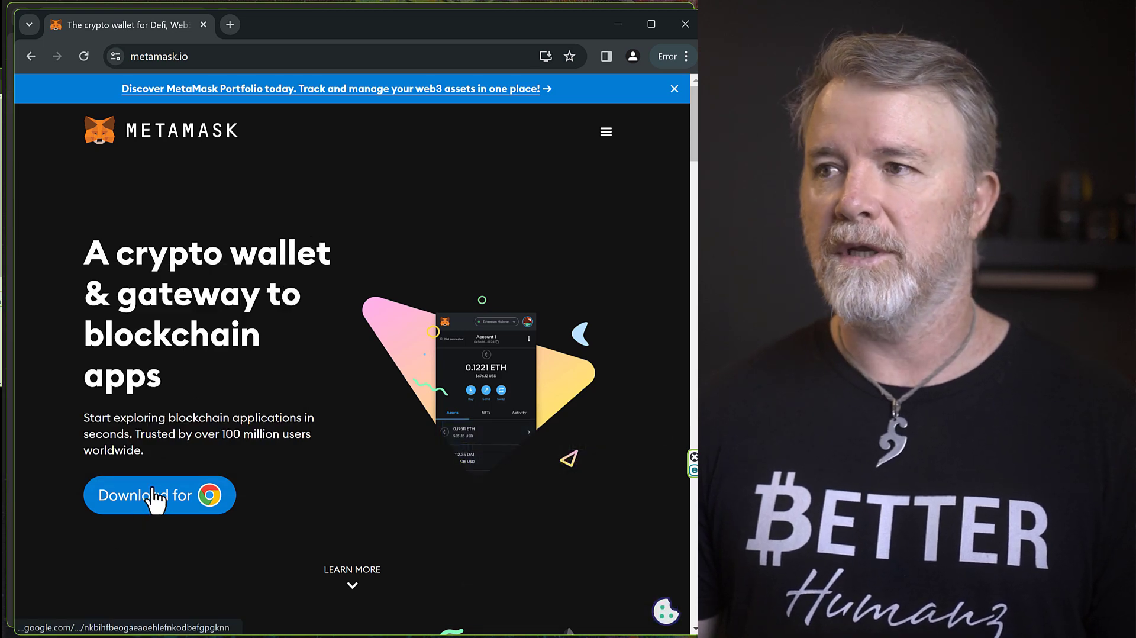
Step: Install the MetaMask extension from the Chrome Web Store and confirm adding it
click(159, 494)
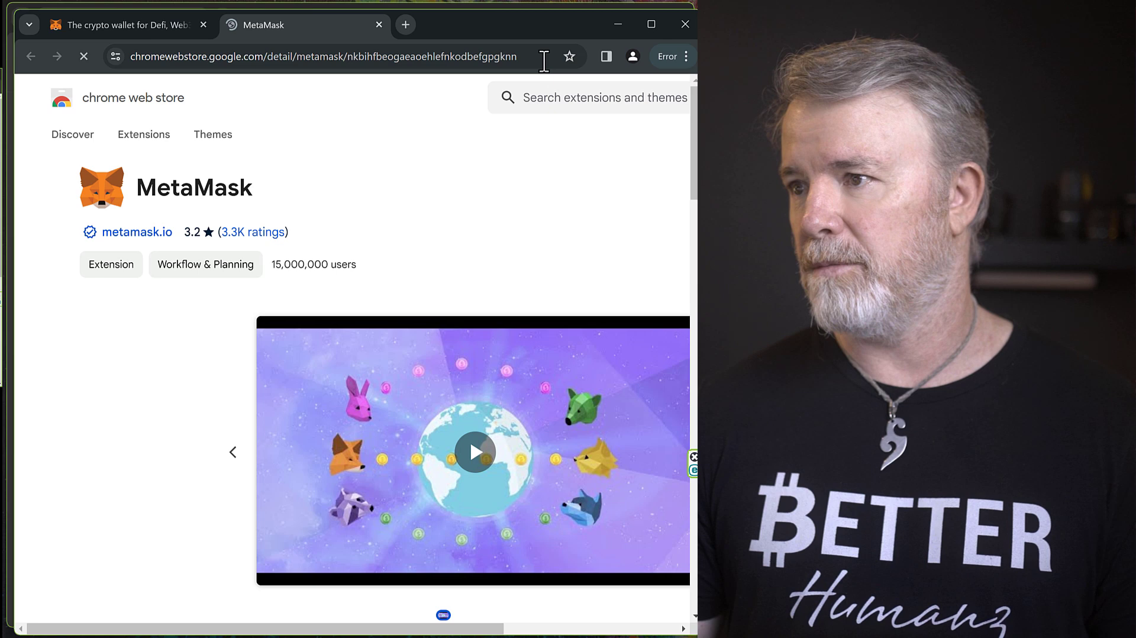
click(143, 133)
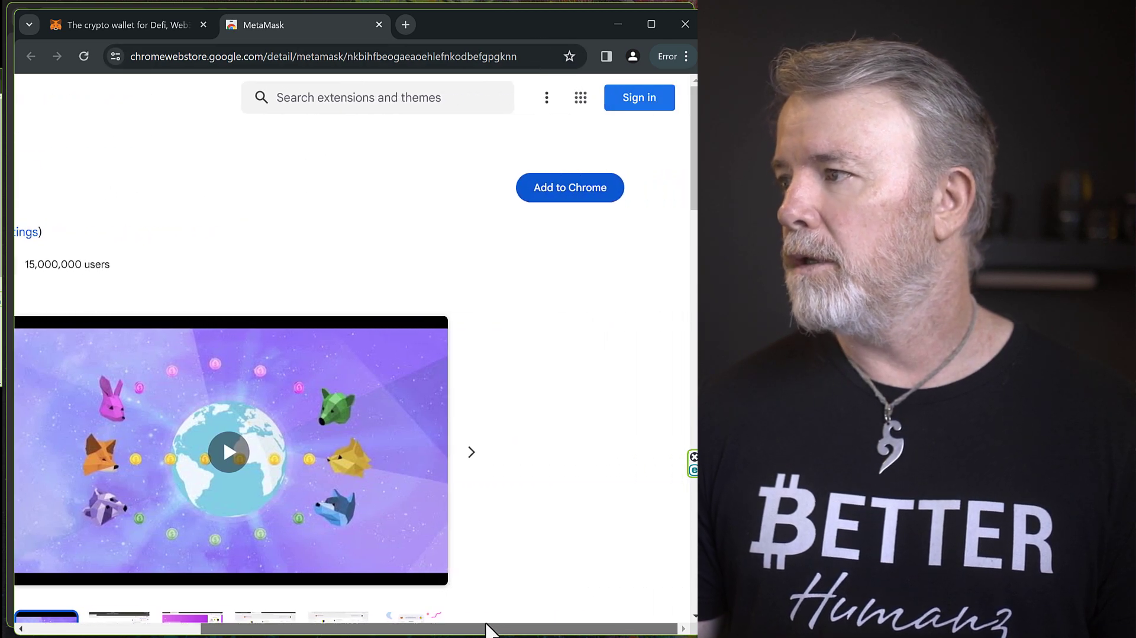
click(569, 187)
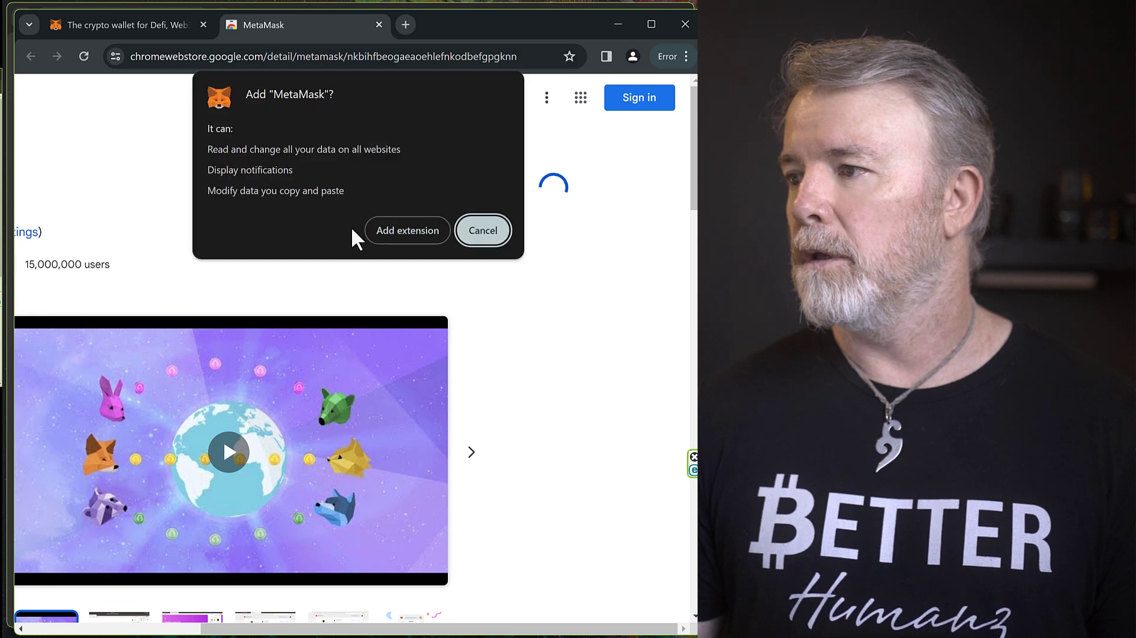
click(481, 230)
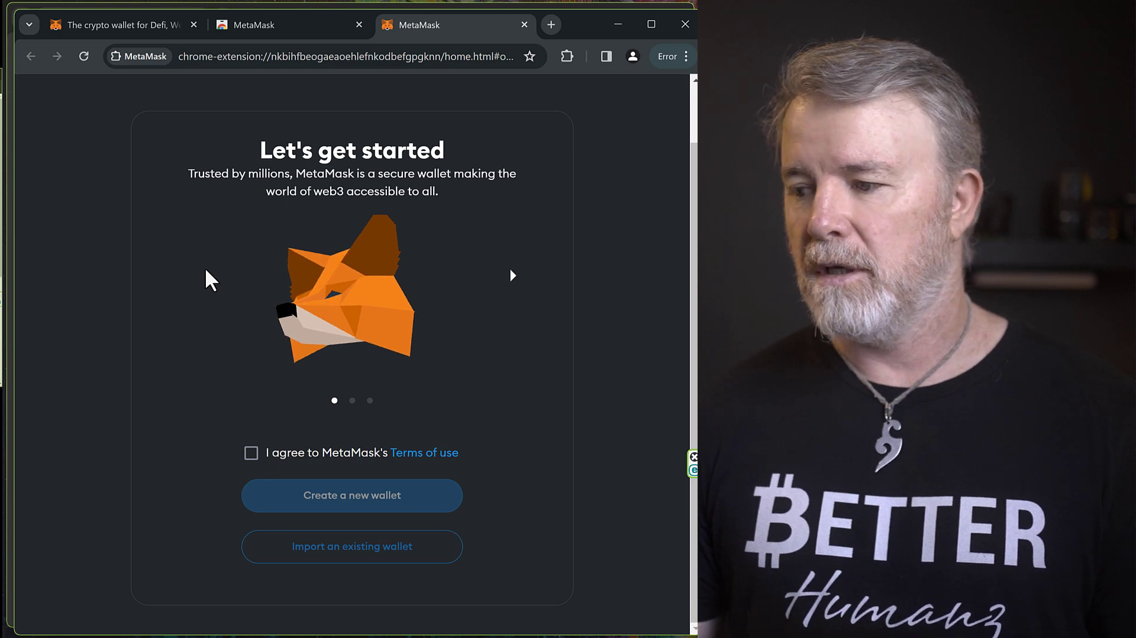
Step: Agree to MetaMask's Terms of use and choose Import an existing wallet
click(250, 452)
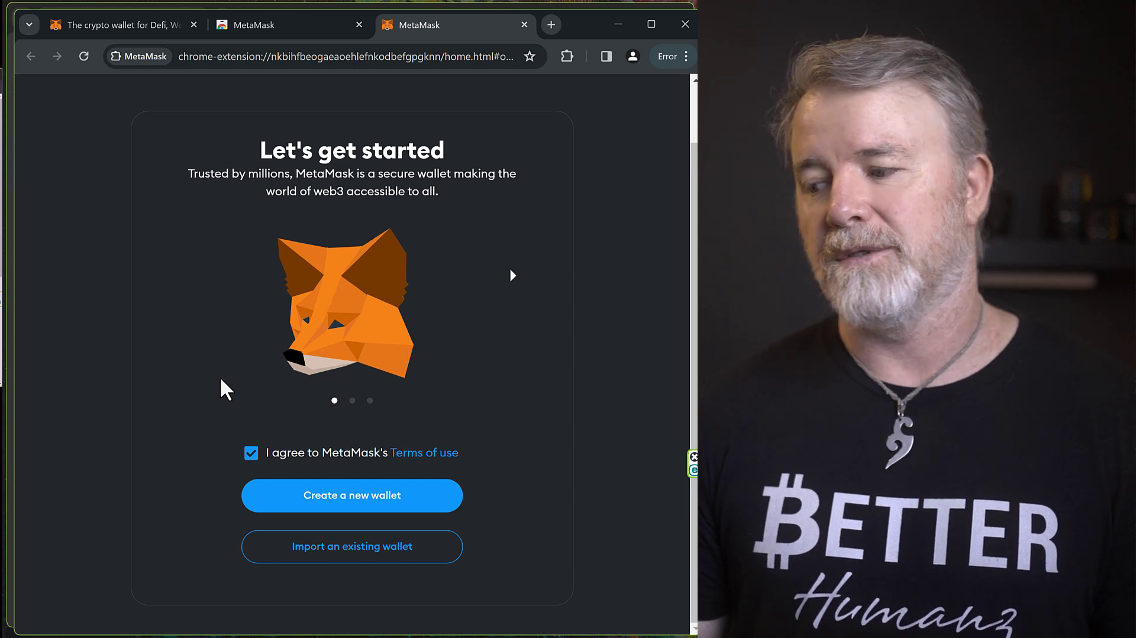
mouse_move(163, 413)
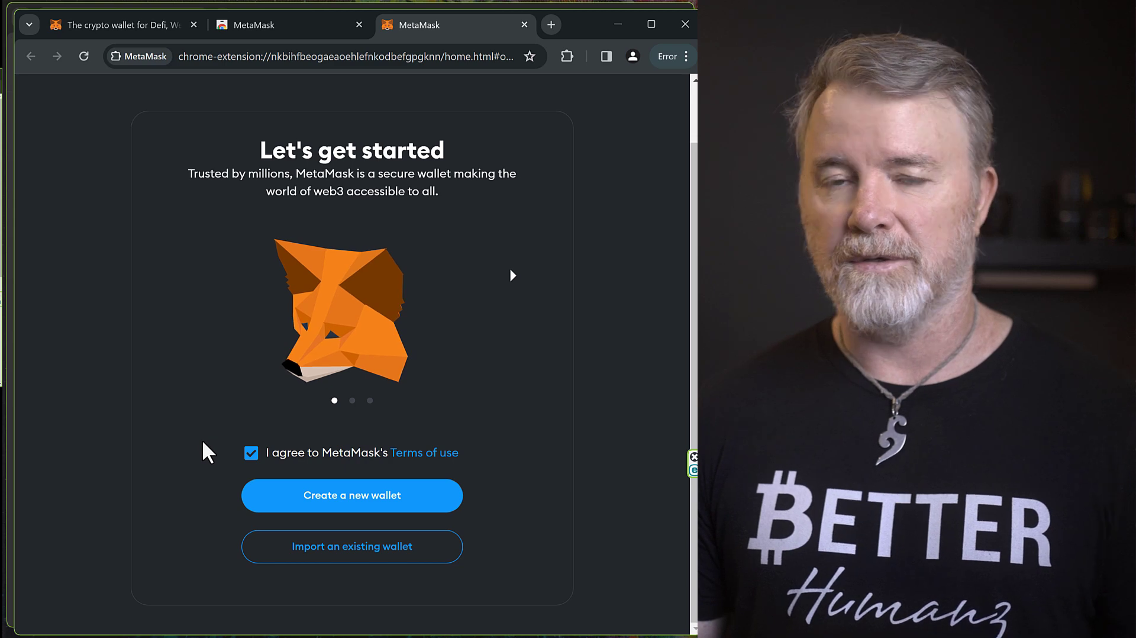
mouse_move(220, 422)
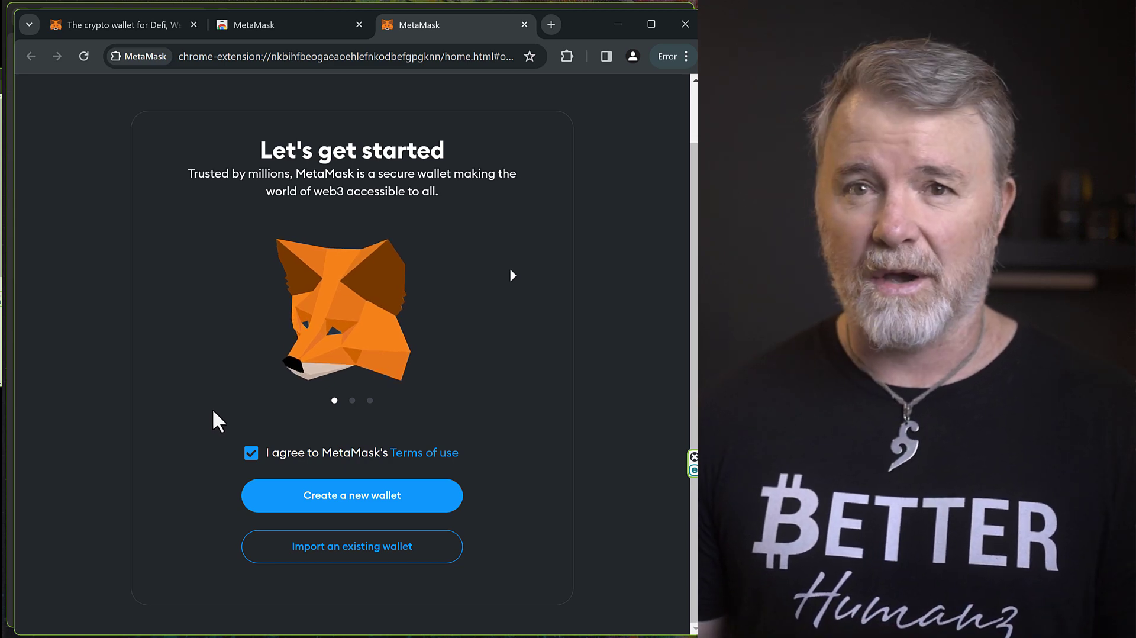
mouse_move(202, 406)
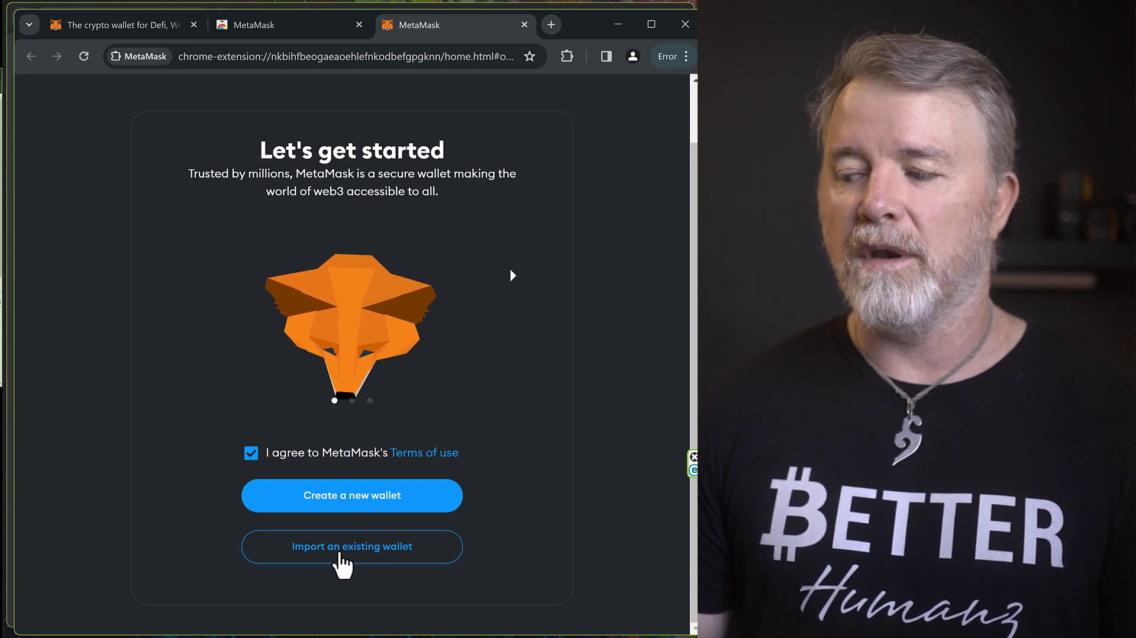
click(352, 545)
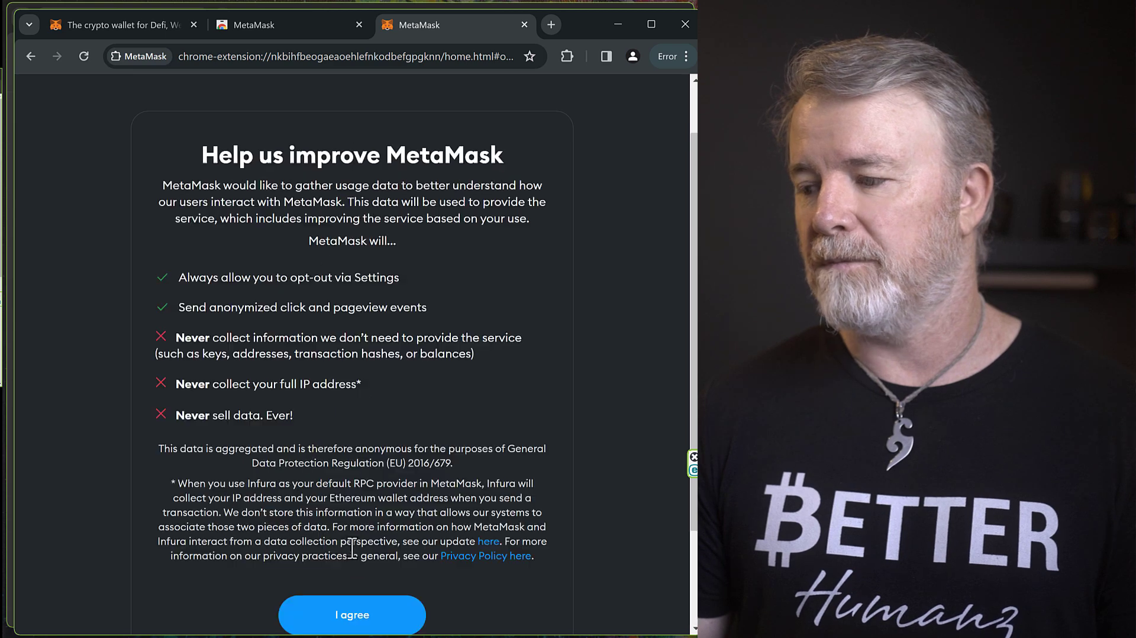
Step: Consent to usage data sharing and confirm the entered 12-word Secret Recovery Phrase
click(351, 614)
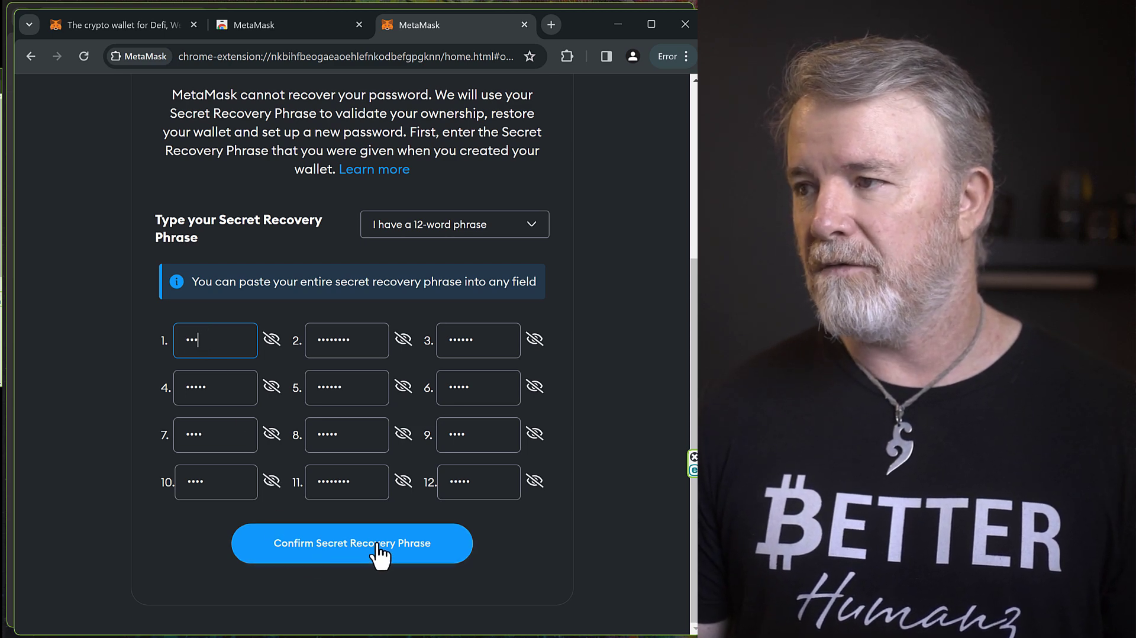
click(351, 543)
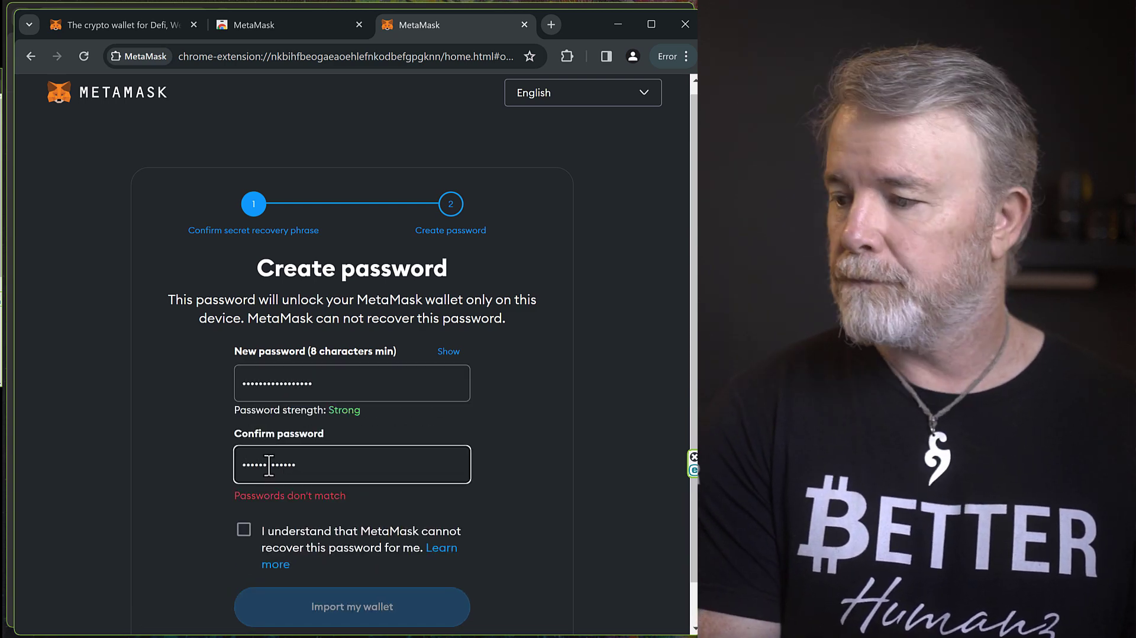
Step: Acknowledge the password warning, import the wallet and dismiss the success notices to reach the wallet home
click(244, 504)
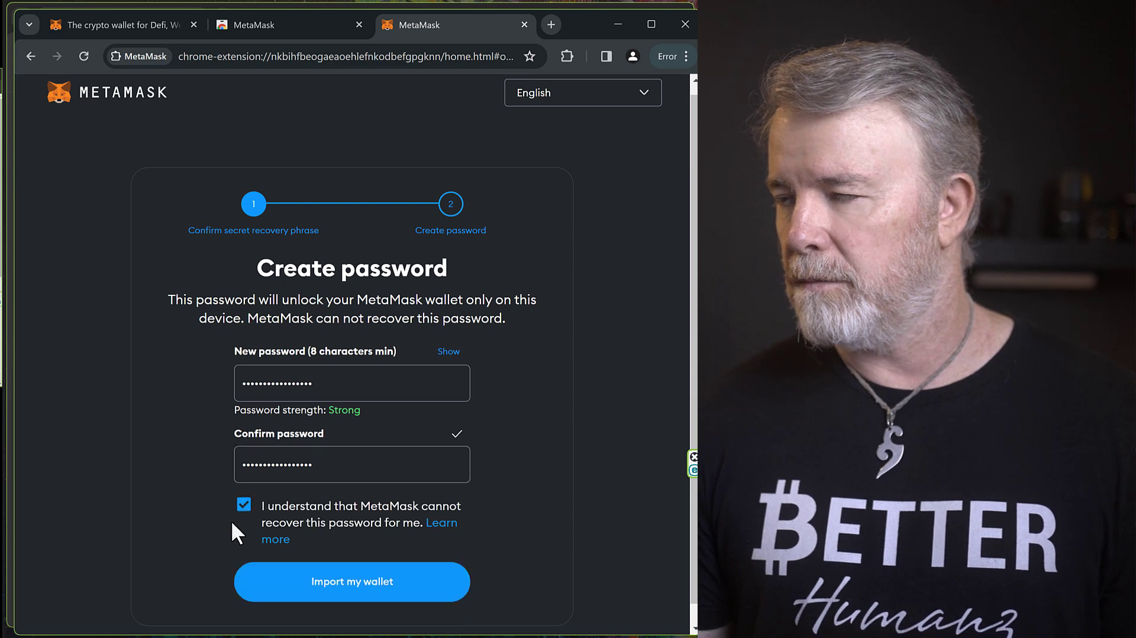
click(351, 581)
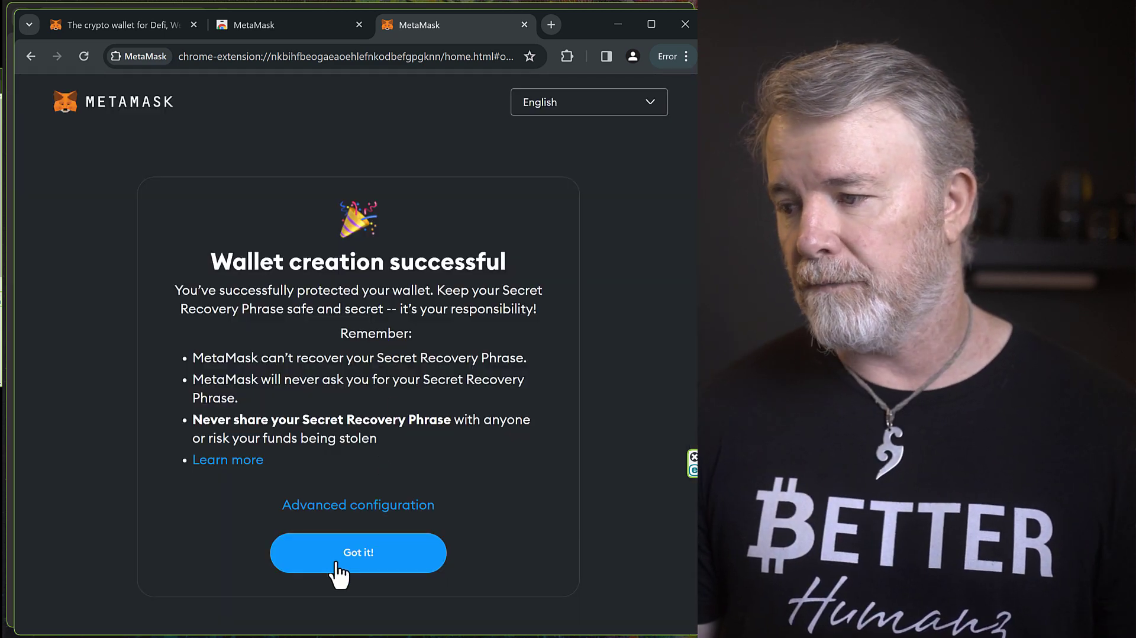
click(358, 553)
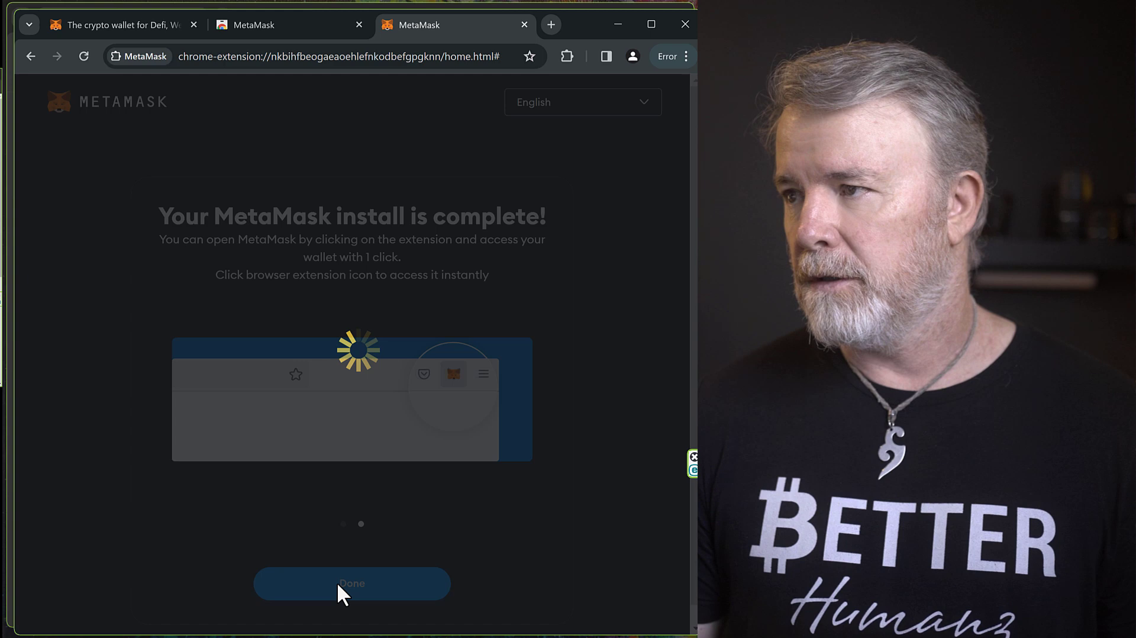
click(351, 582)
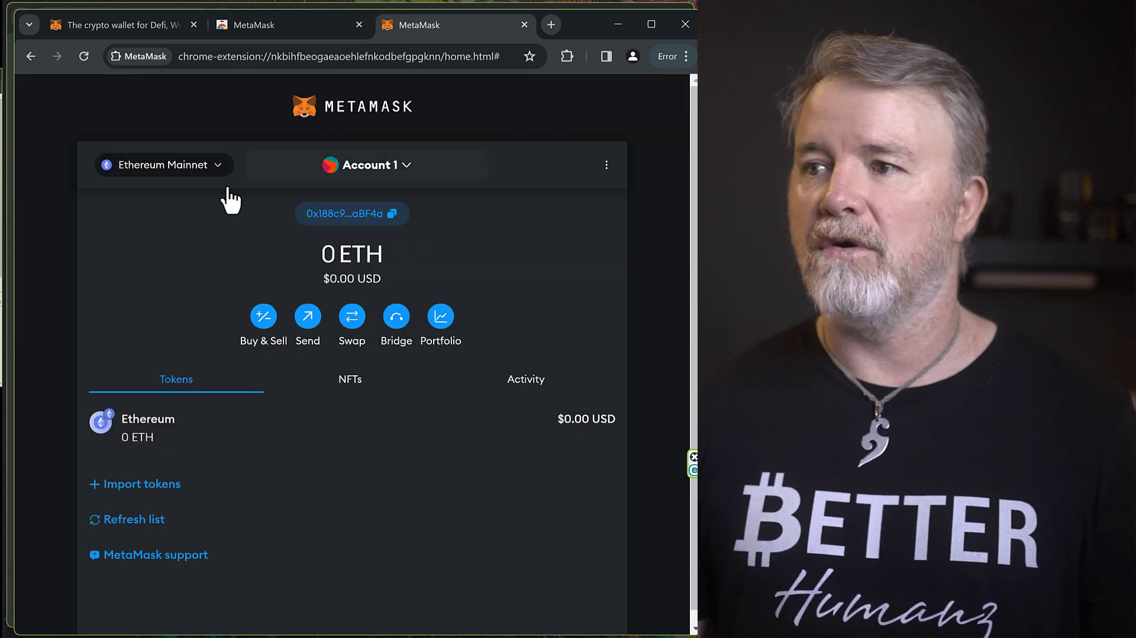
mouse_move(191, 177)
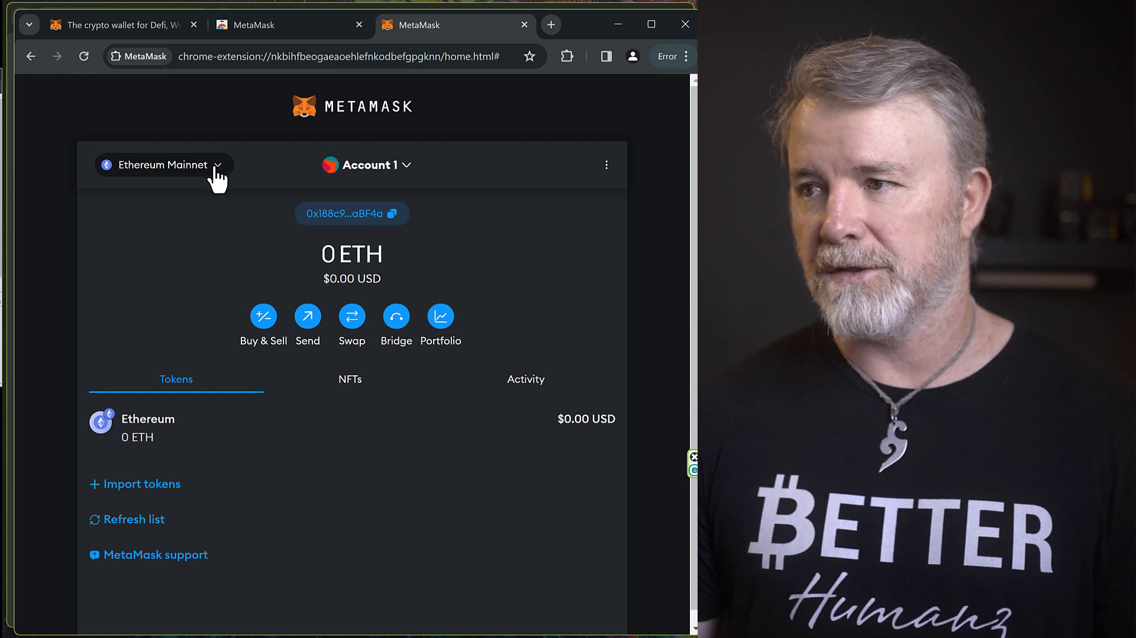
mouse_move(241, 249)
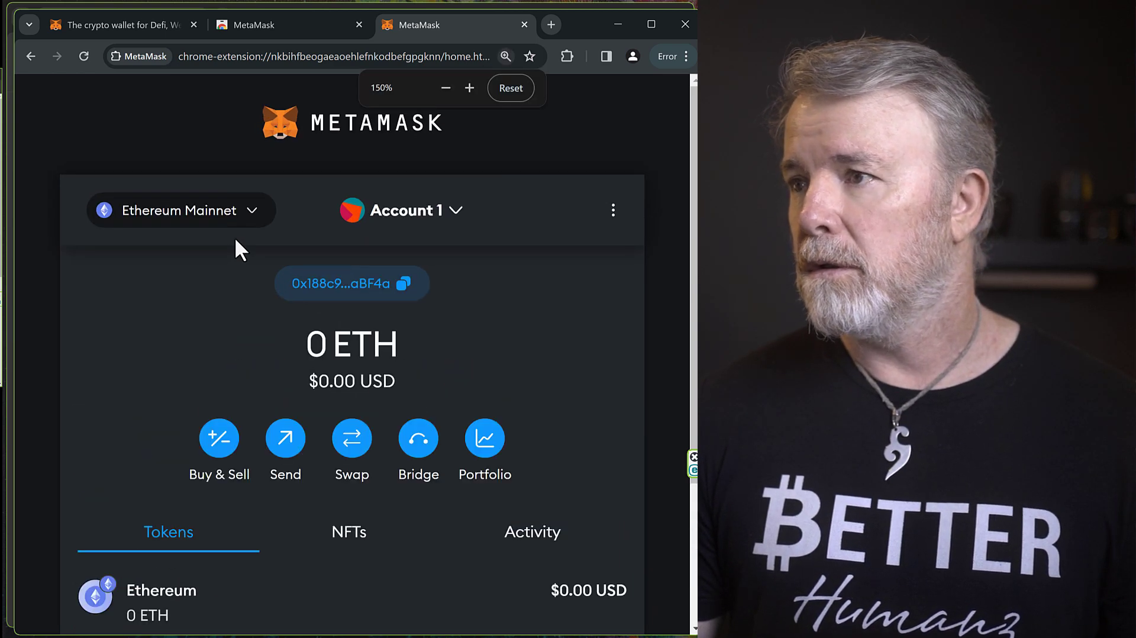
Step: Add BNB Chain from the network list, approve it and switch the wallet to it
click(179, 211)
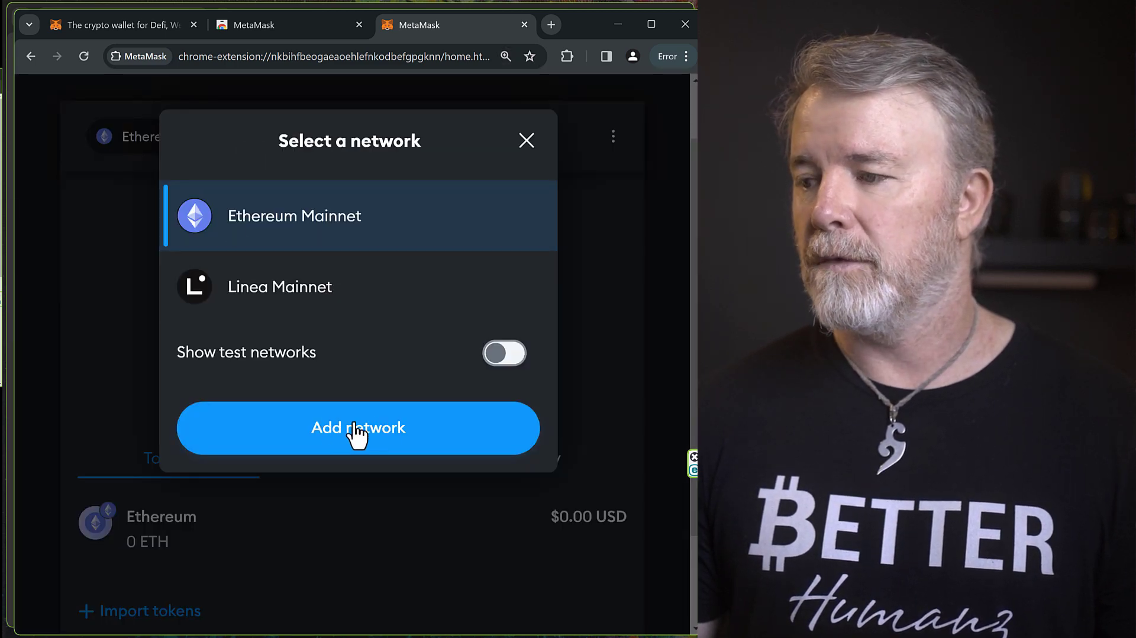
click(358, 427)
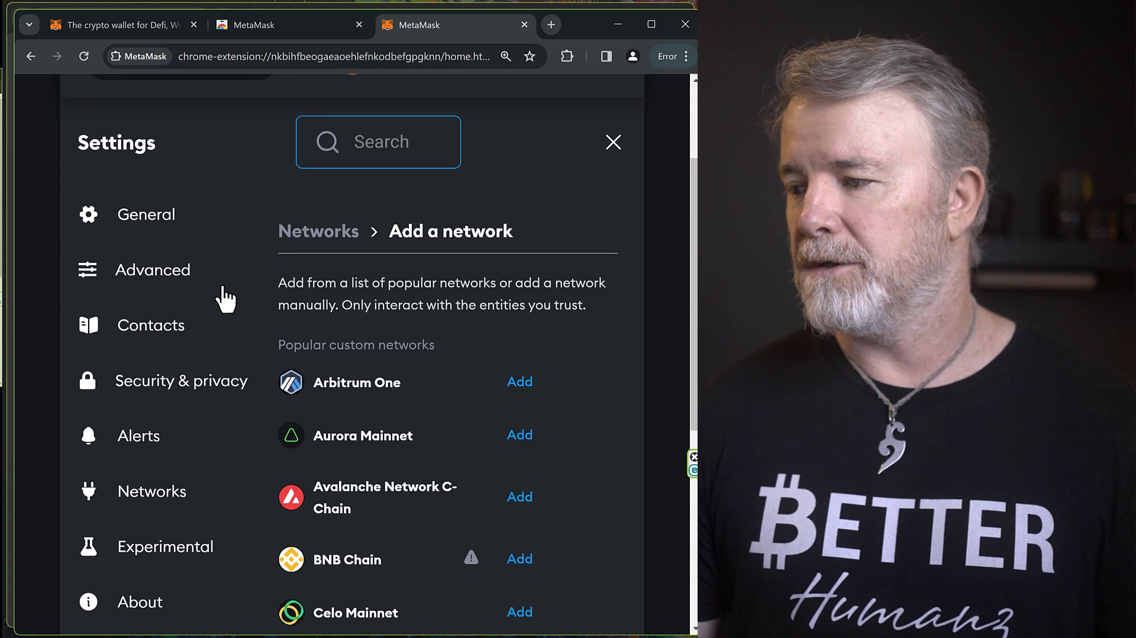
scroll(down, 3)
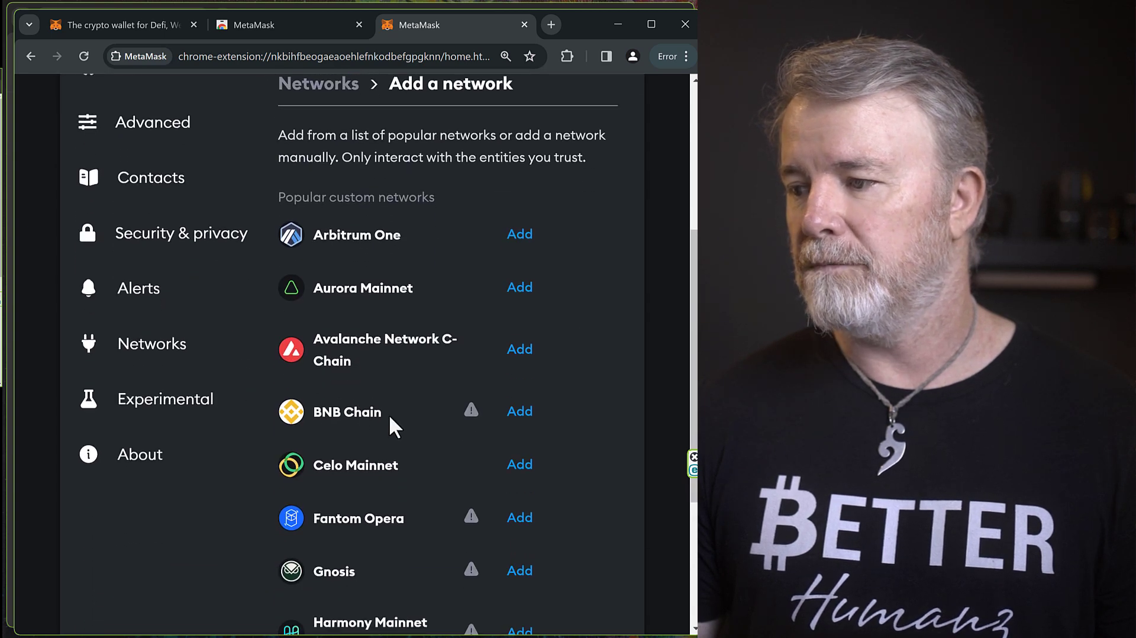
double_click(347, 412)
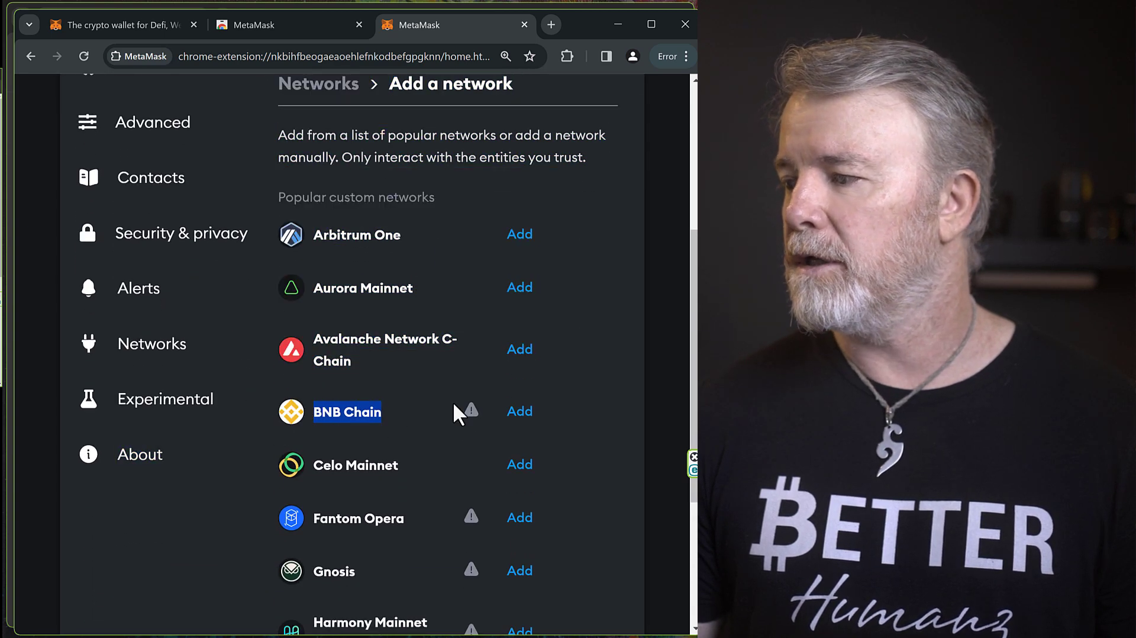
click(519, 411)
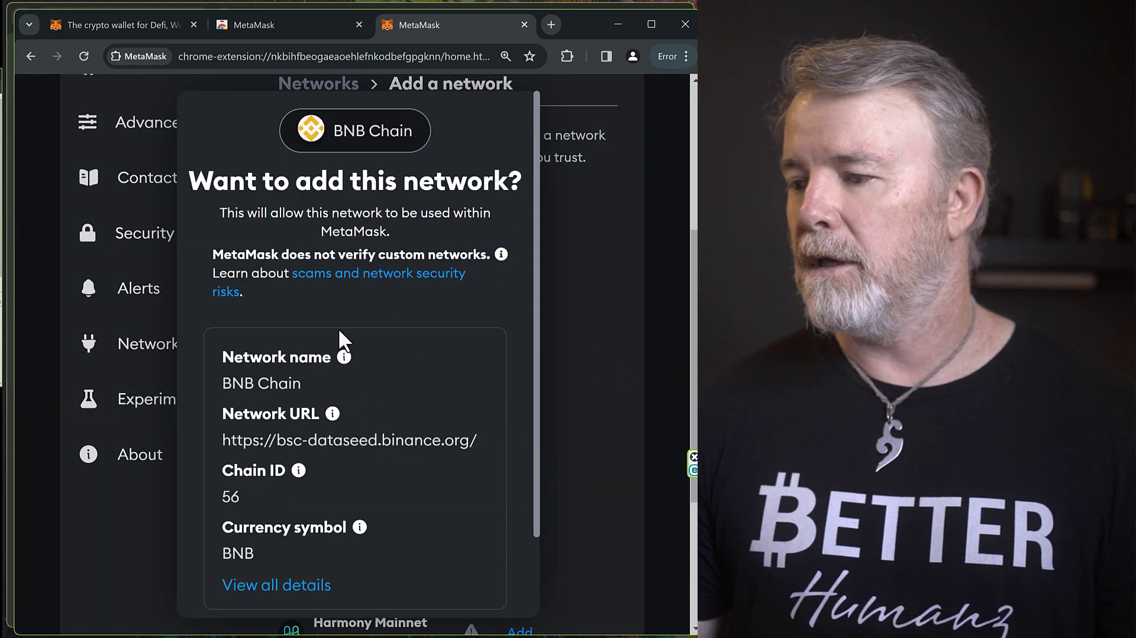
scroll(down, 3)
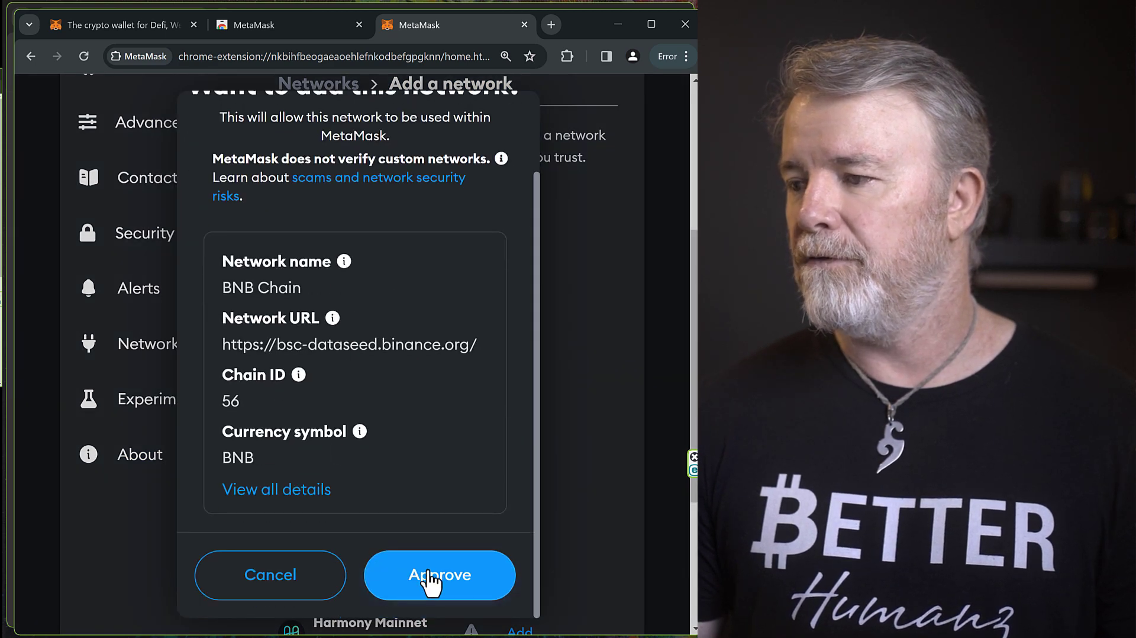
click(439, 575)
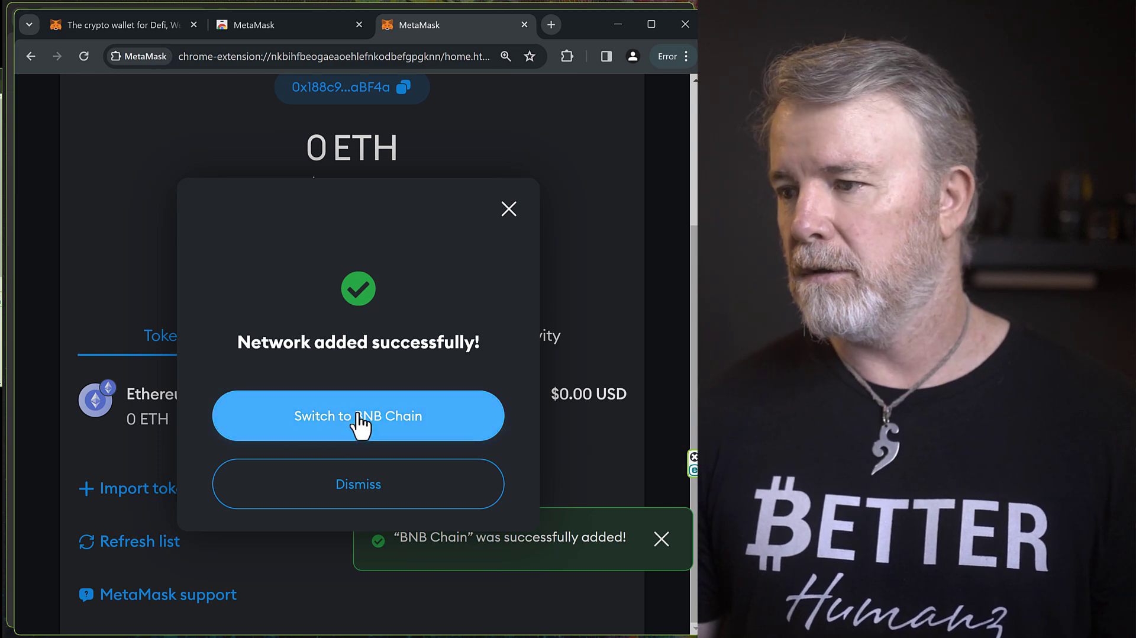
click(357, 416)
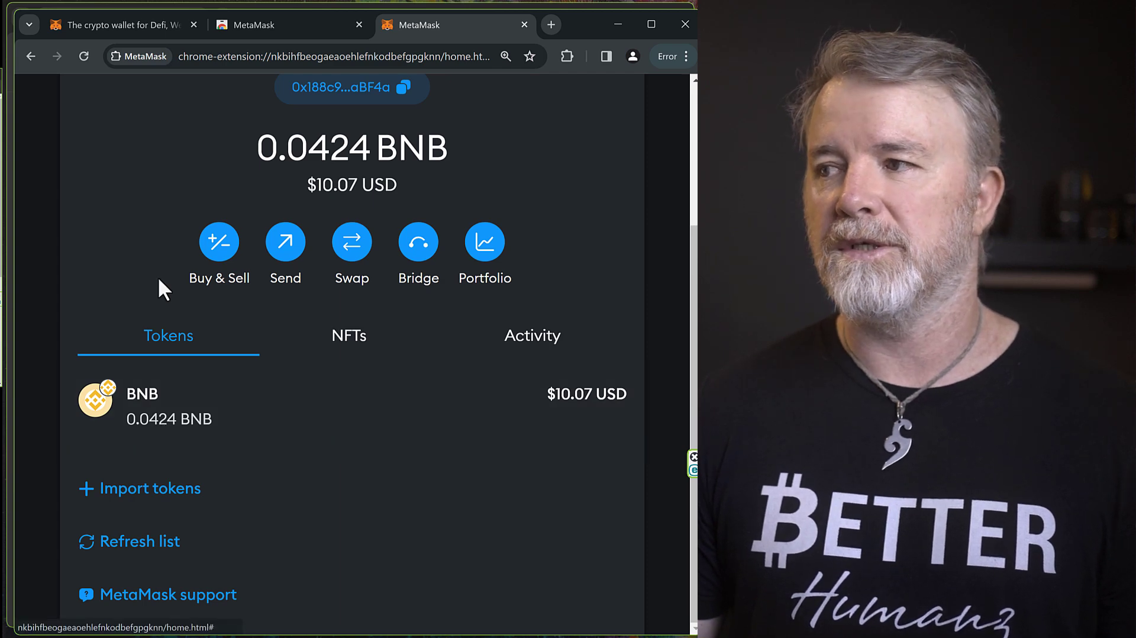
scroll(up, 3)
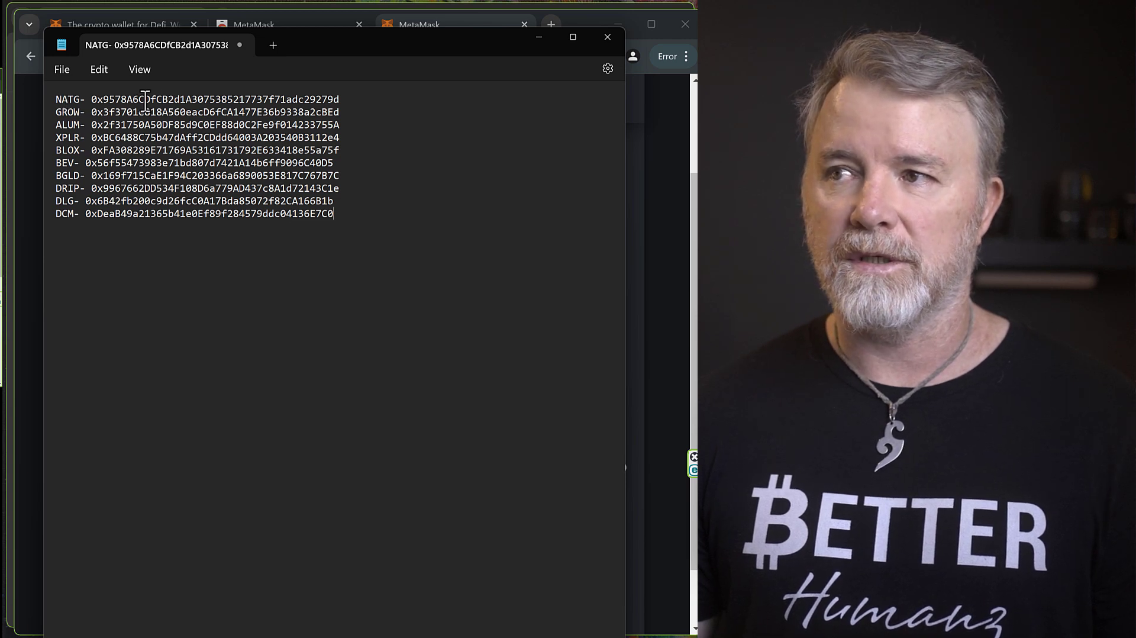
Step: Select and copy the BEV contract address from the Notepad token list
double_click(214, 100)
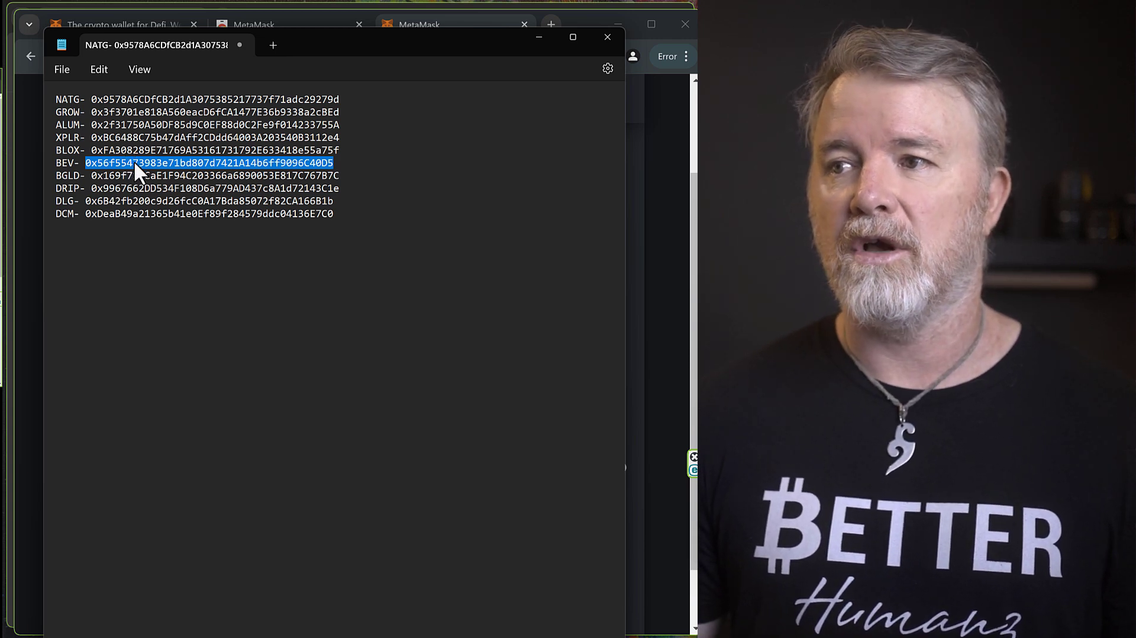
click(419, 23)
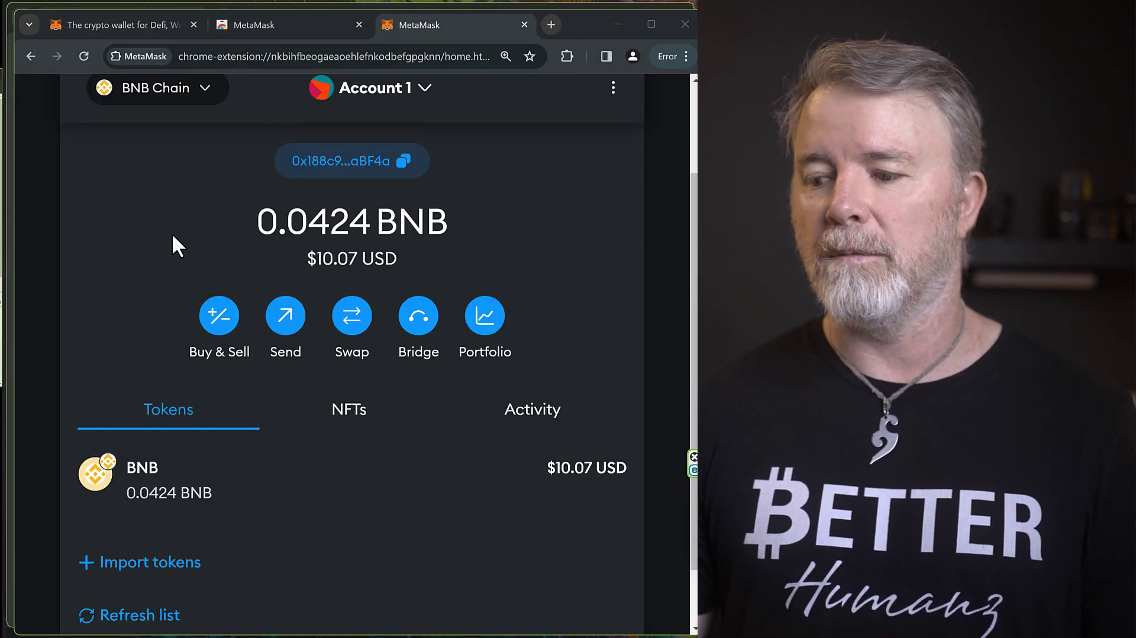
Step: Import the BEV token by contract address, showing 1199.72775 BEV, and return to the token list
scroll(down, 3)
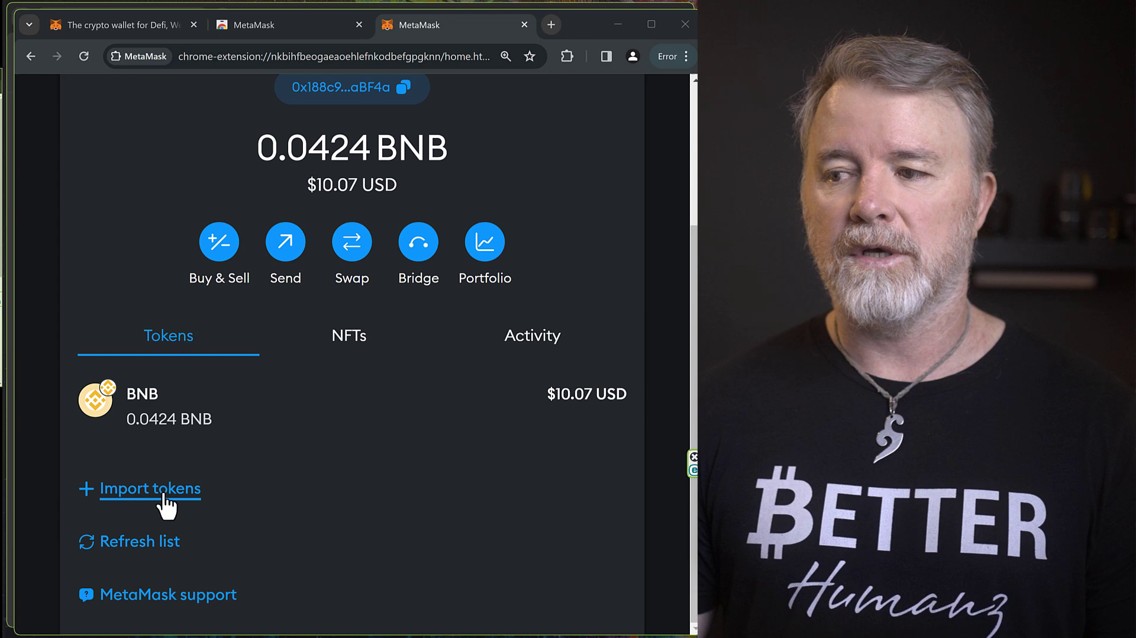
mouse_move(153, 370)
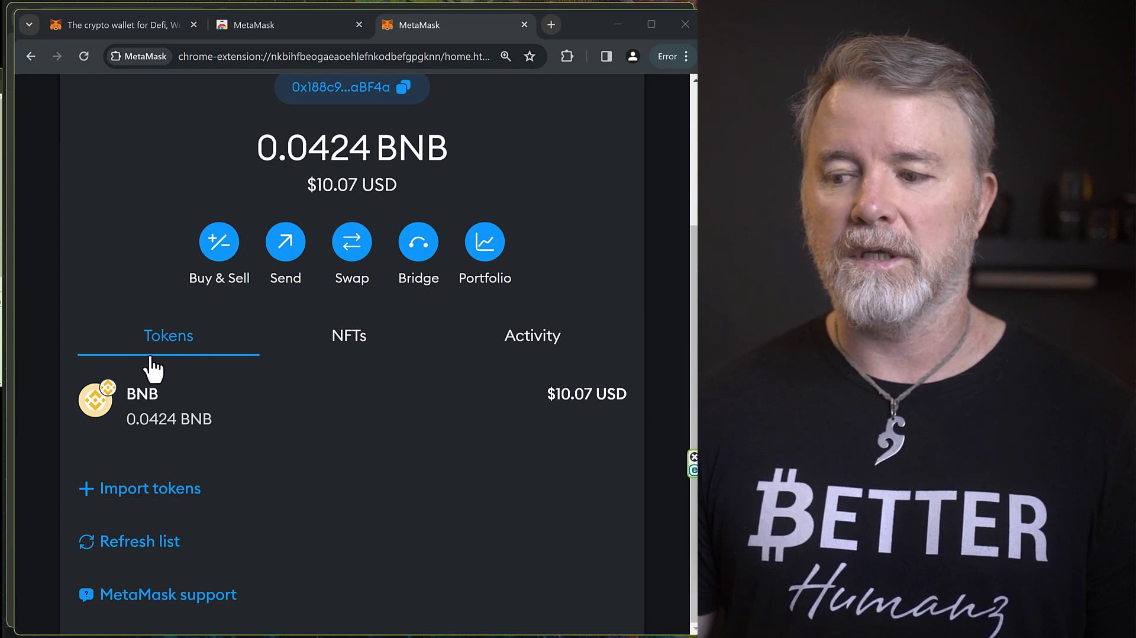
click(149, 487)
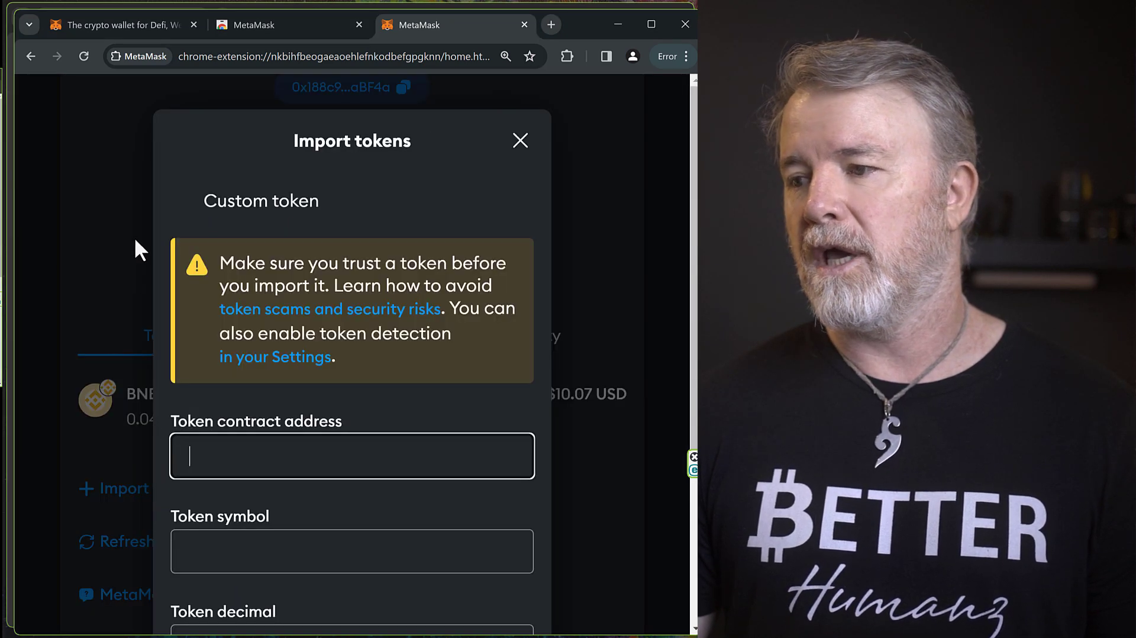
scroll(down, 3)
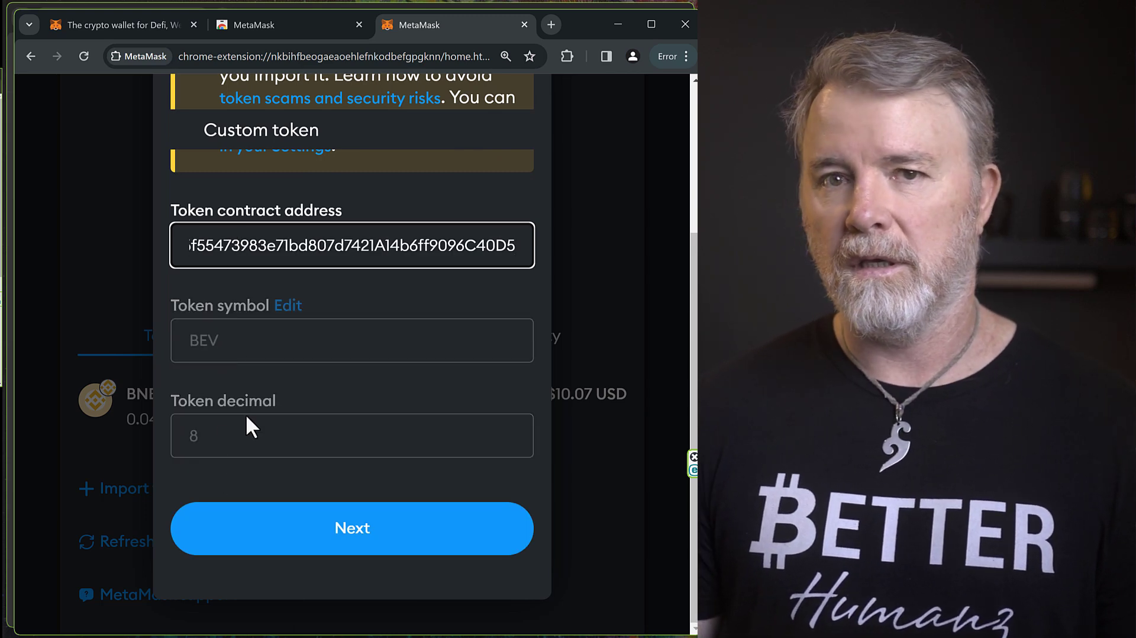
click(351, 528)
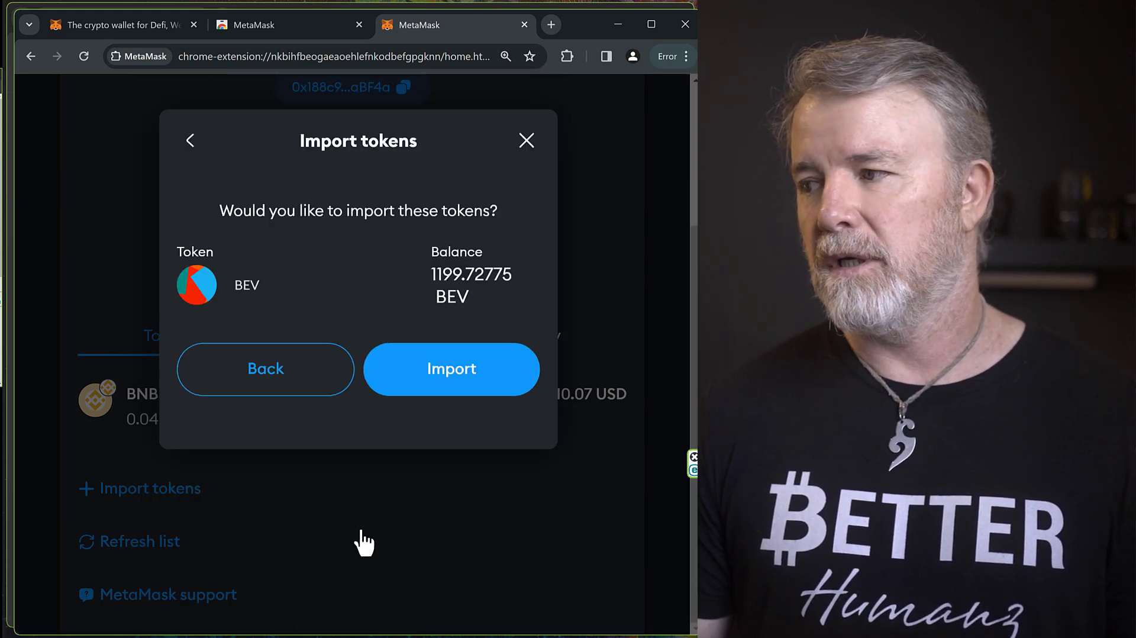
mouse_move(465, 263)
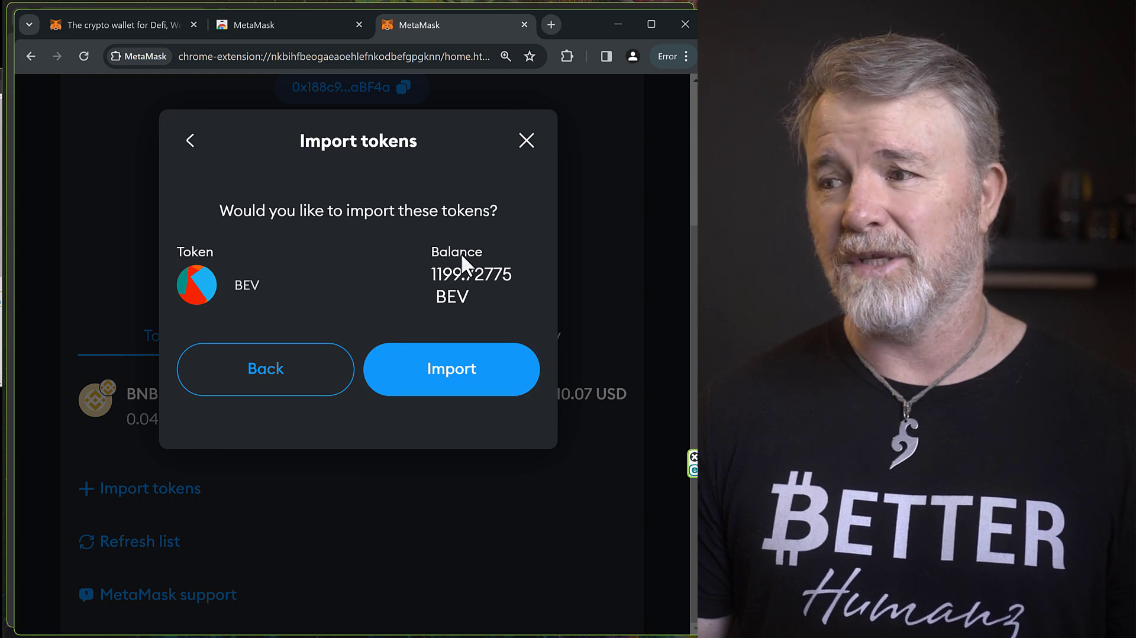
mouse_move(442, 400)
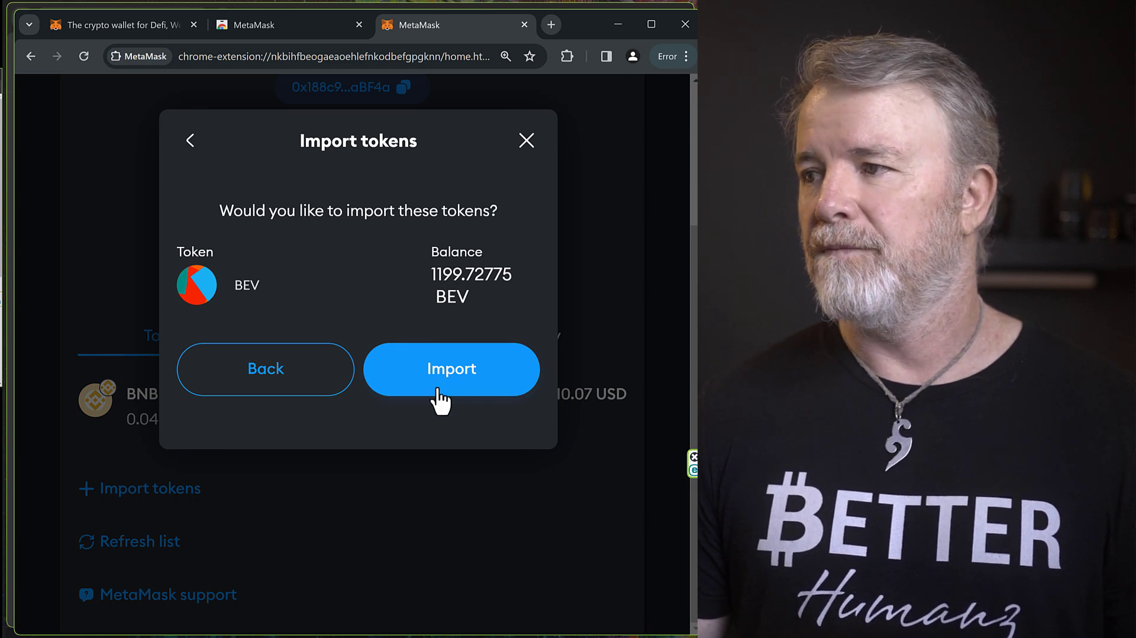
click(451, 369)
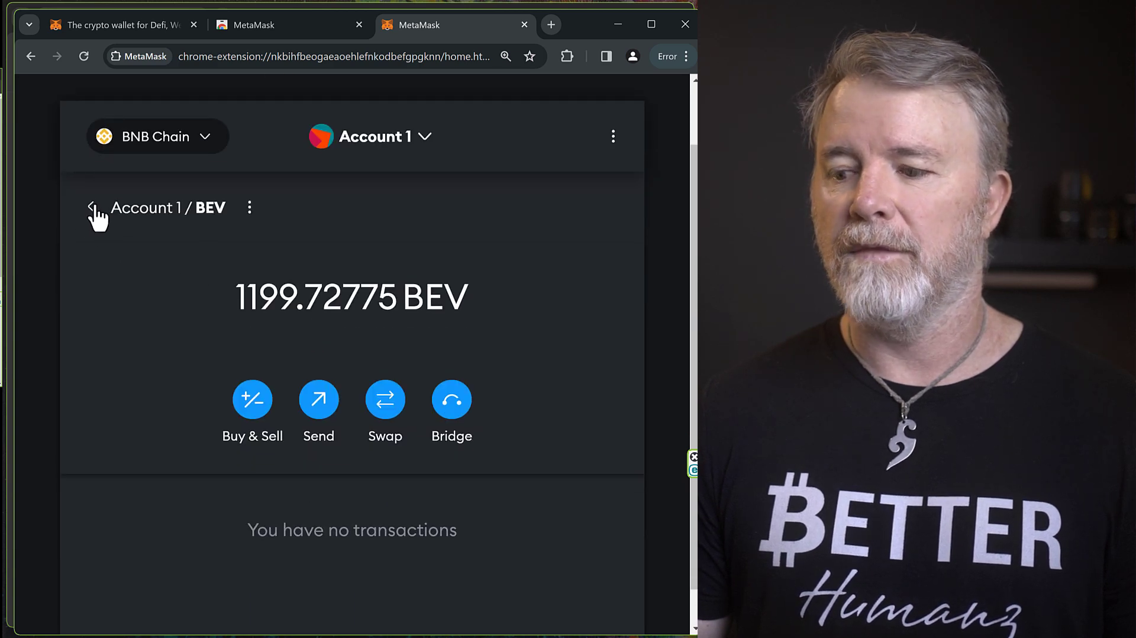
click(96, 210)
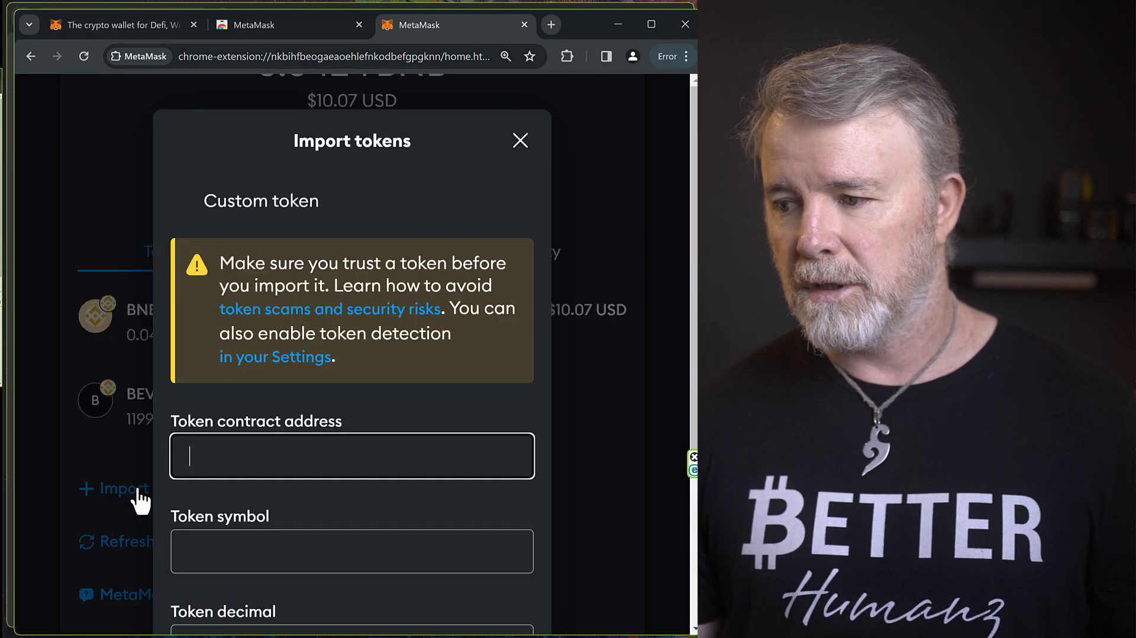
Step: Import the BGLD token into the wallet, listing its 0.00000003 BGLD balance
scroll(down, 3)
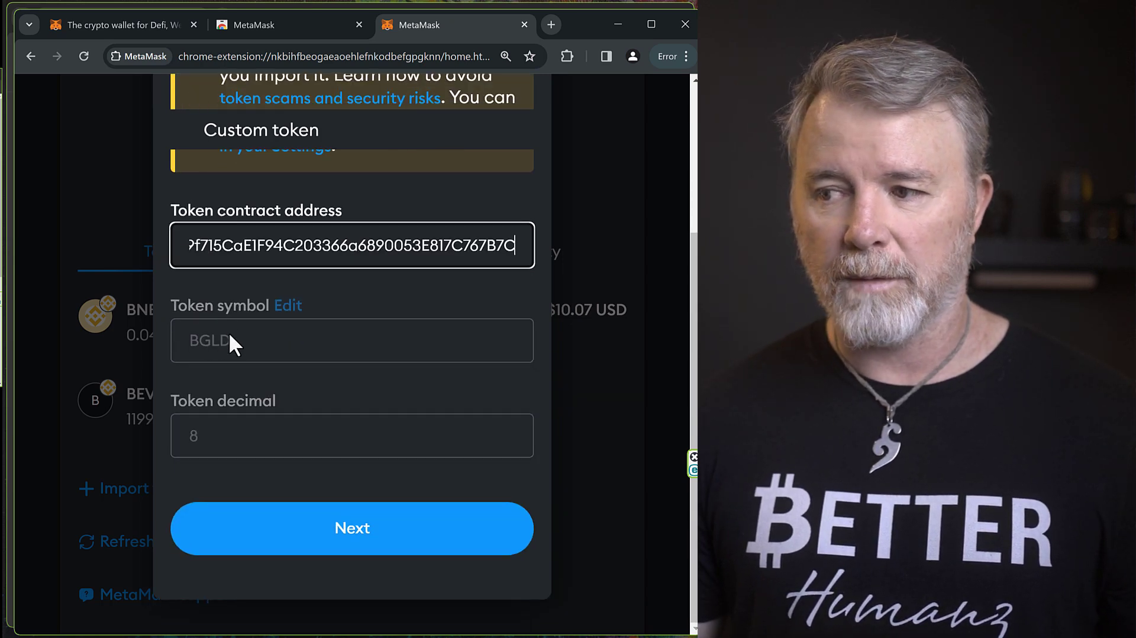
click(351, 528)
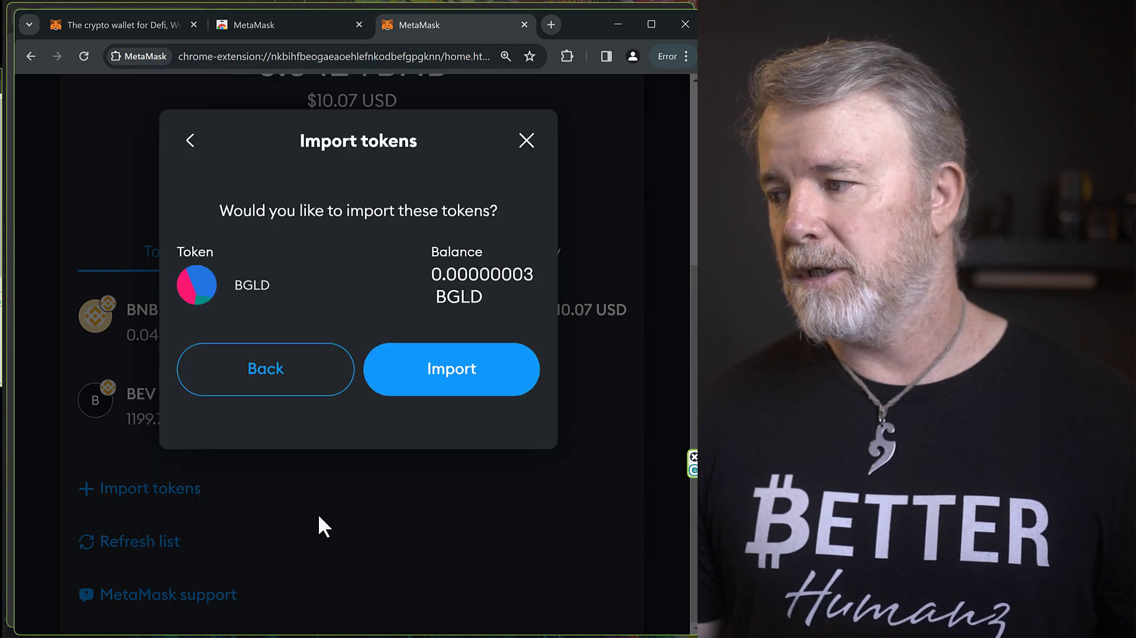
click(451, 370)
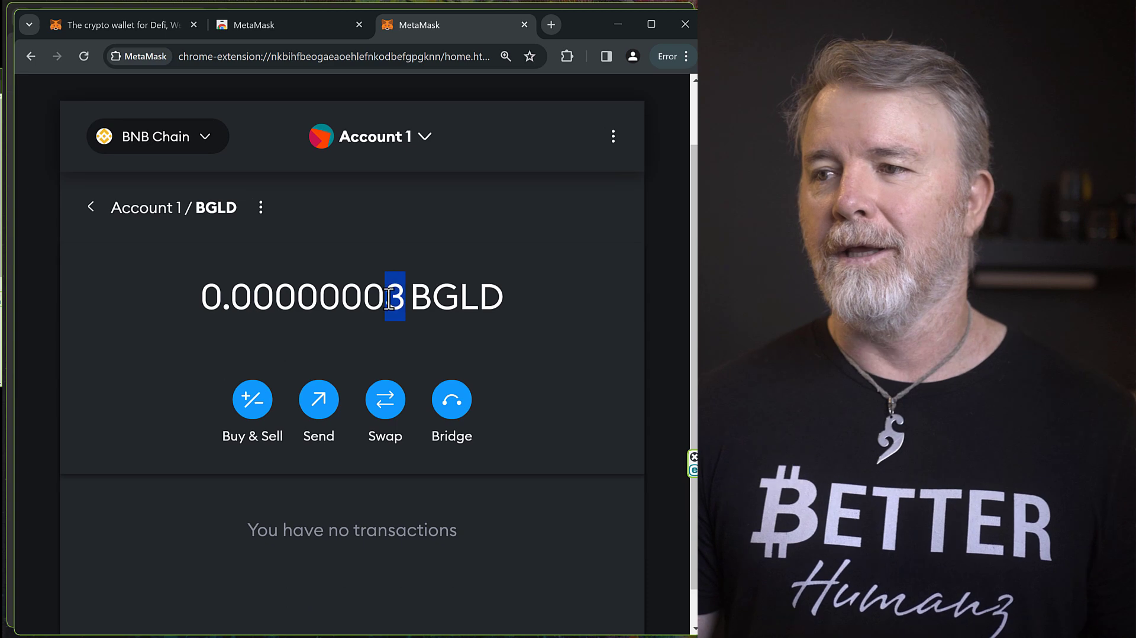
Step: Review the Tokens list showing 0.0424 BNB alongside the BEV and BGLD balances
click(90, 207)
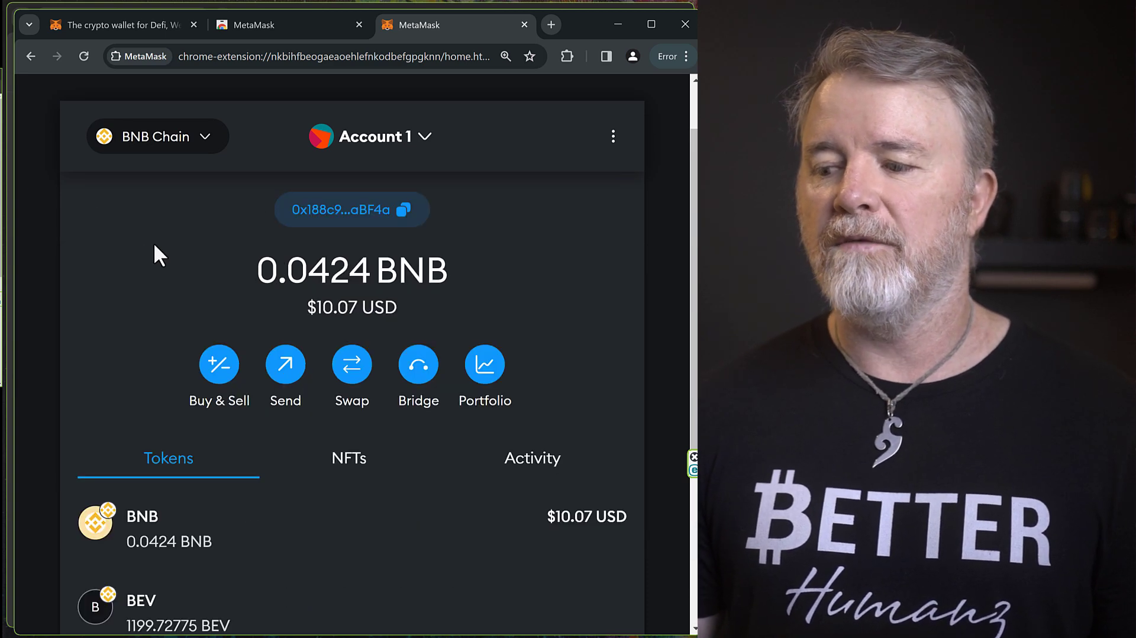
scroll(down, 3)
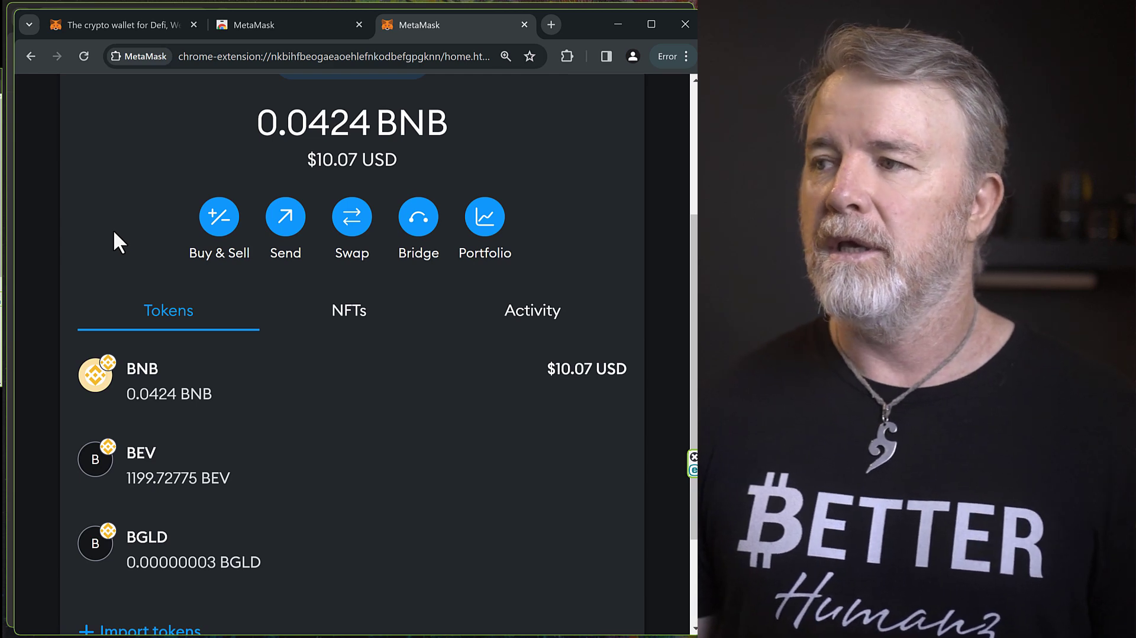
scroll(up, 3)
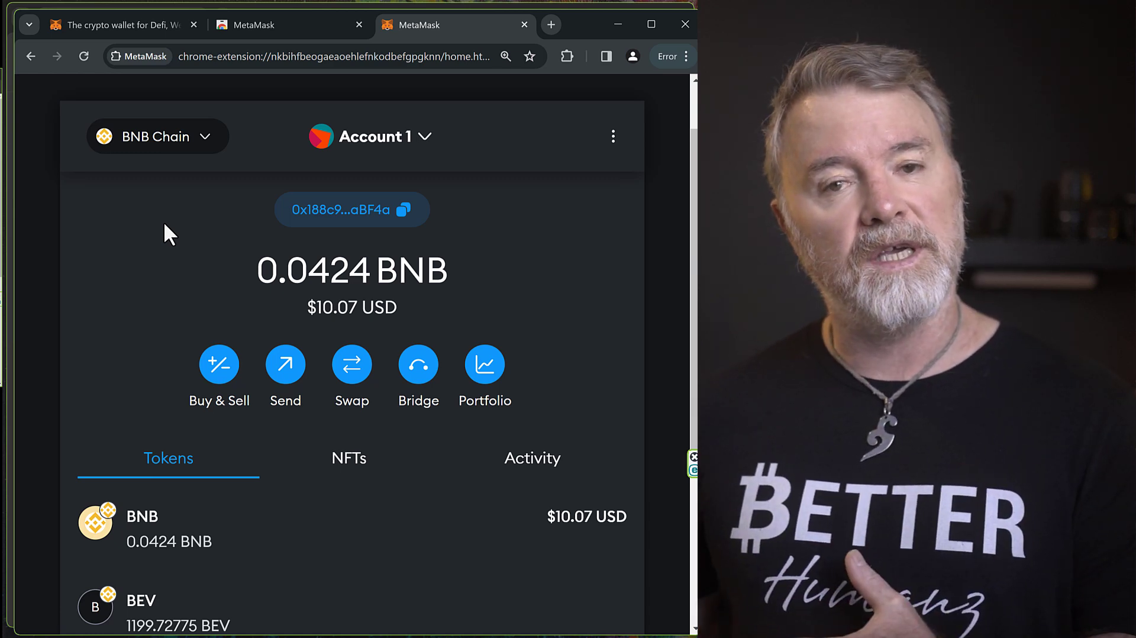
mouse_move(321, 199)
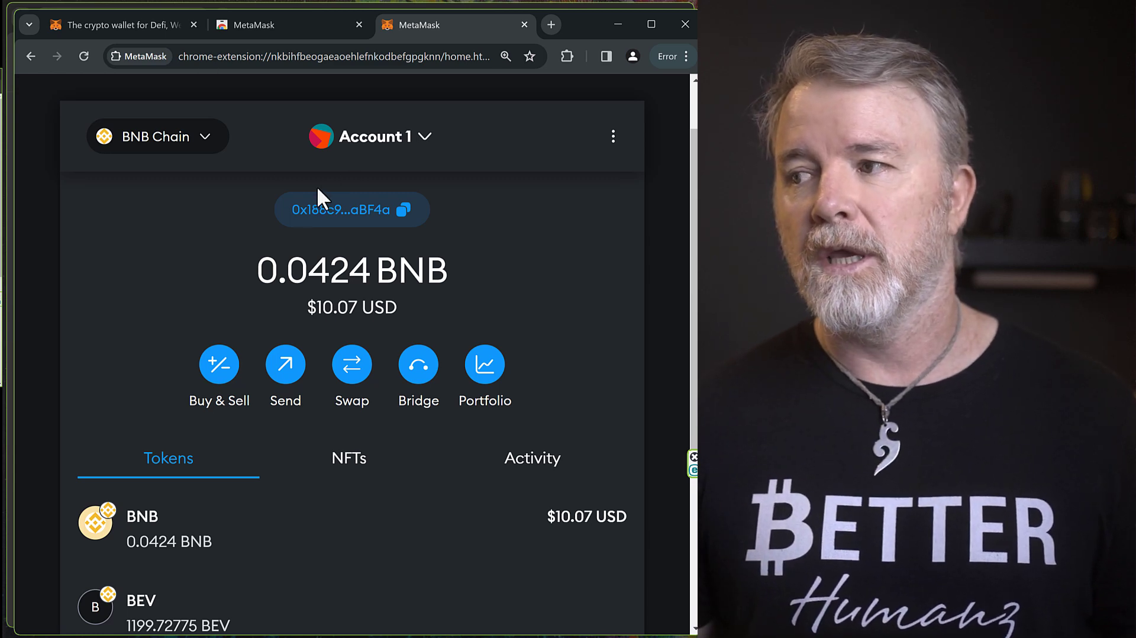
mouse_move(181, 261)
text(TofuNFT.com)
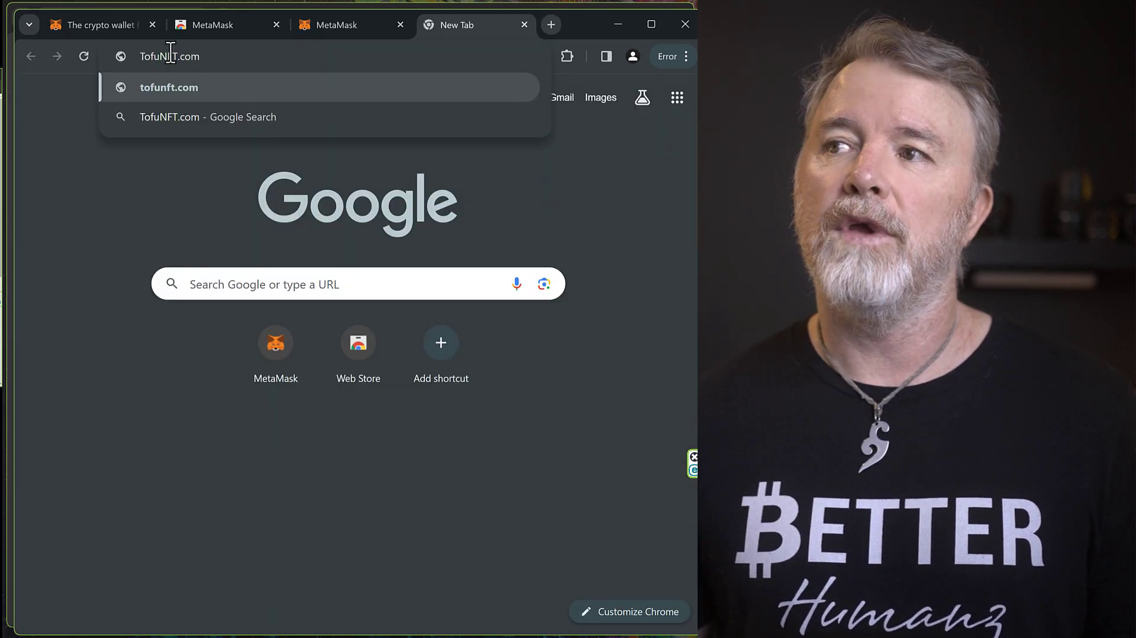
Step: Load tofunft.com in a new tab and pin the MetaMask extension to the toolbar
click(170, 87)
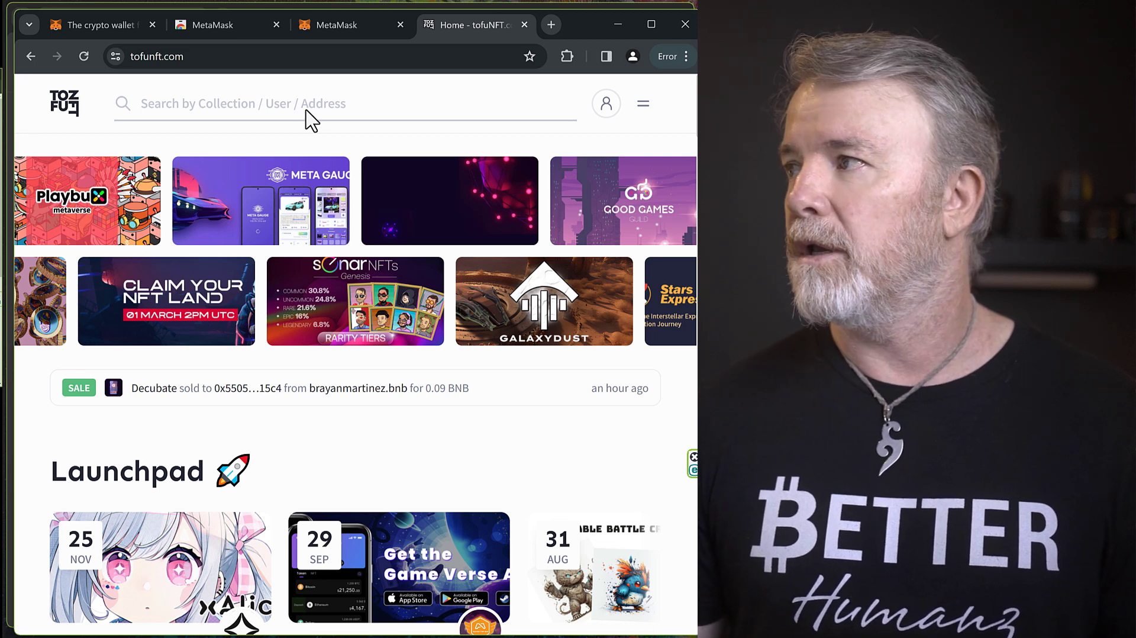
mouse_move(576, 91)
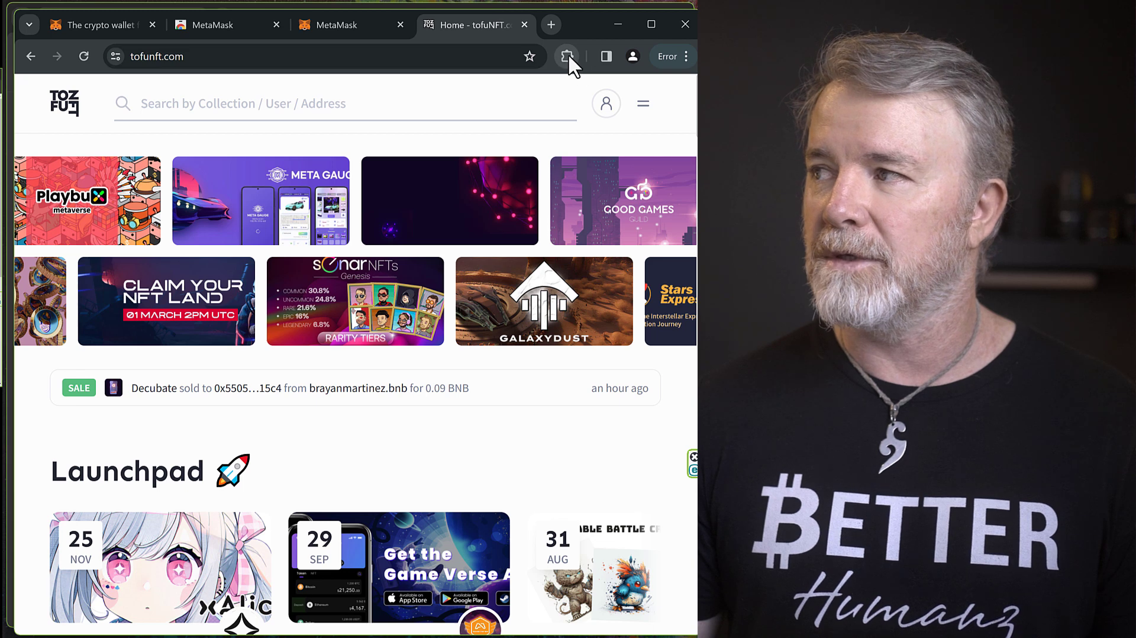
click(567, 56)
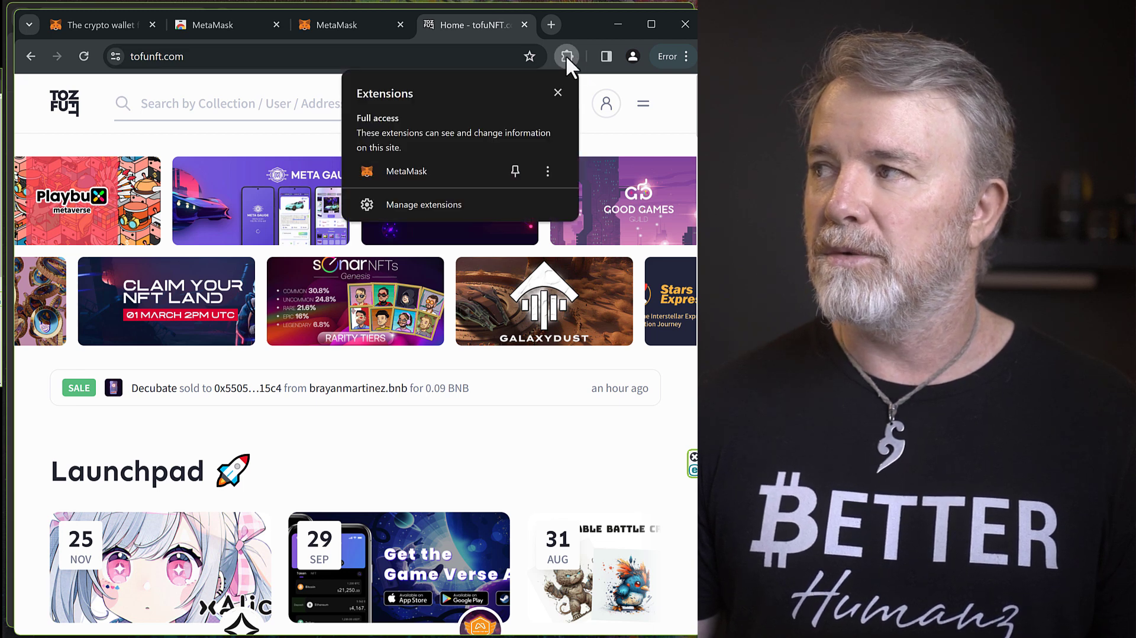
mouse_move(384, 179)
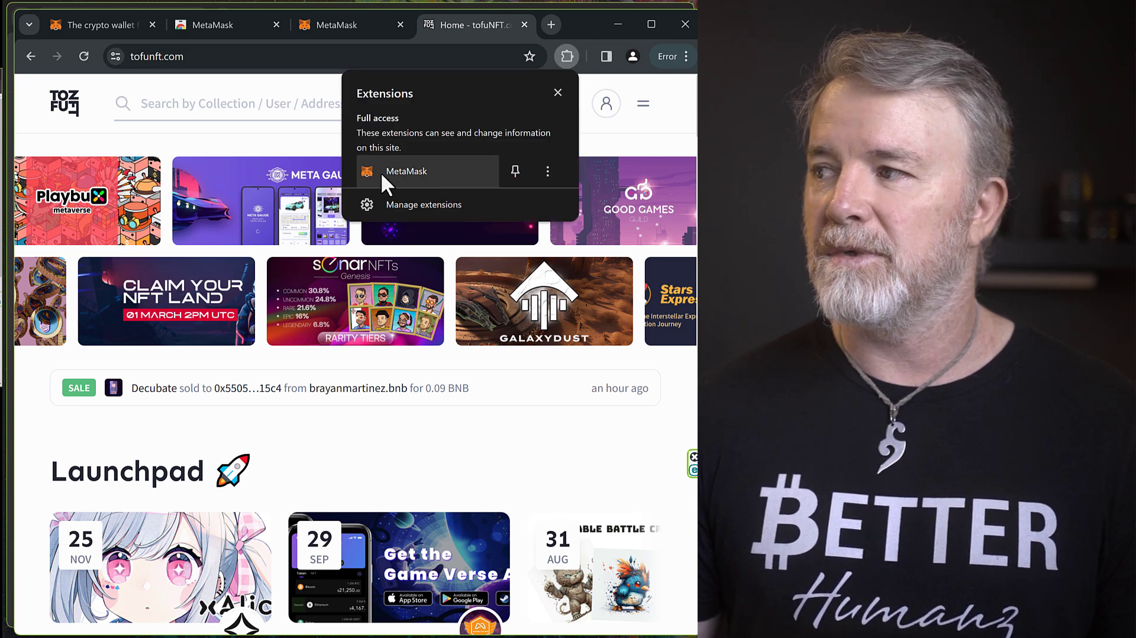
click(515, 172)
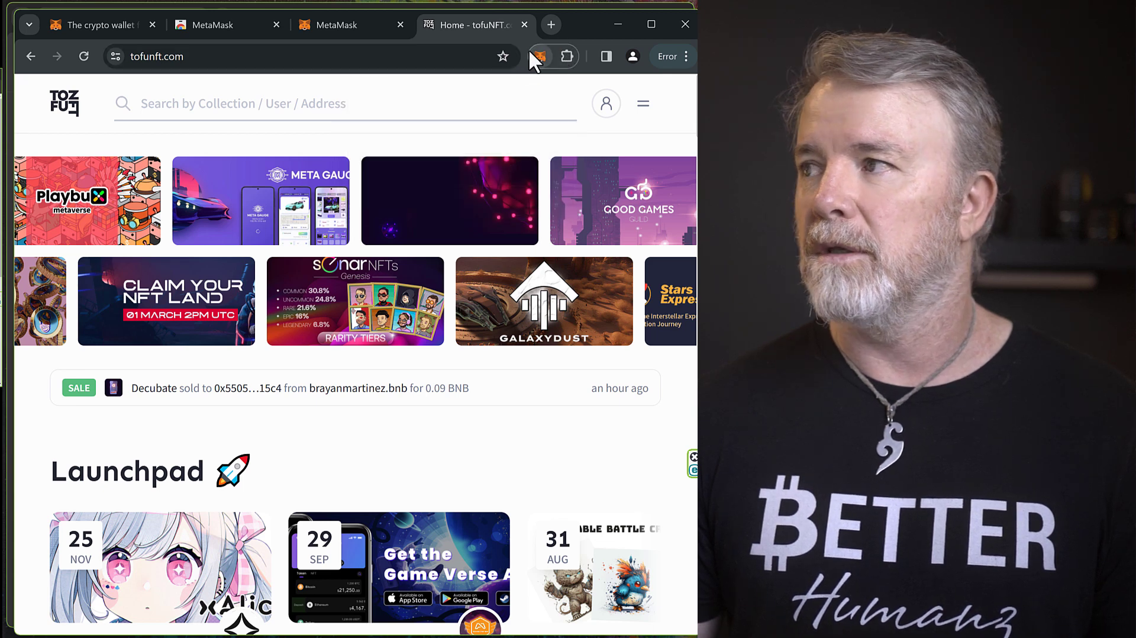
mouse_move(512, 96)
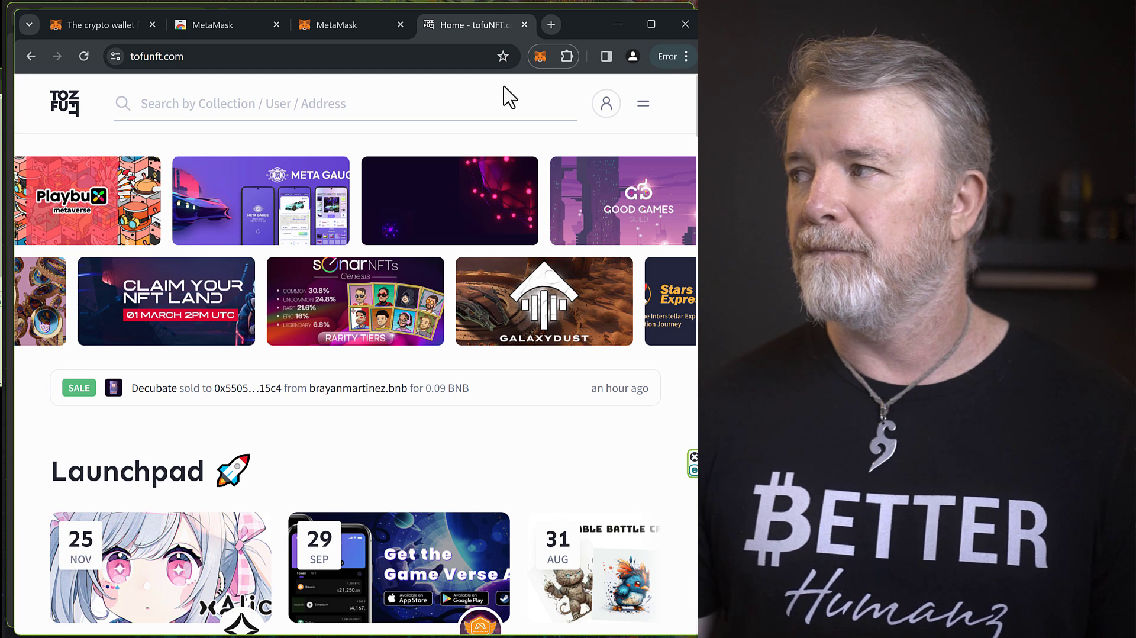
mouse_move(606, 103)
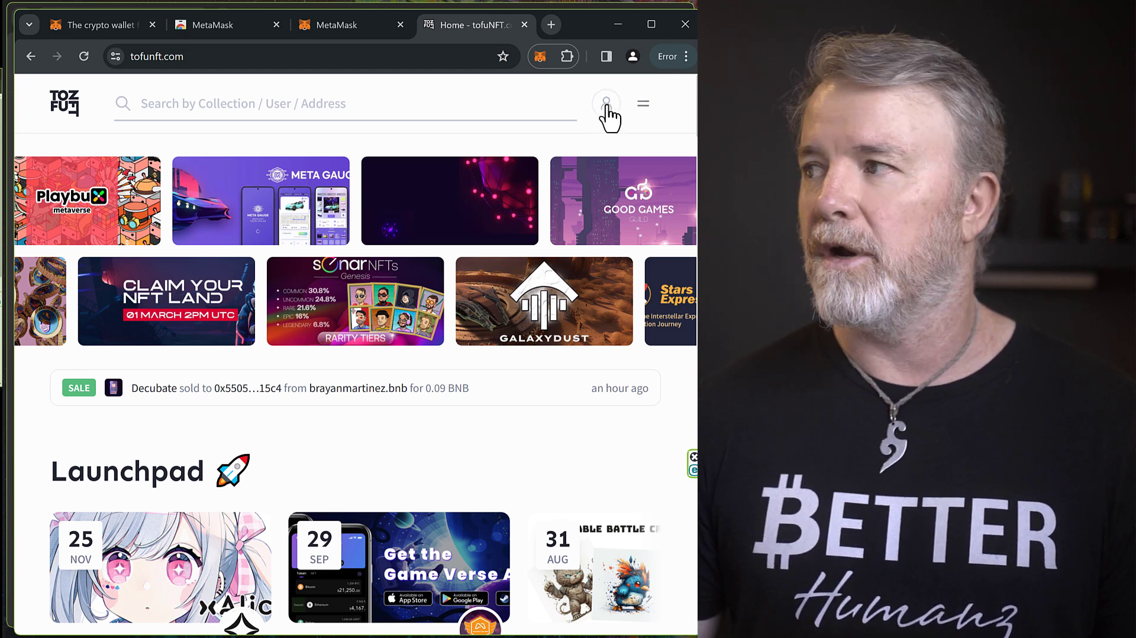
Step: Connect MetaMask Account 1 to tofuNFT and go to the wallet's profile page
click(605, 103)
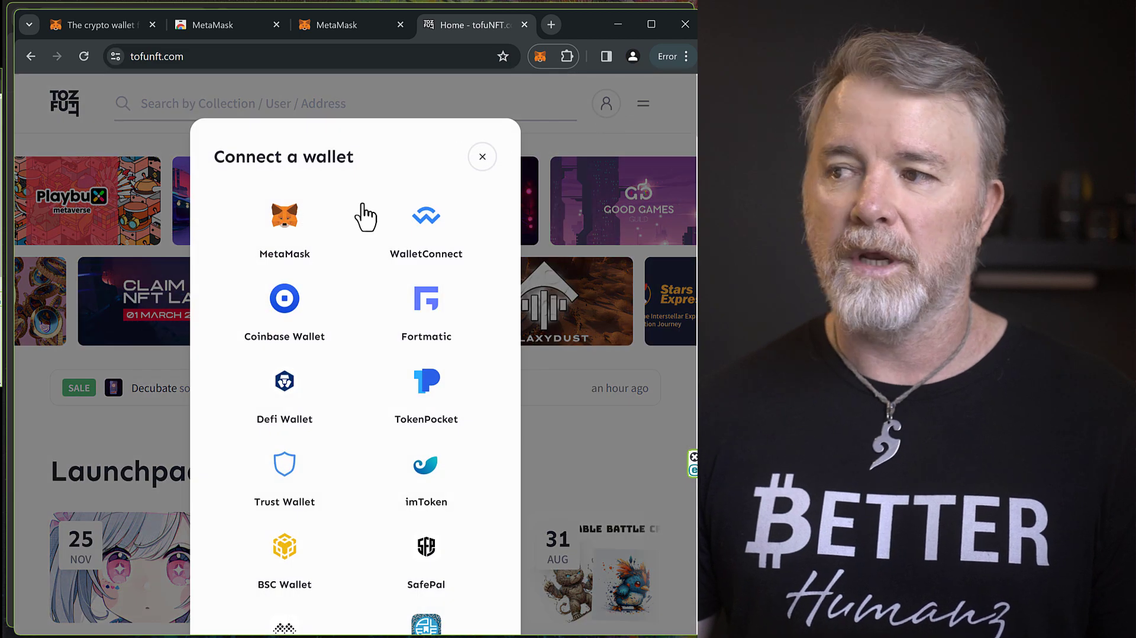
mouse_move(284, 225)
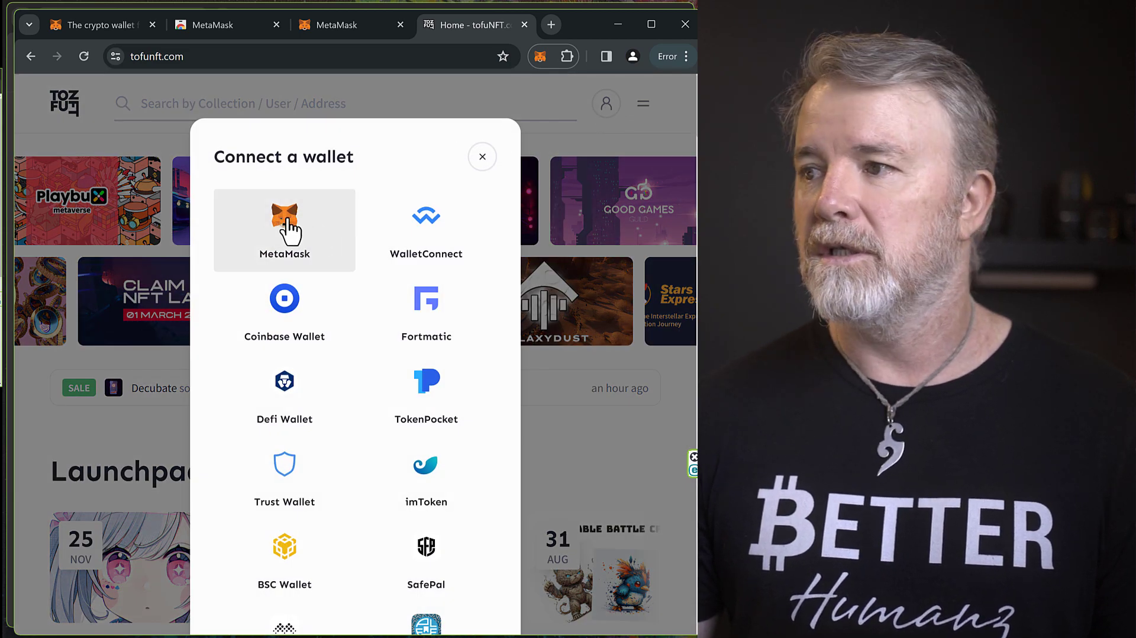
click(284, 229)
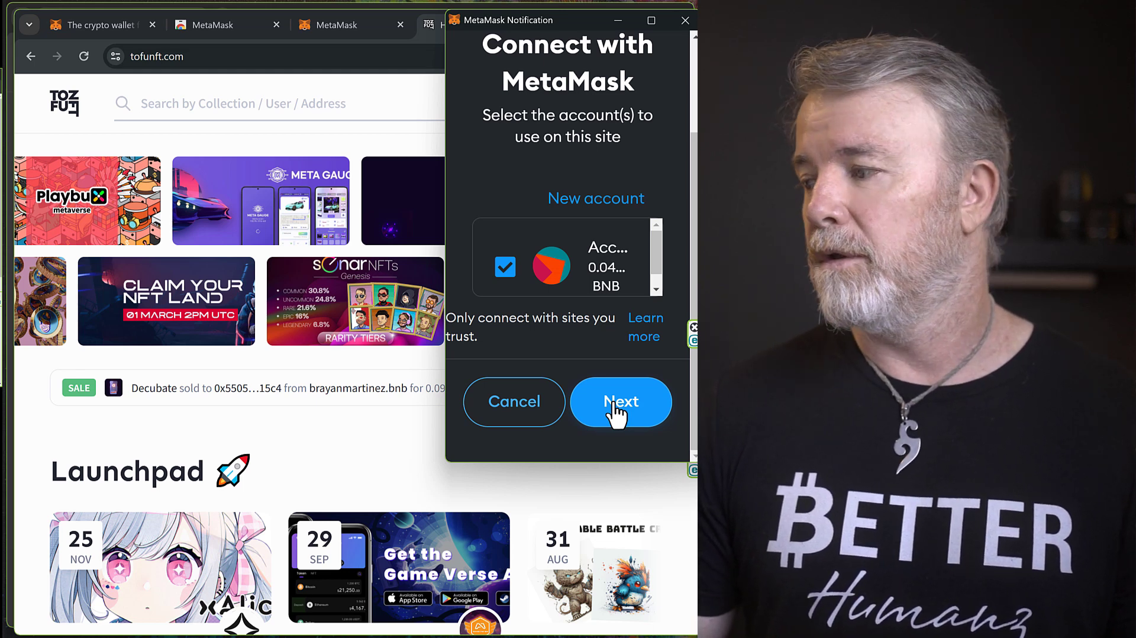
click(622, 401)
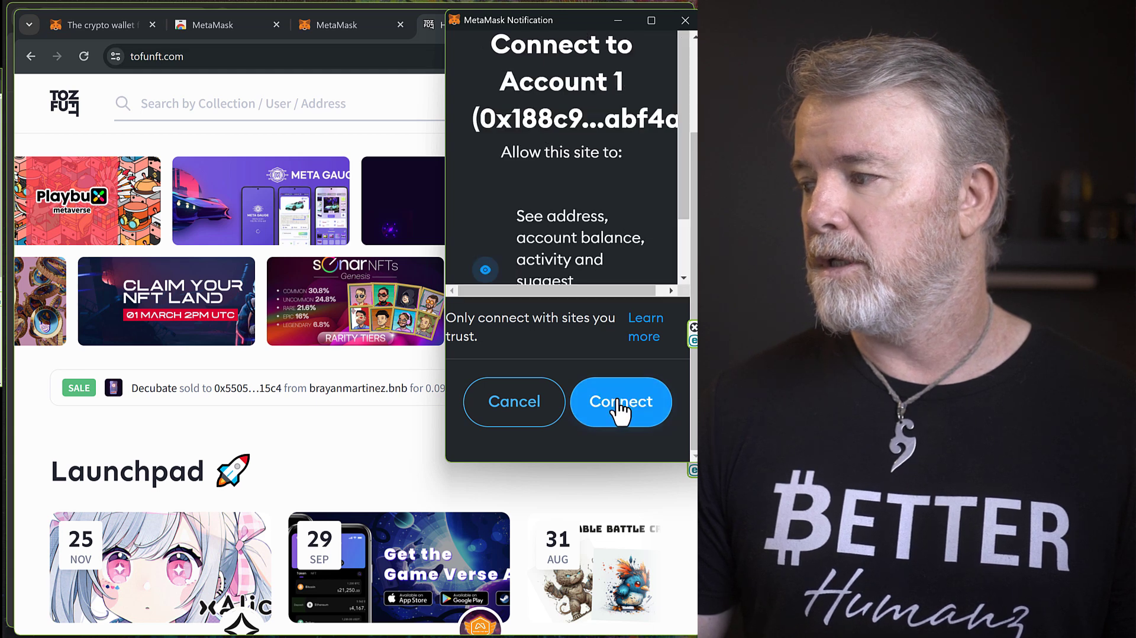
click(620, 401)
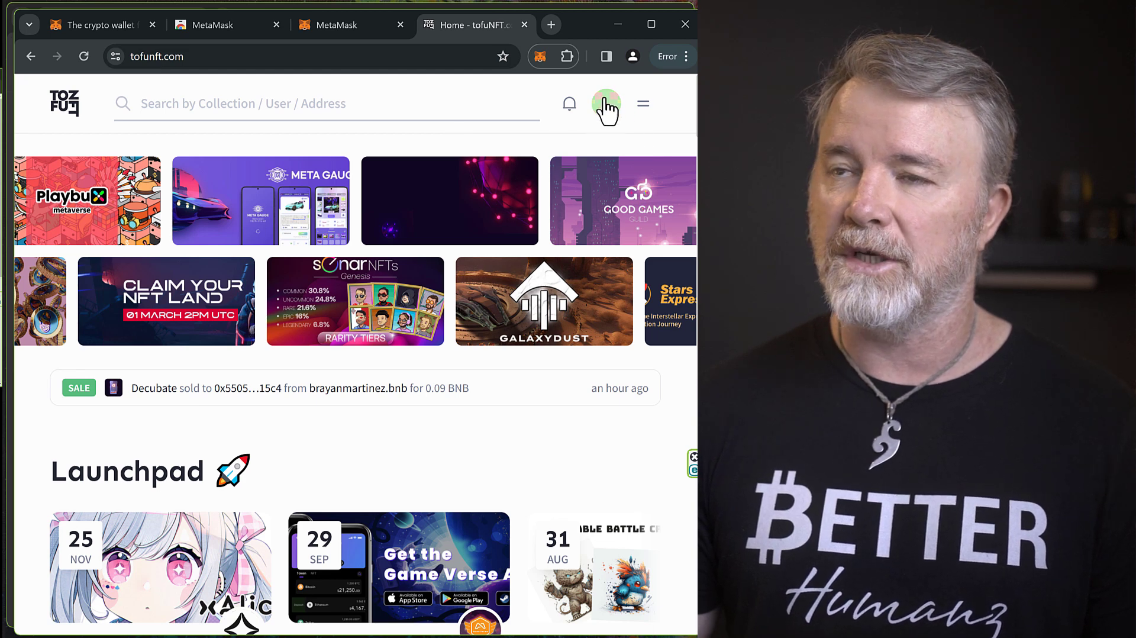
mouse_move(614, 112)
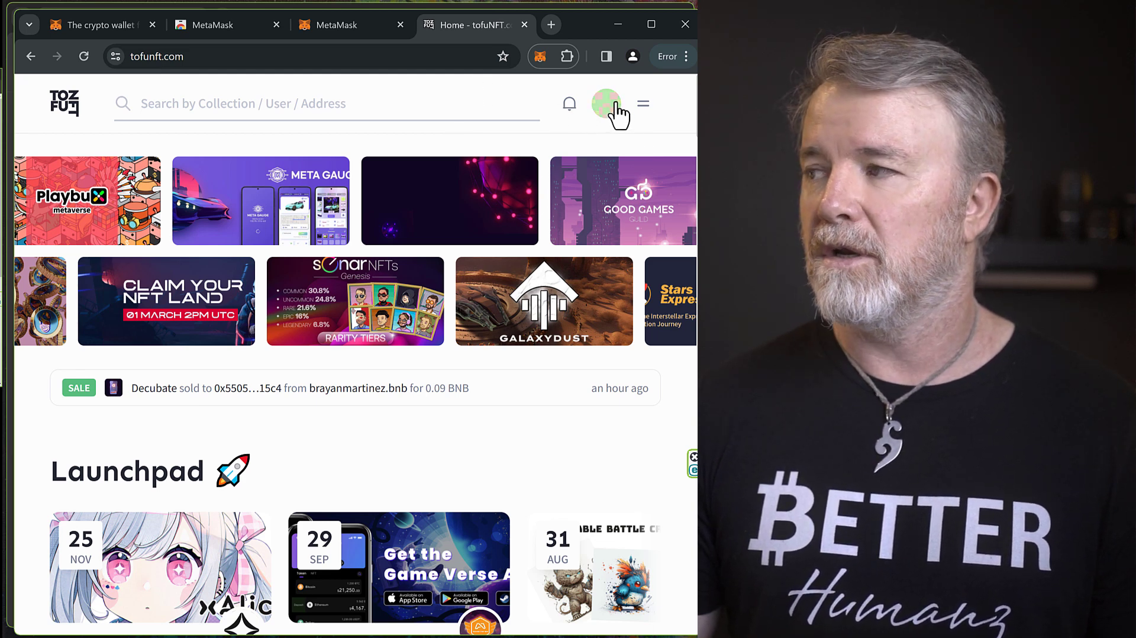
click(606, 103)
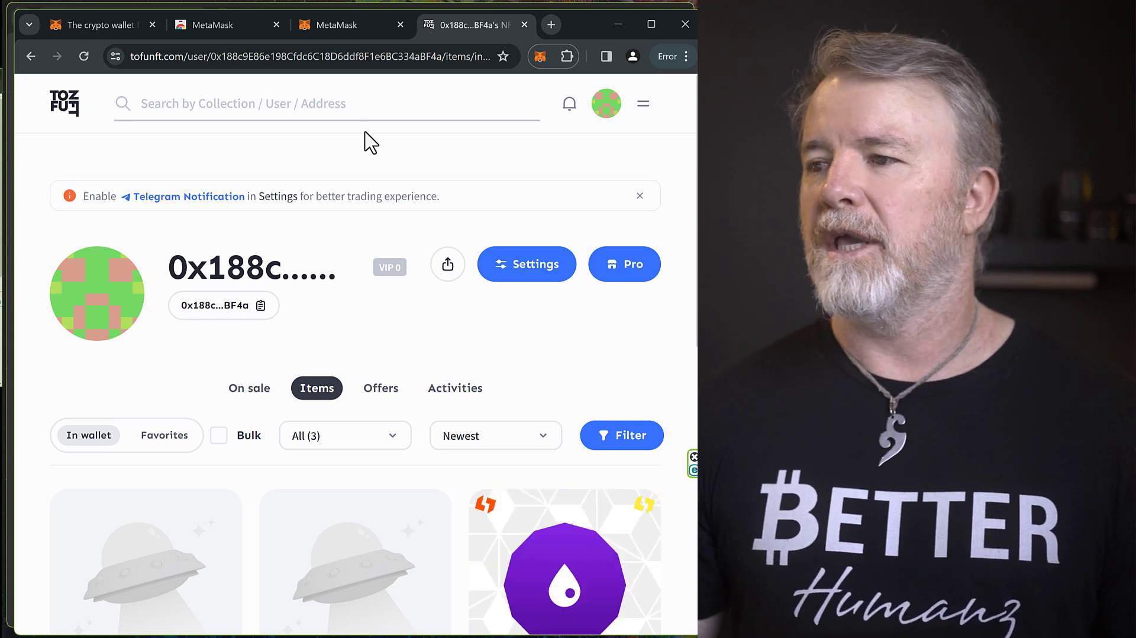
mouse_move(287, 268)
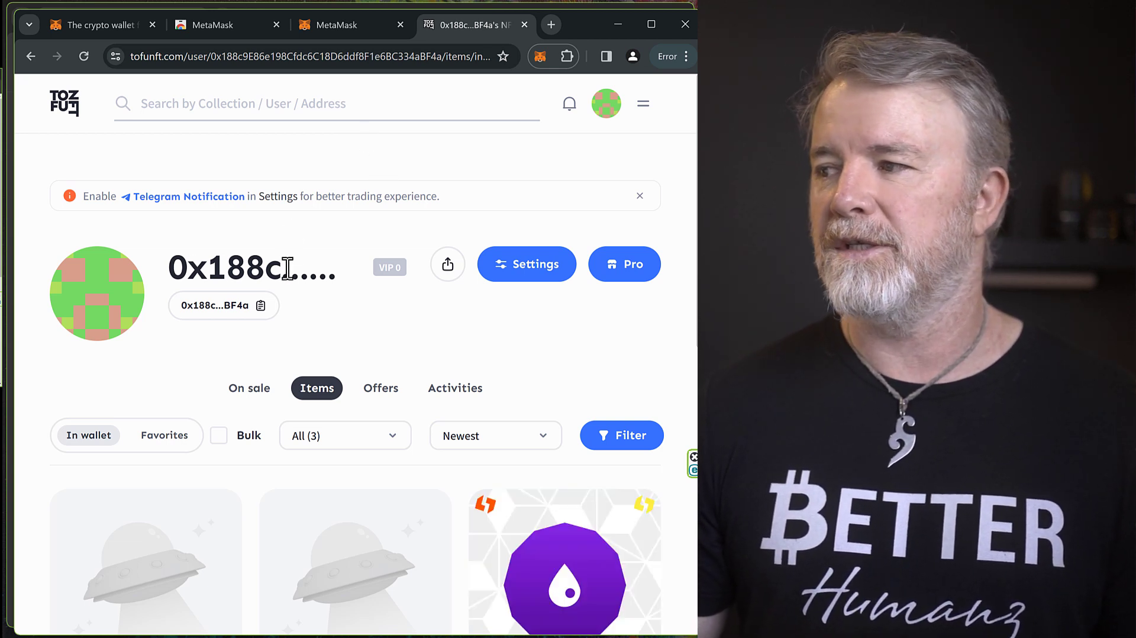
Step: Scroll the Items list to NaturalGas #11190, NaturalGas #10815 and BGLD #6350
scroll(down, 3)
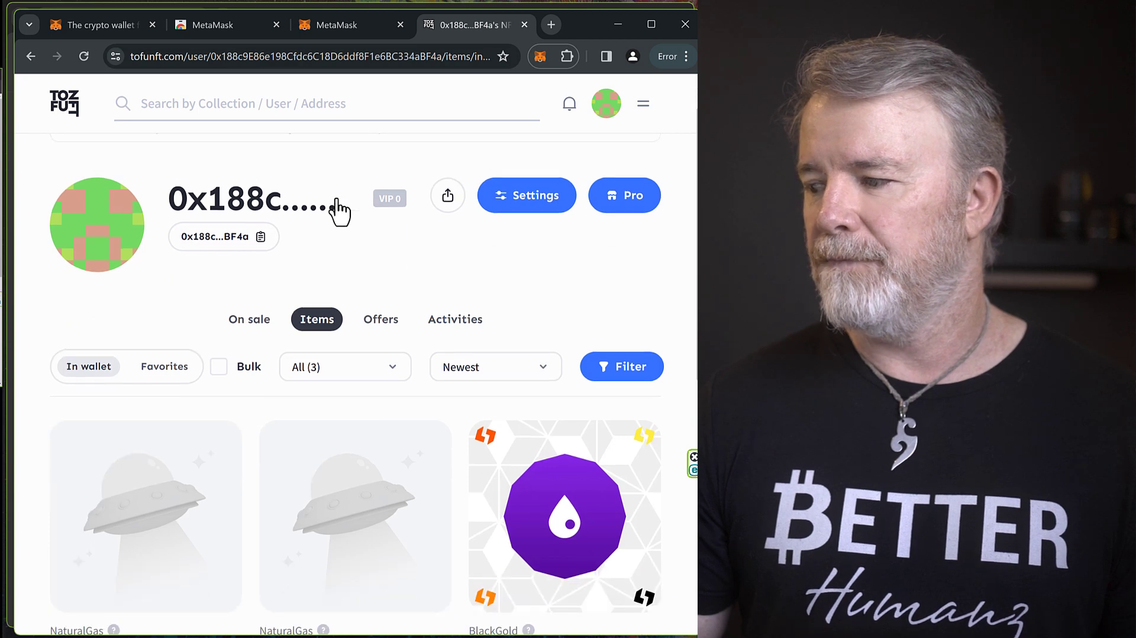
scroll(down, 3)
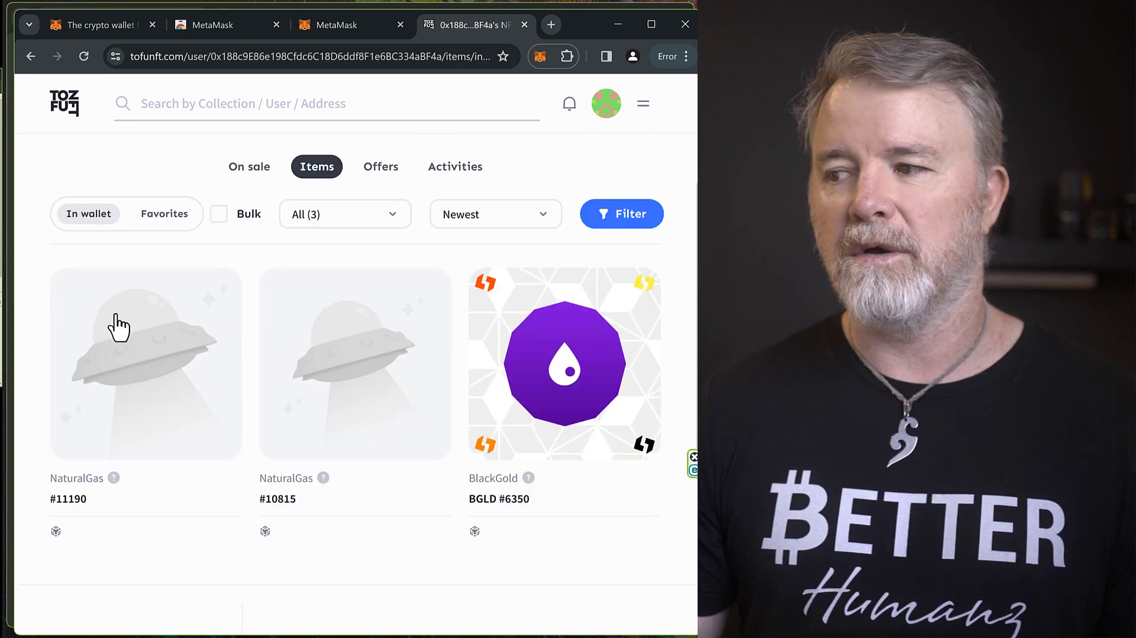
mouse_move(411, 295)
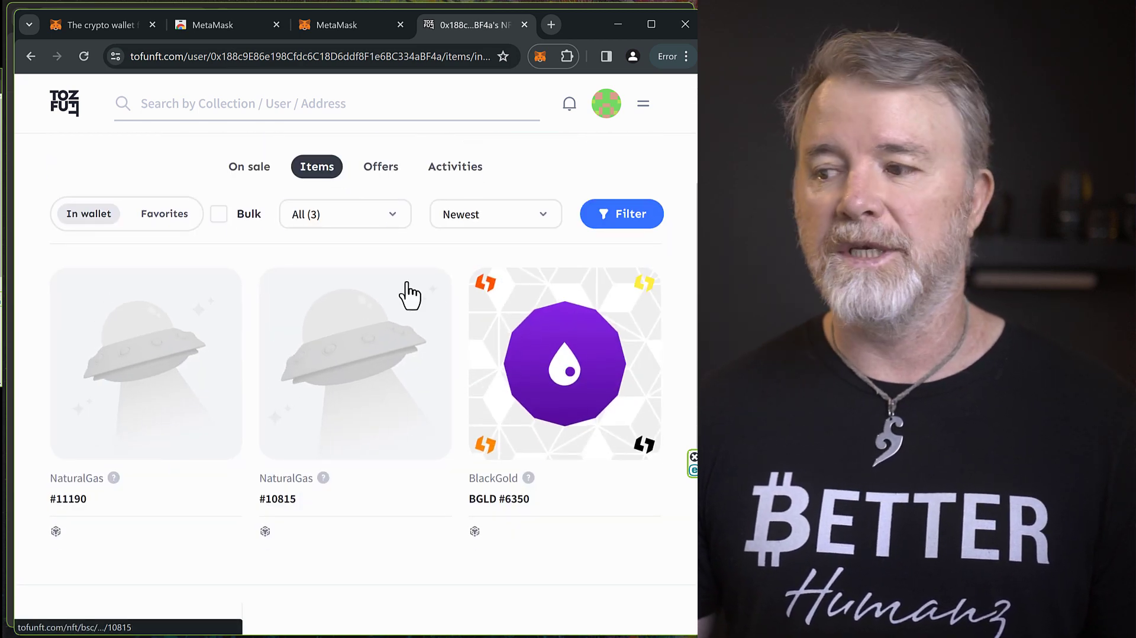
mouse_move(311, 388)
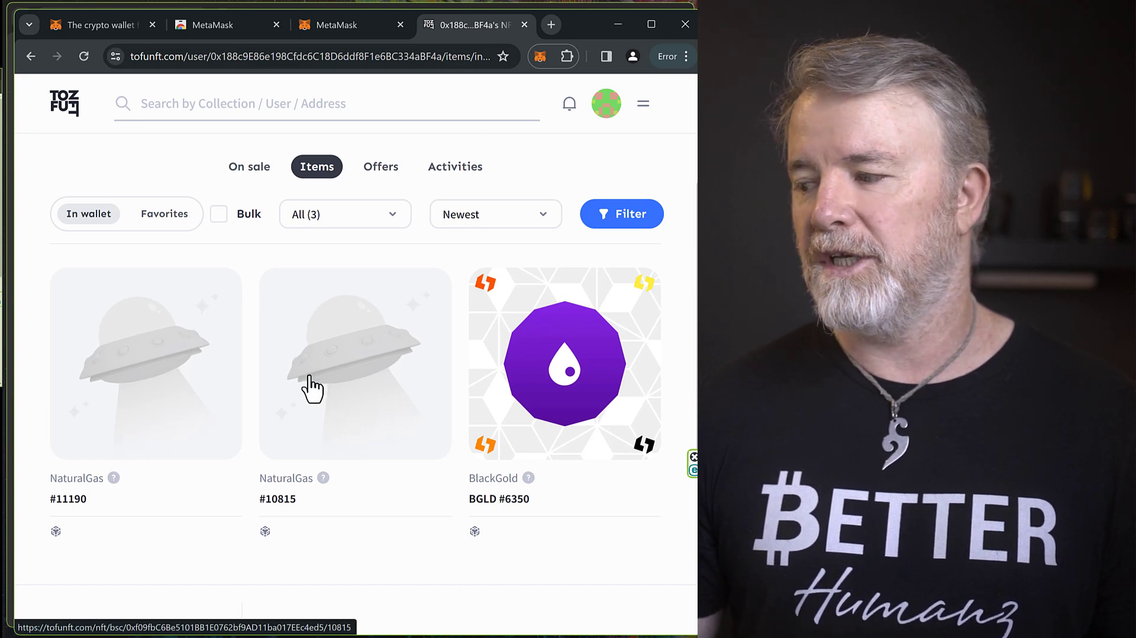
mouse_move(565, 355)
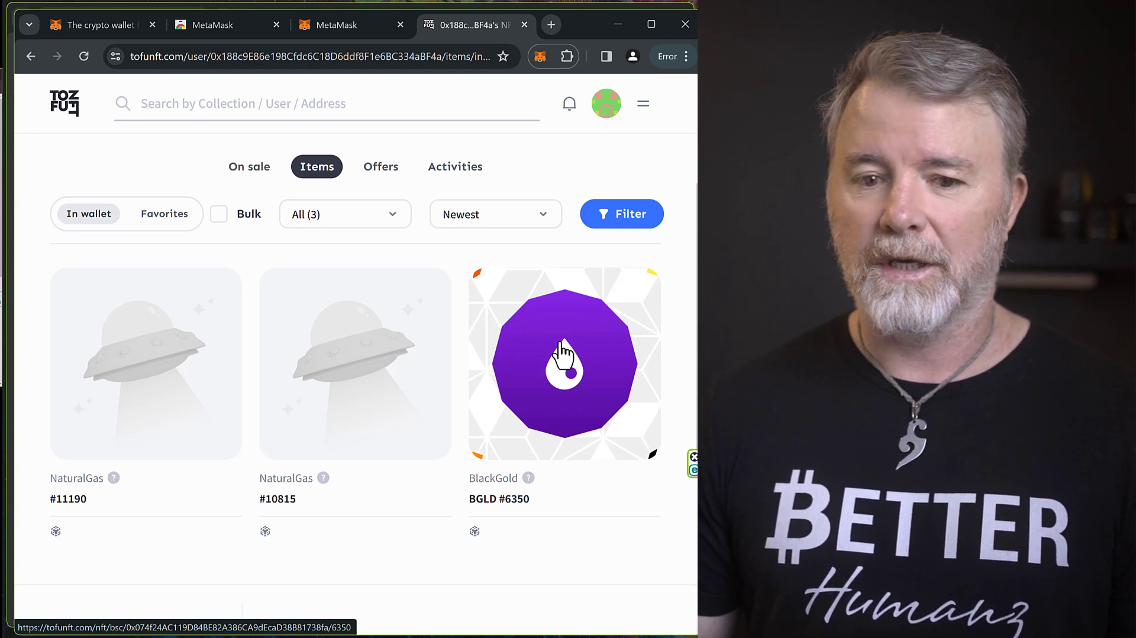
mouse_move(542, 337)
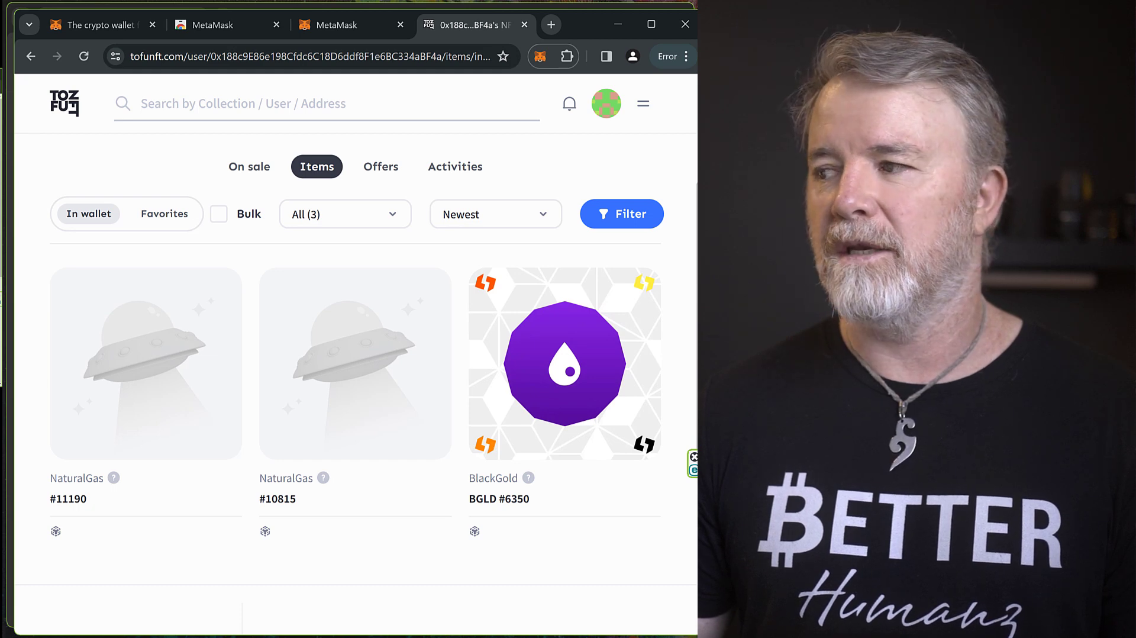
mouse_move(563, 372)
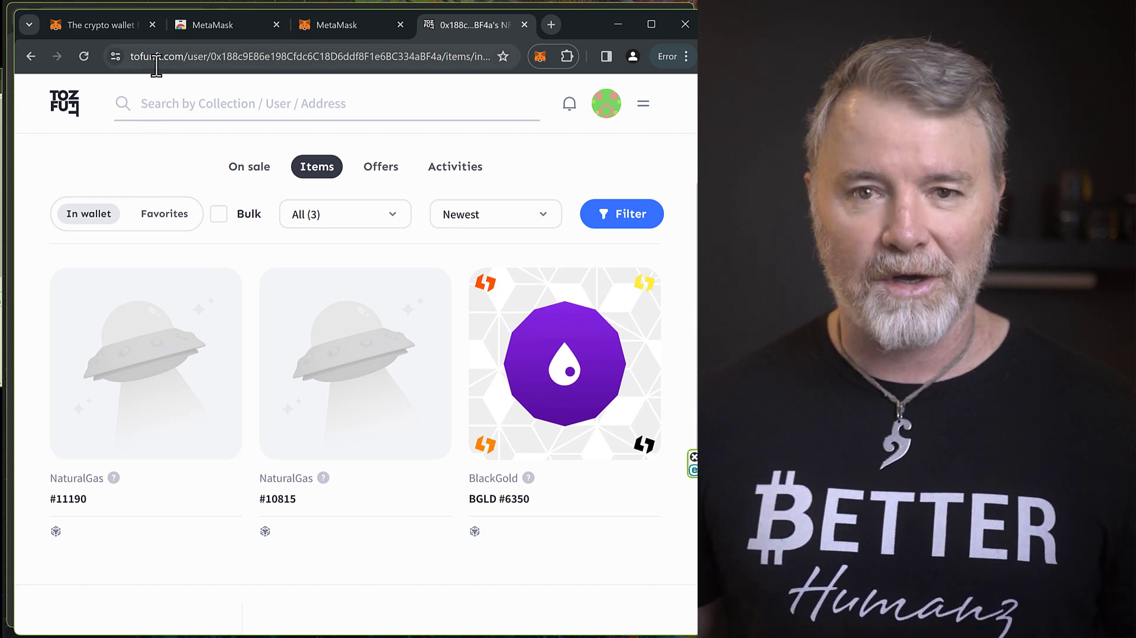
mouse_move(218, 211)
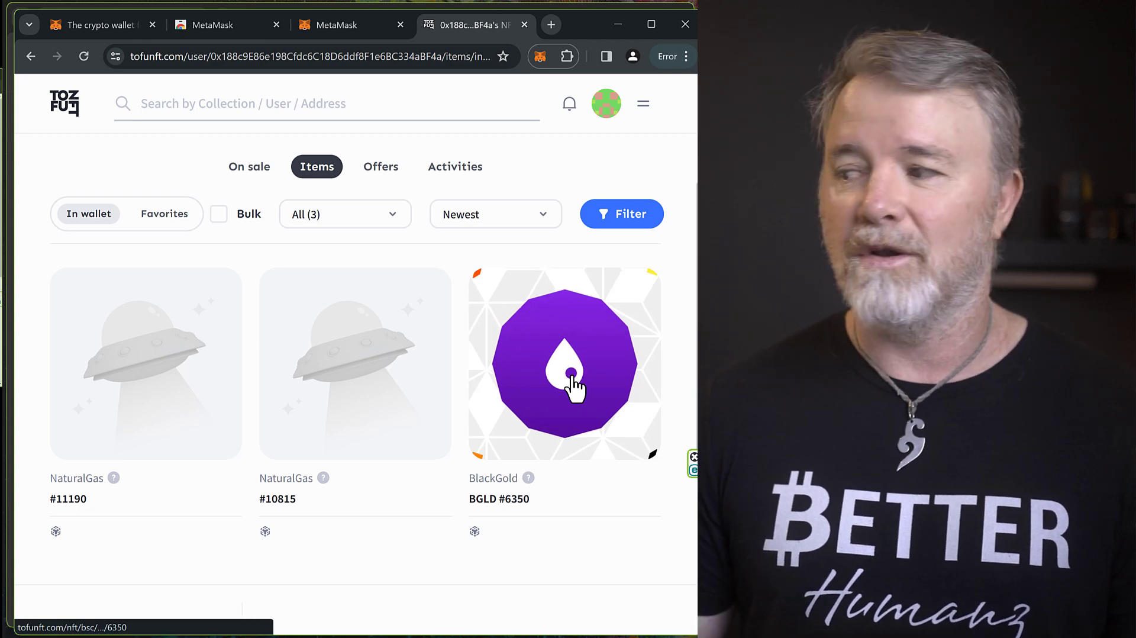
mouse_move(557, 348)
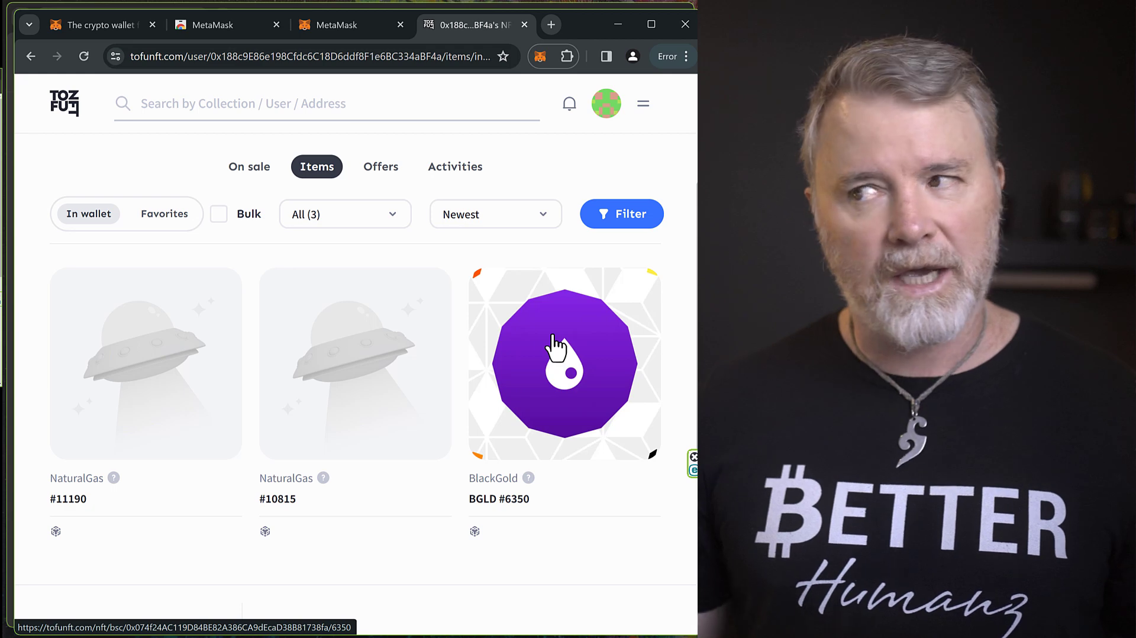
mouse_move(174, 207)
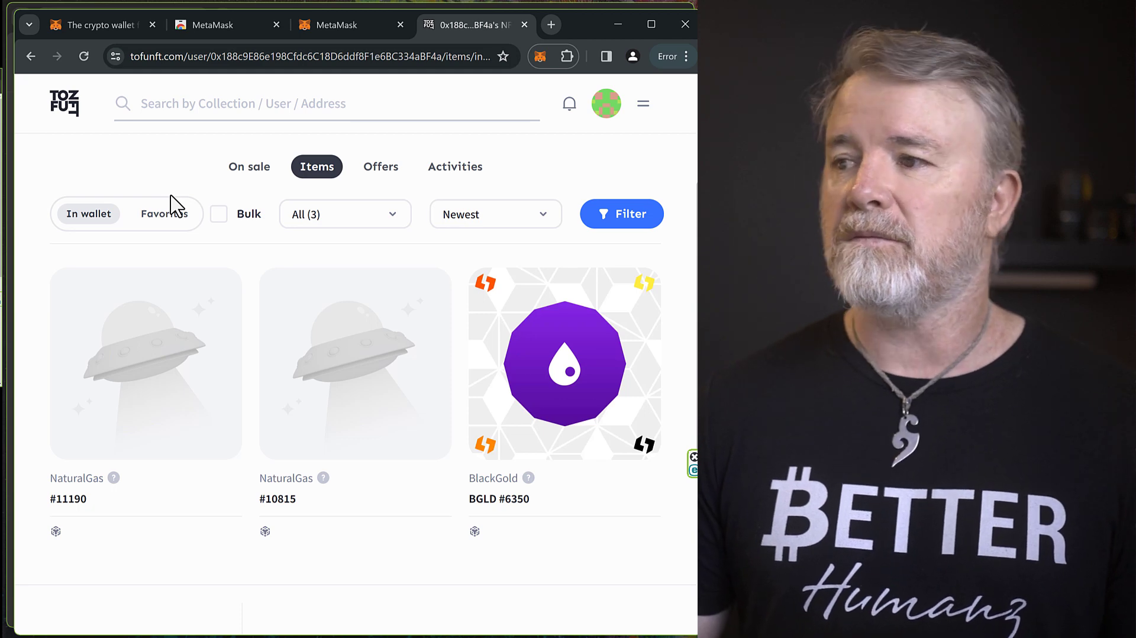
mouse_move(168, 183)
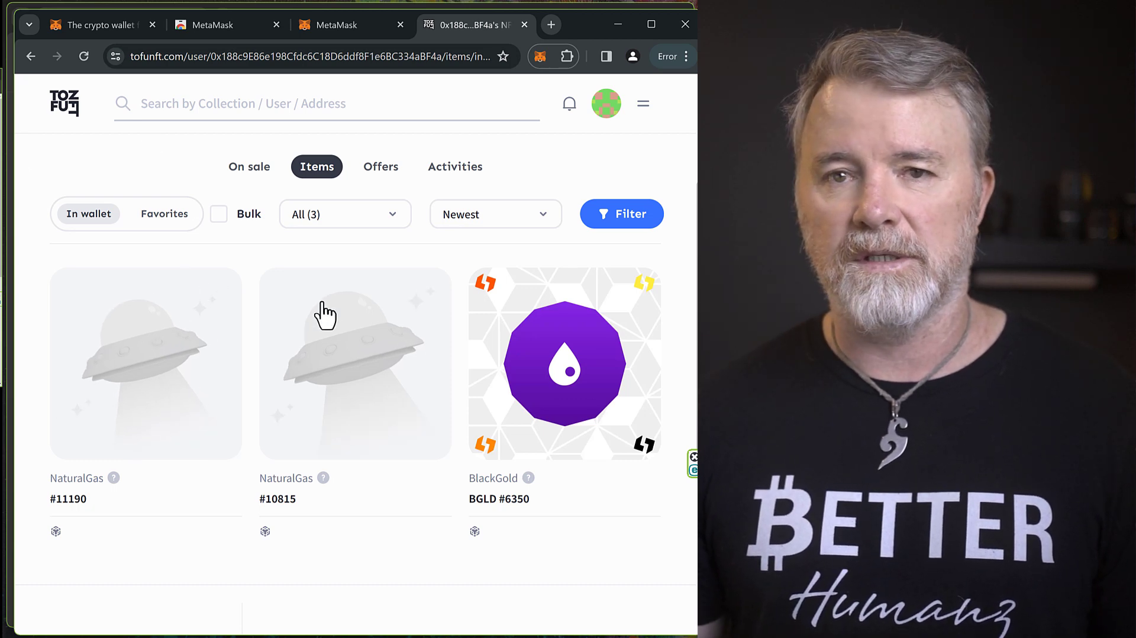
mouse_move(219, 262)
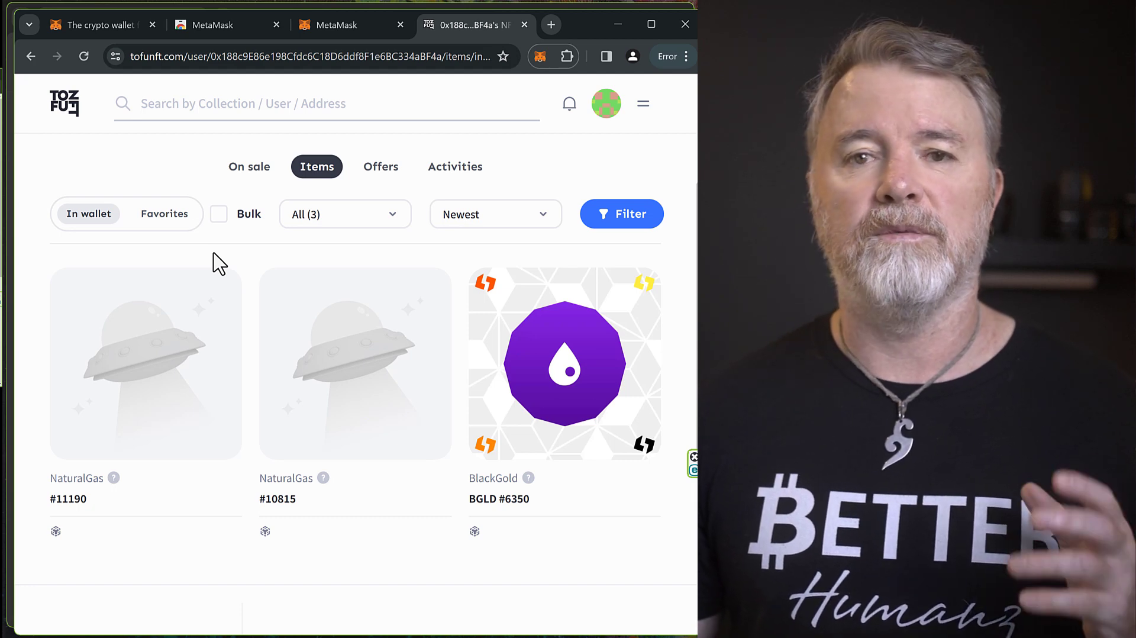
mouse_move(502, 342)
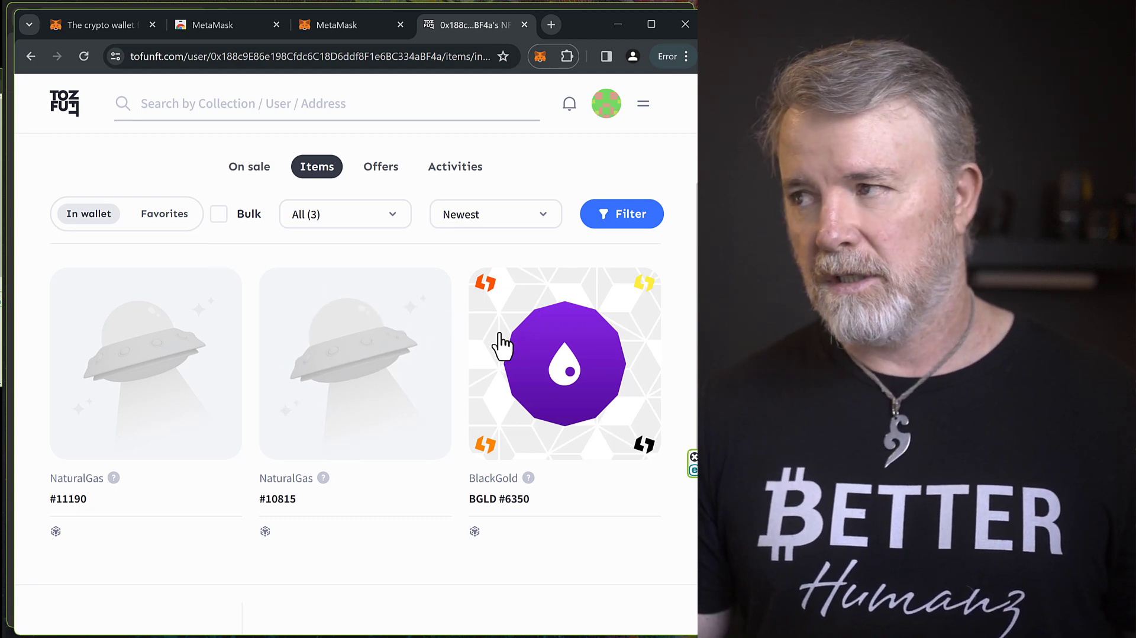
mouse_move(398, 165)
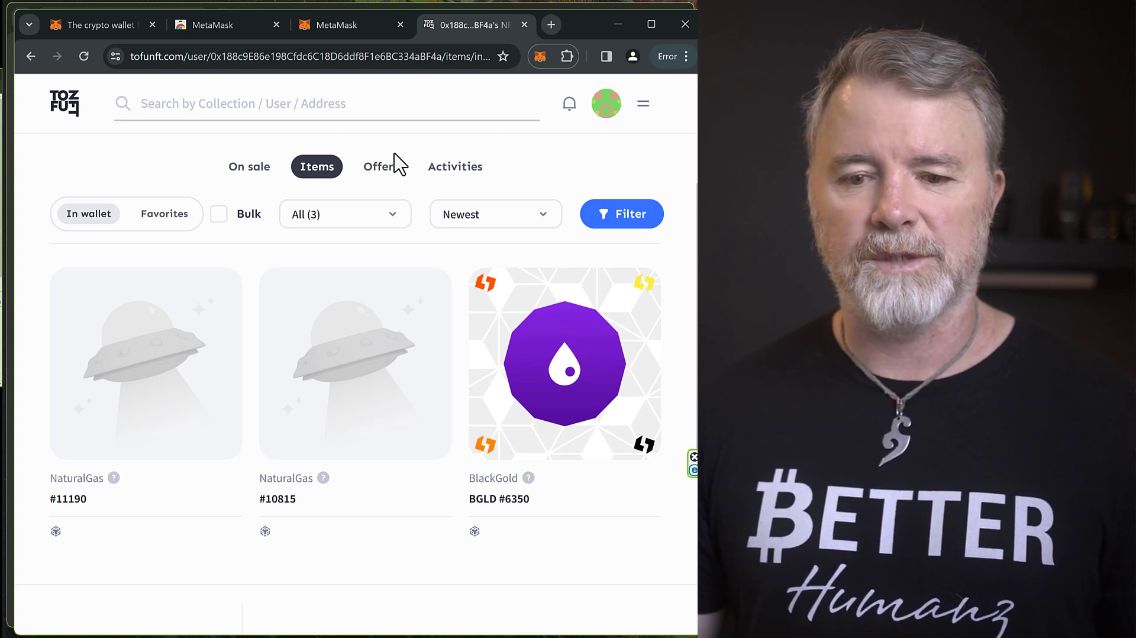
mouse_move(398, 165)
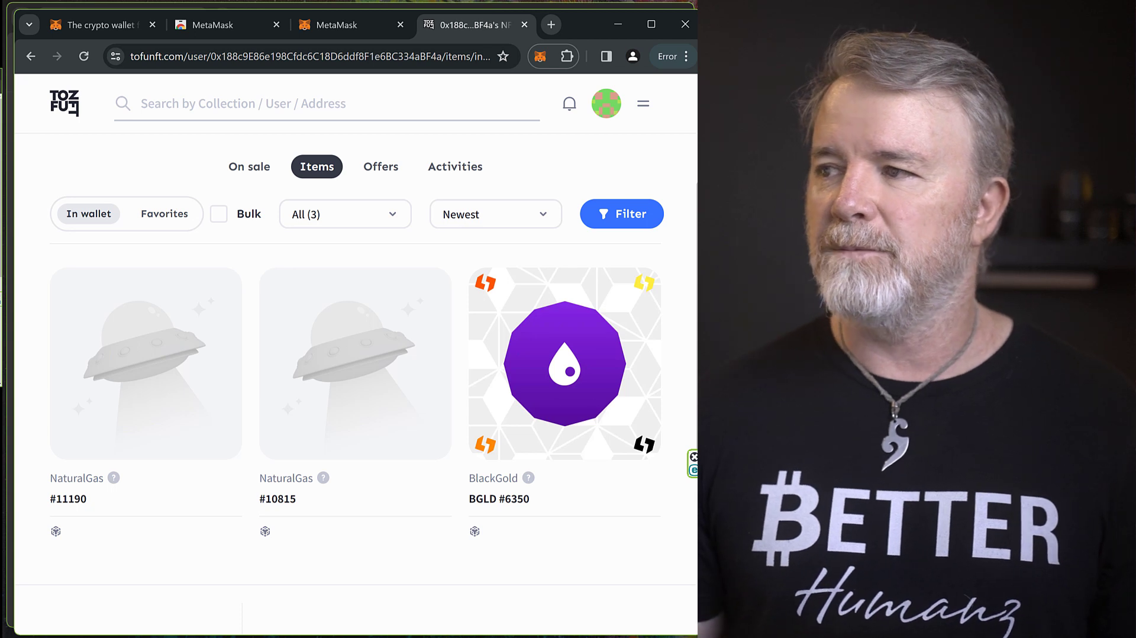
mouse_move(571, 144)
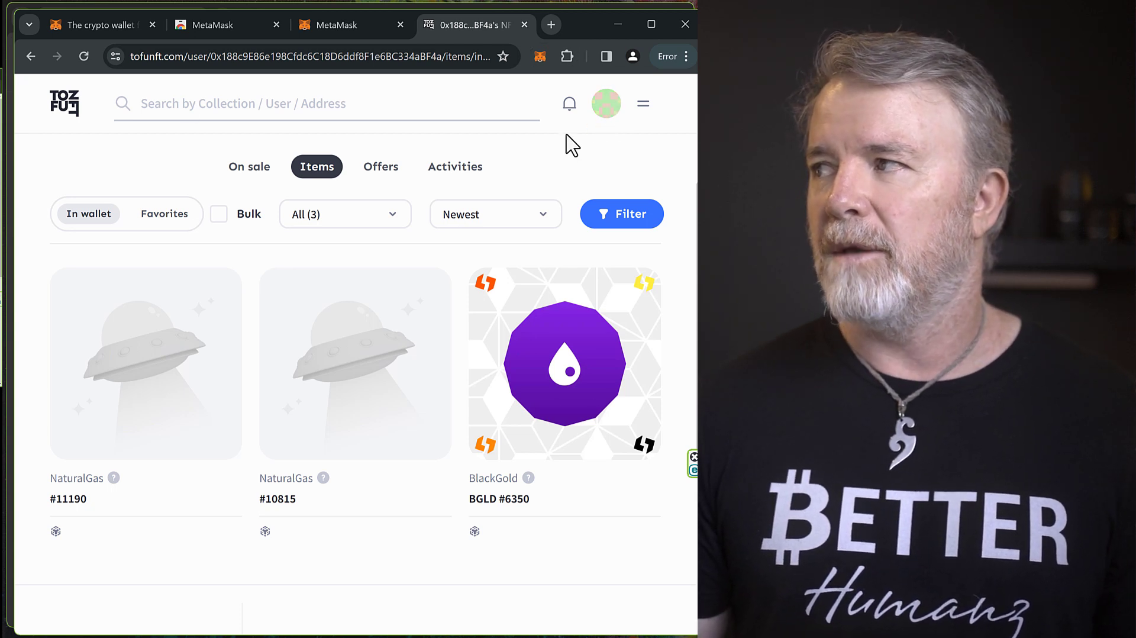
mouse_move(543, 120)
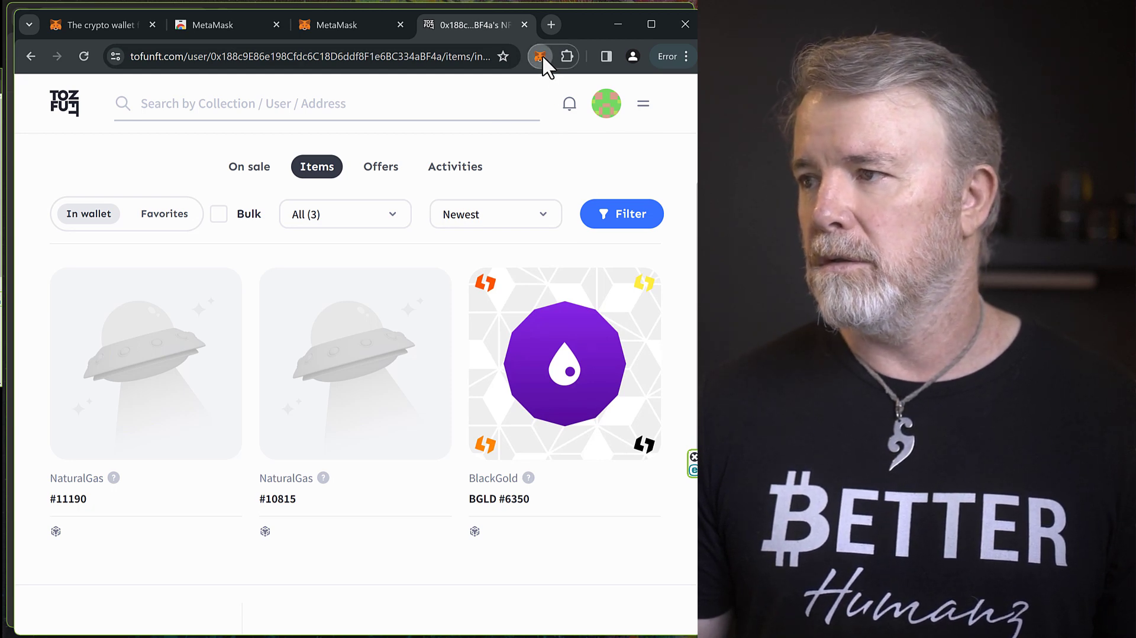
Step: Dismiss MetaMask's Got it tips and copy the account address to the clipboard
click(540, 57)
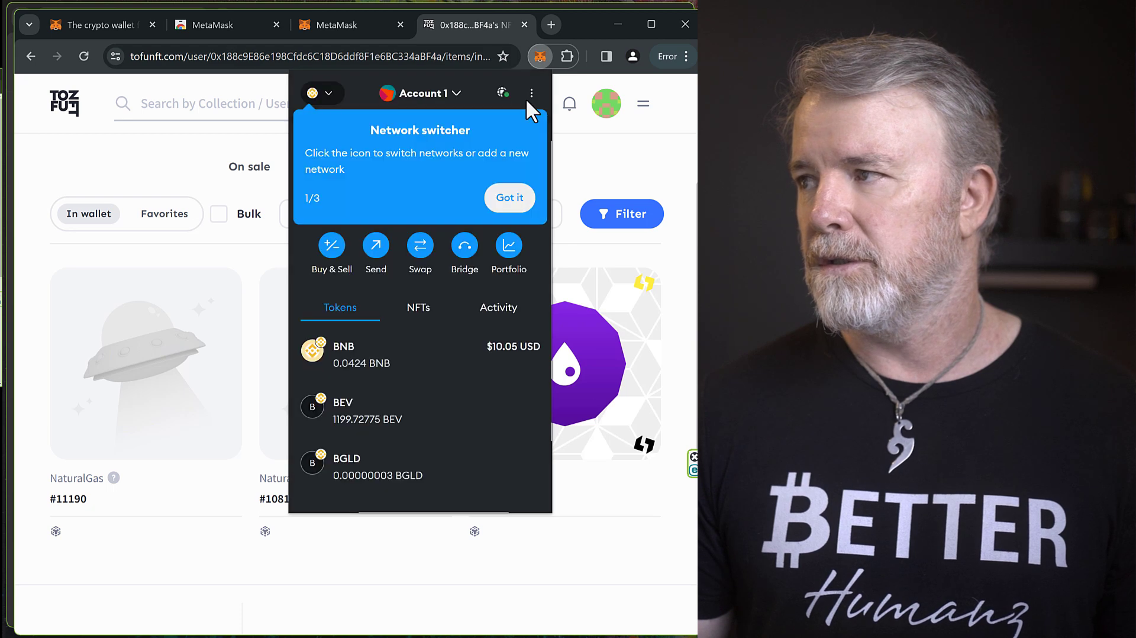
click(509, 198)
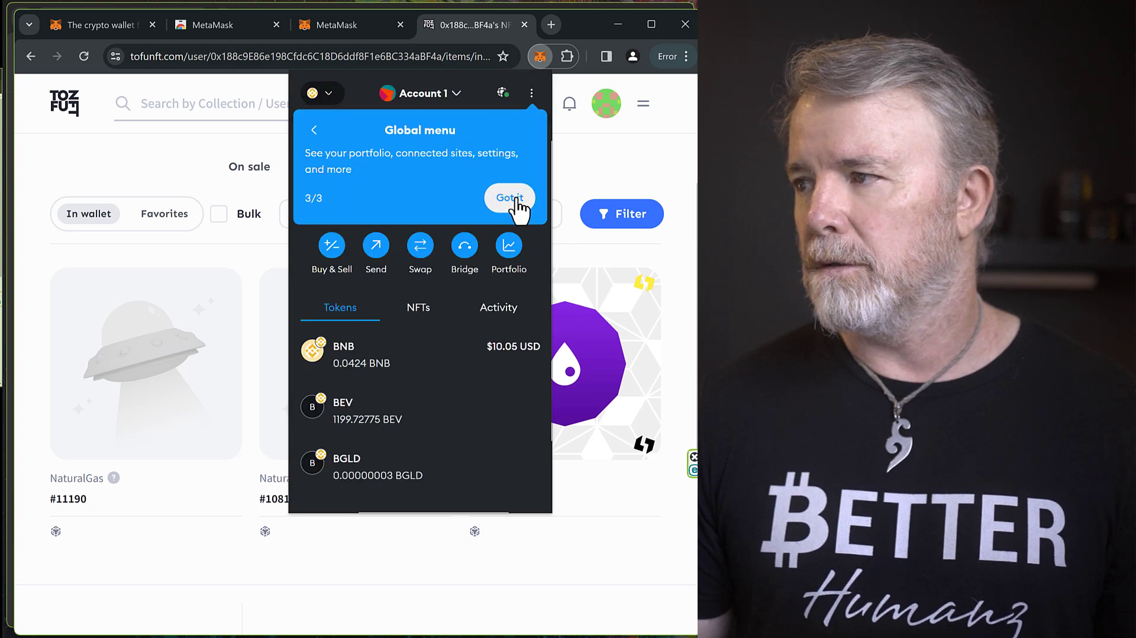
click(508, 197)
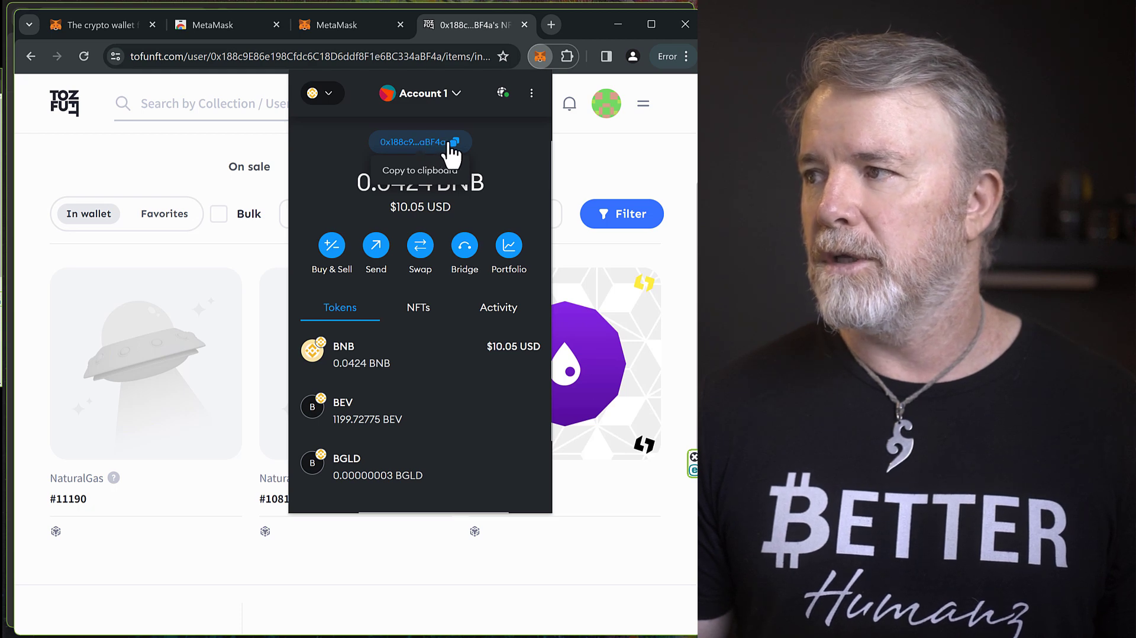
mouse_move(440, 137)
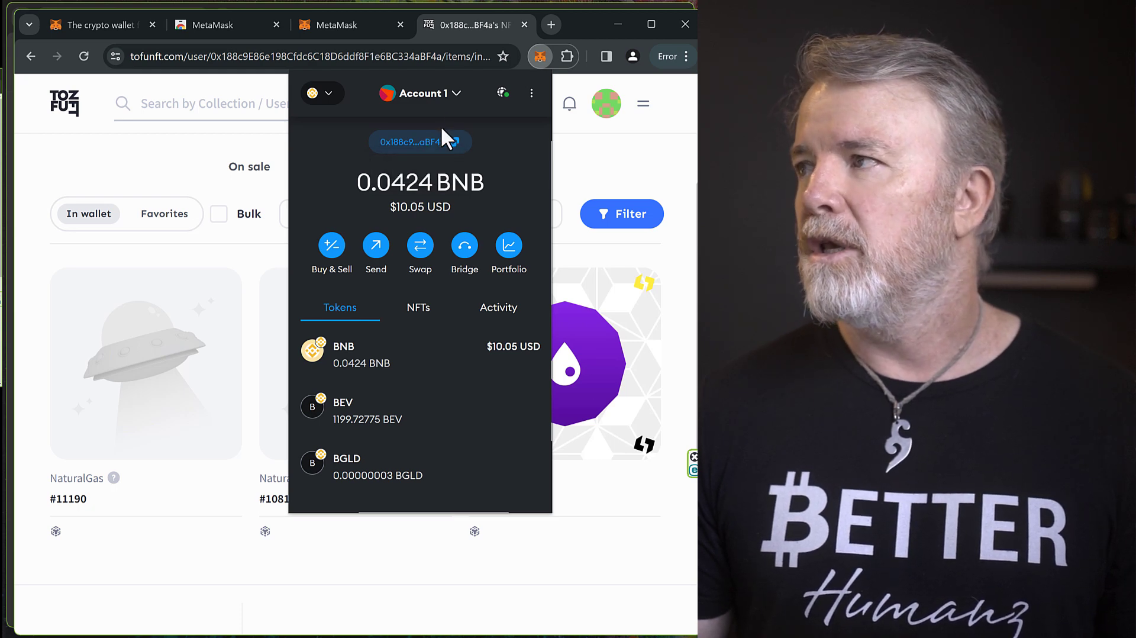
click(550, 24)
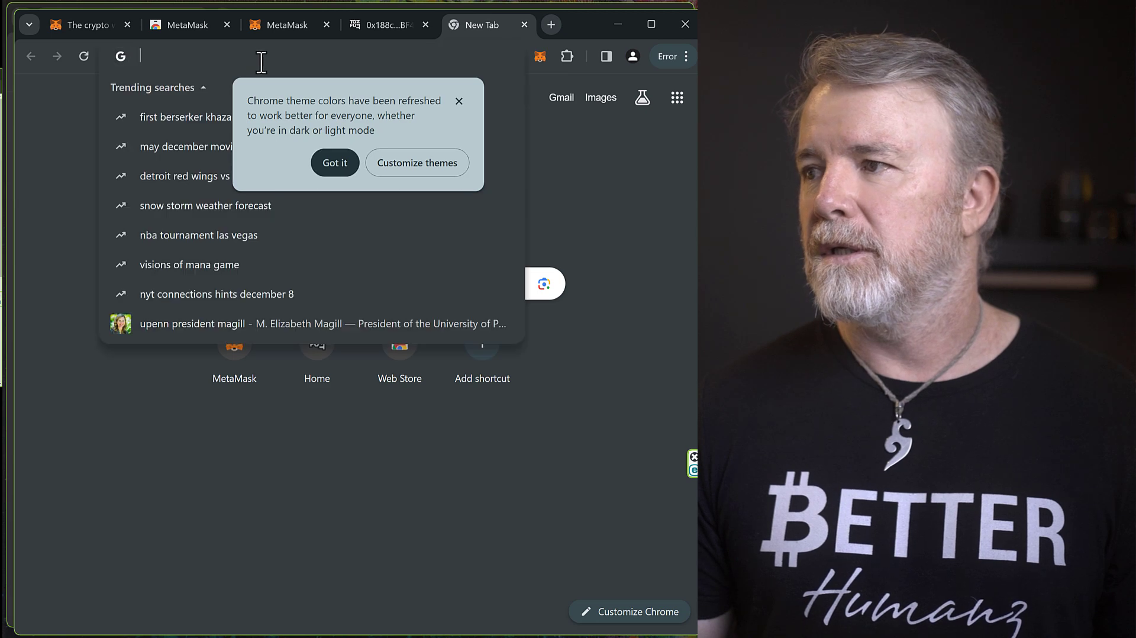
Step: Search the web for bscscan and load the official BscScan explorer site
click(334, 162)
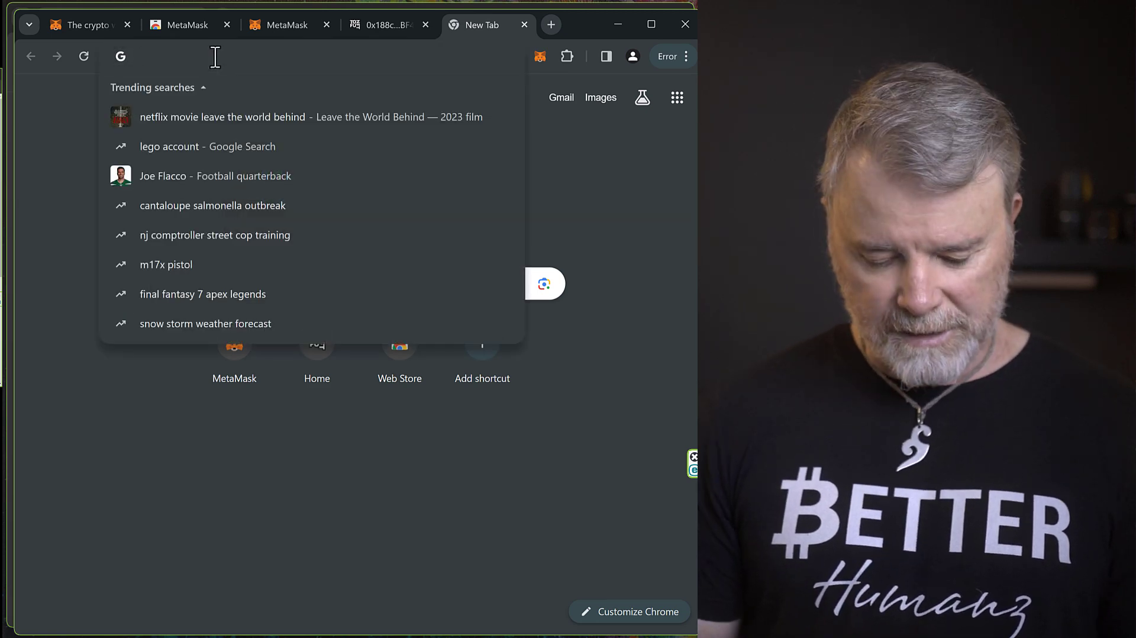
text(bs)
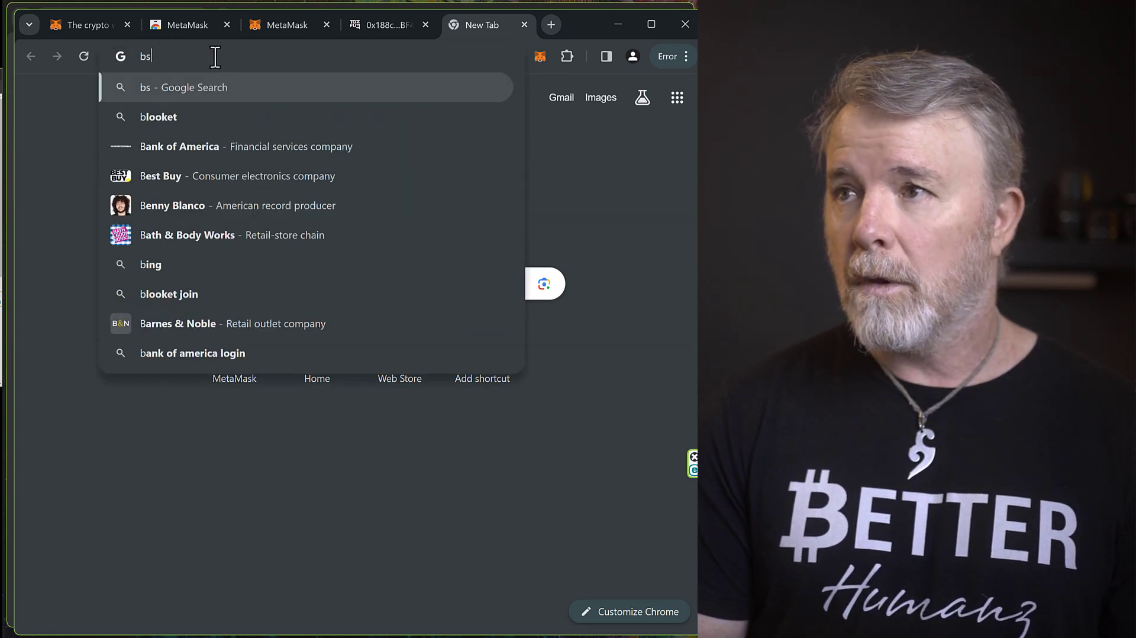
text(c)
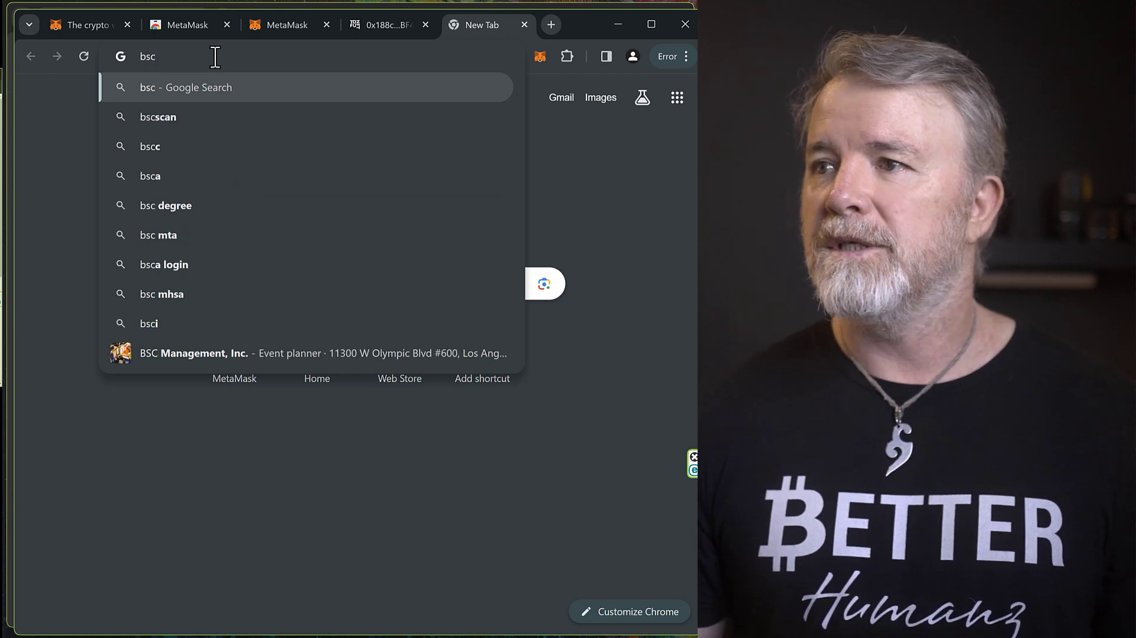
click(157, 117)
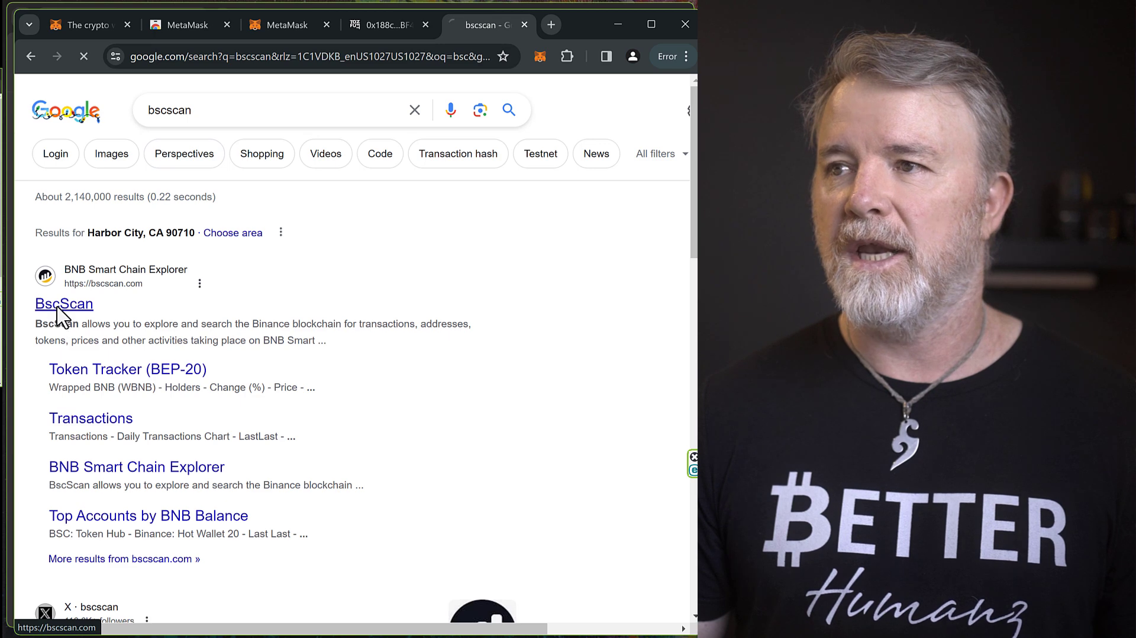
click(64, 304)
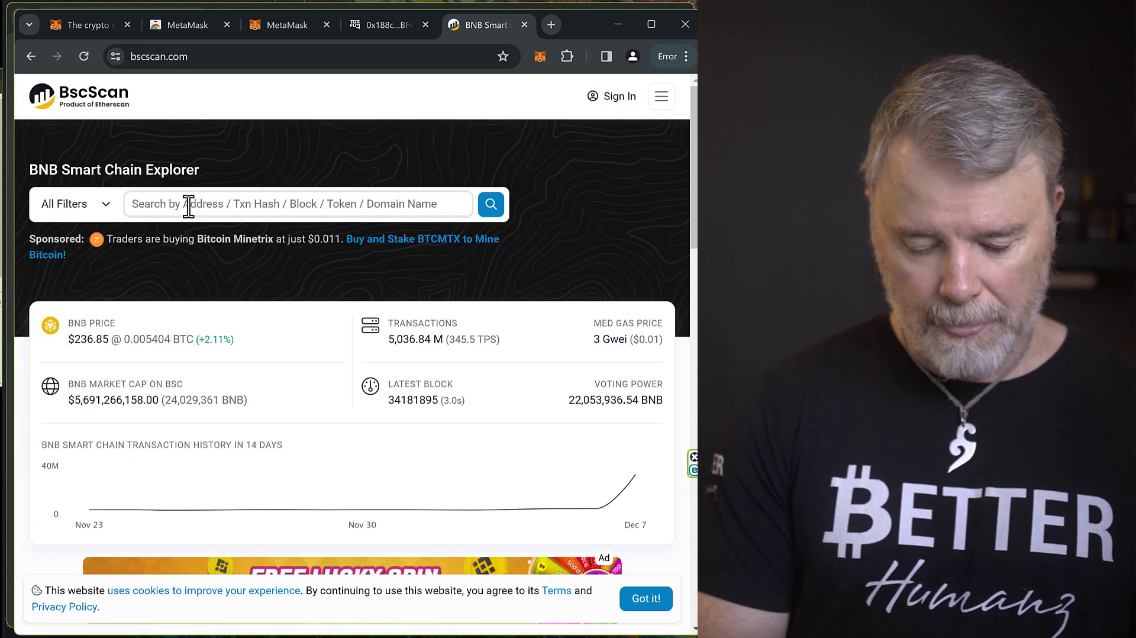
Step: Look up address 0x188c9E86…334aBF4a on BscScan and scroll to its 92 transactions
text(0x188c9E86e198Cfdc6C18D6ddf8F1e6BC334aBF4a)
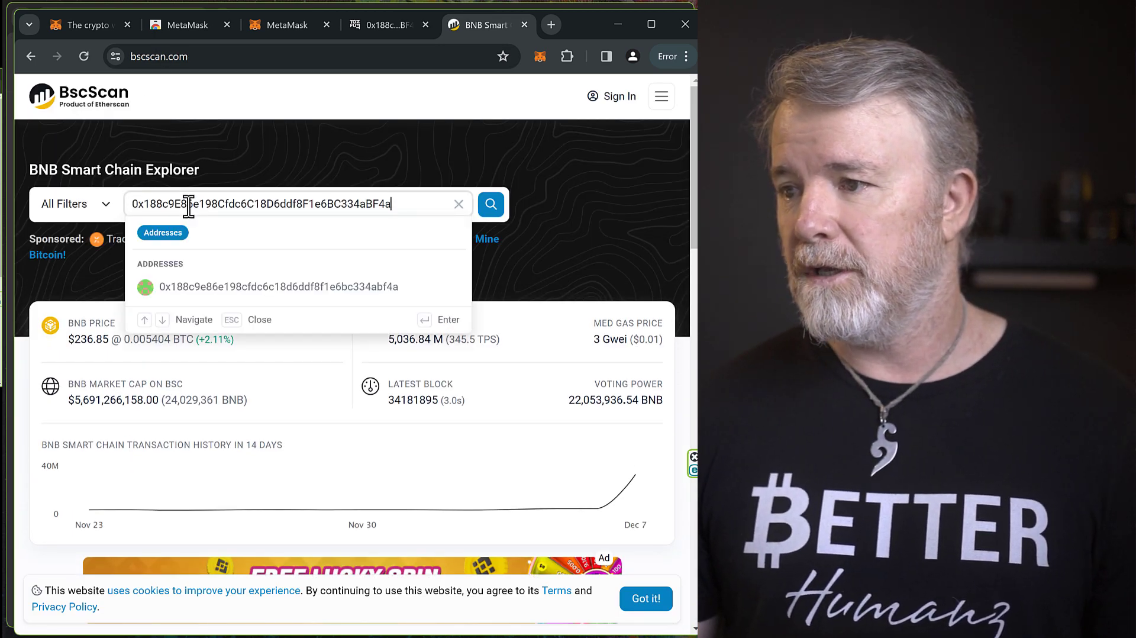
click(277, 287)
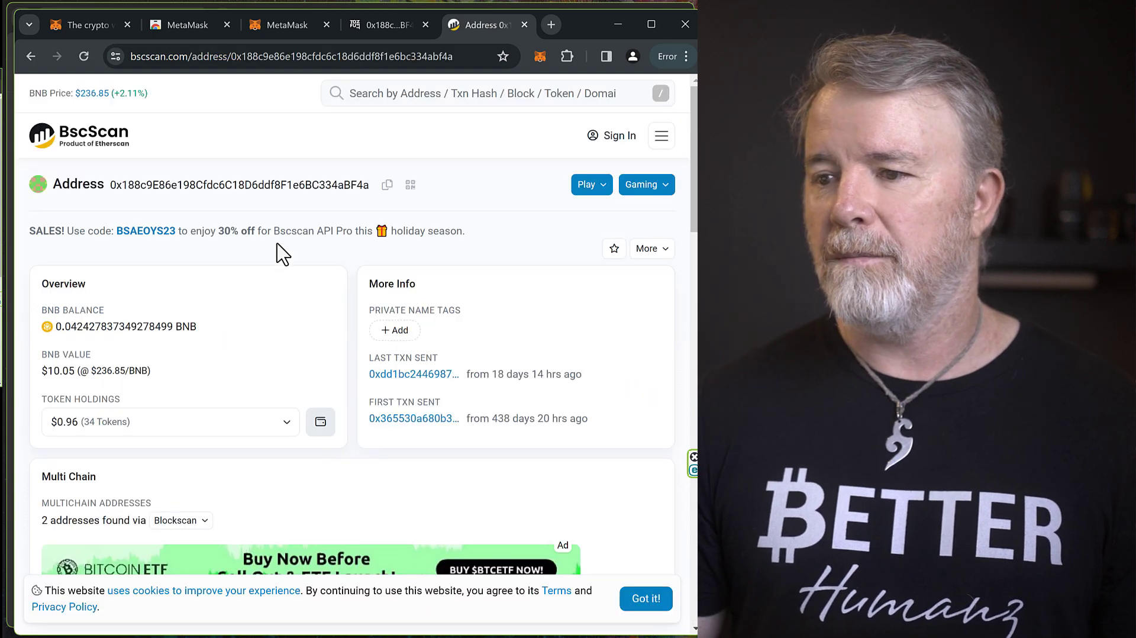
scroll(down, 3)
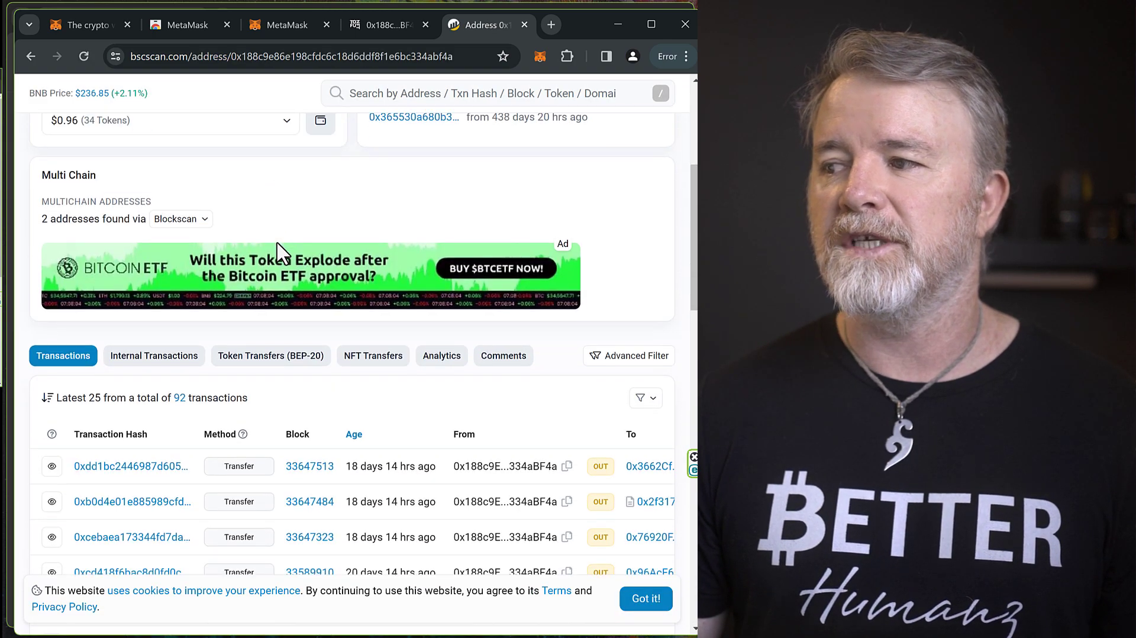
scroll(down, 3)
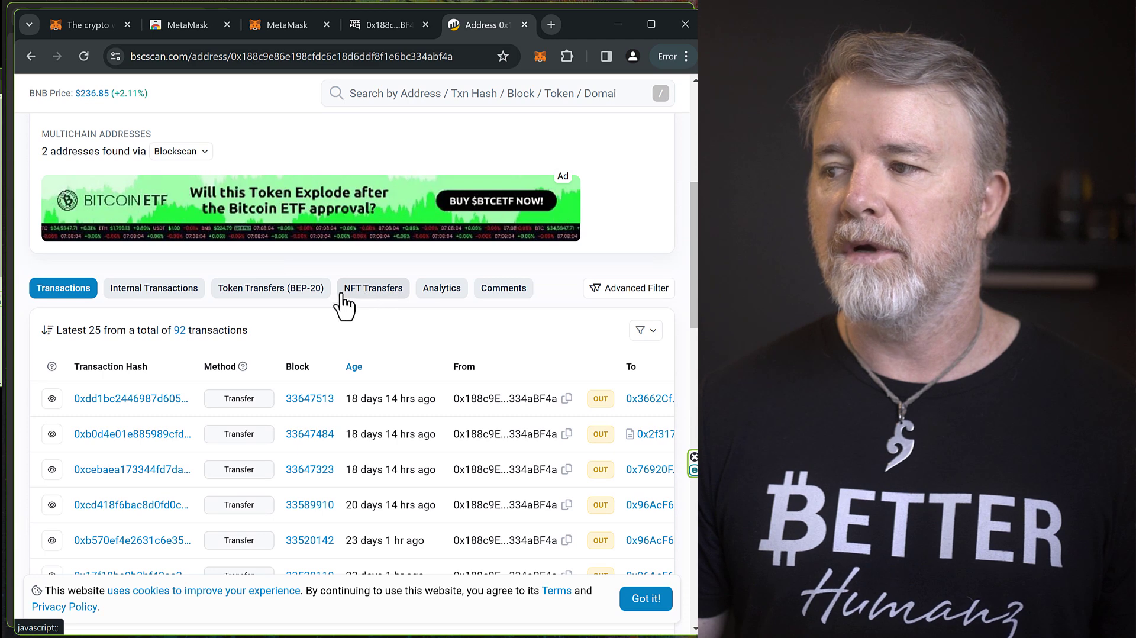
Step: List the NFT Transfers showing NaturalGas #11190, NaturalGas #10815 and BlackGold #6350
click(373, 288)
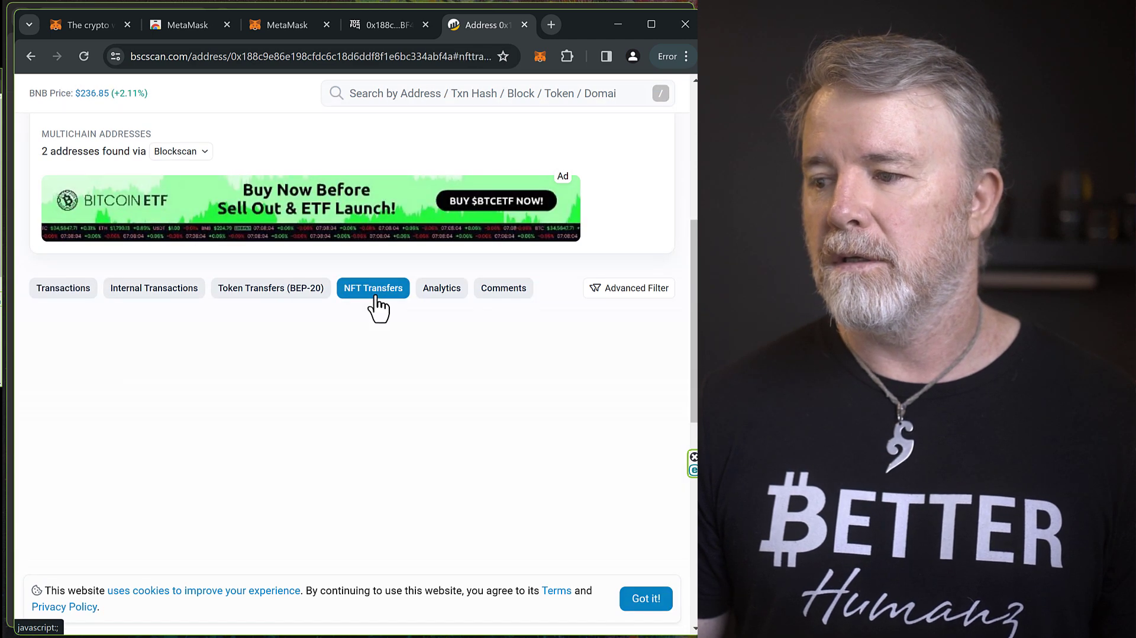
click(372, 287)
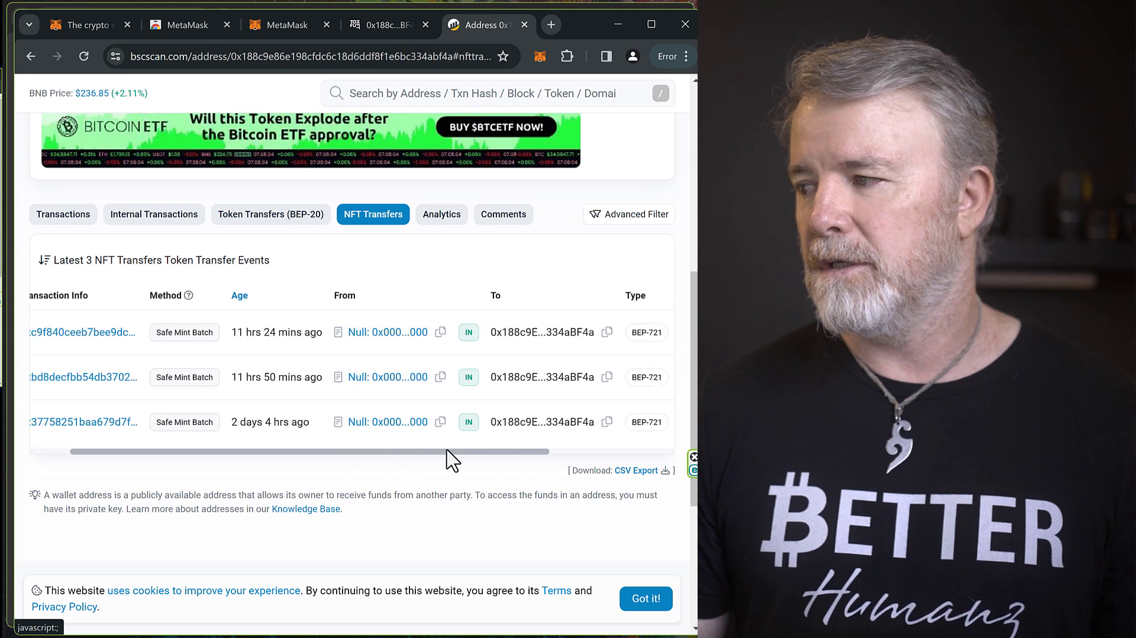
scroll(right, 3)
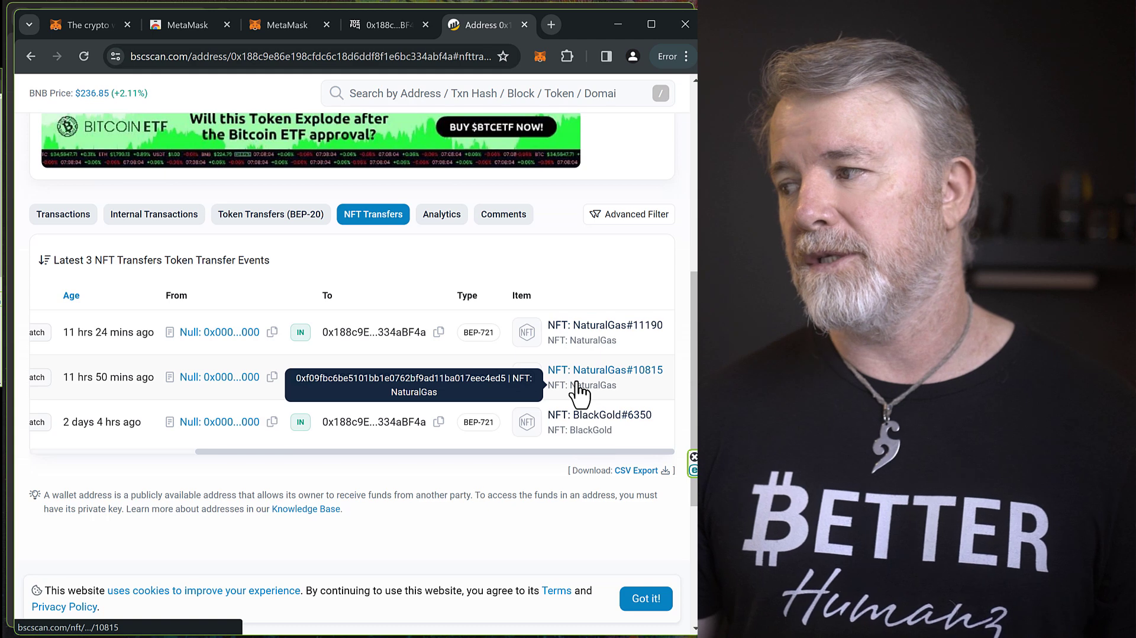
mouse_move(580, 341)
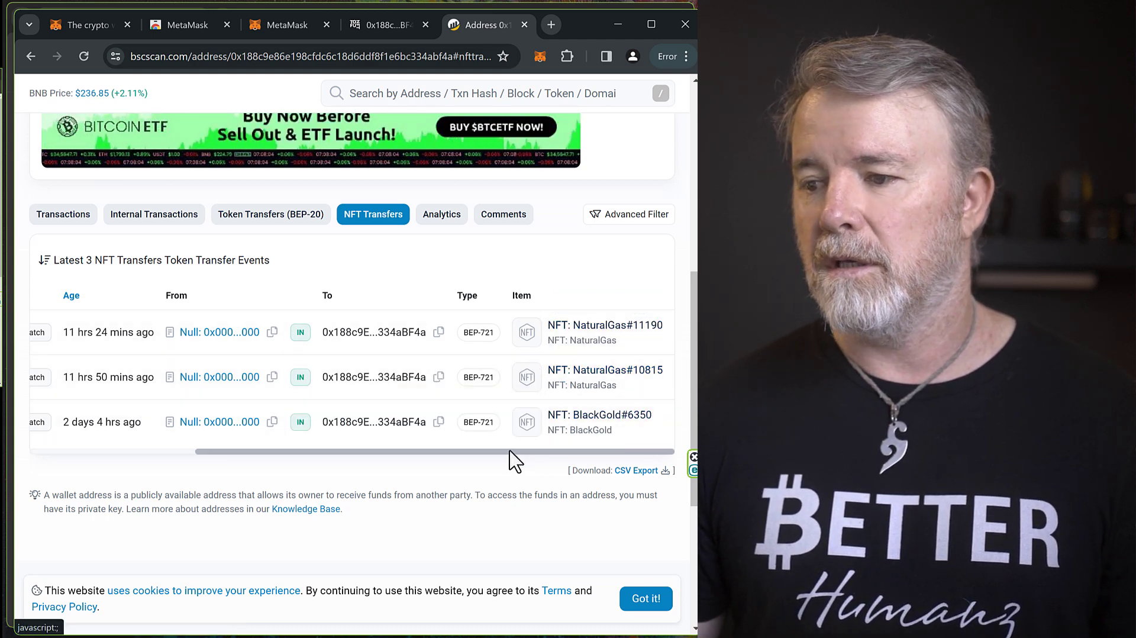
scroll(left, 3)
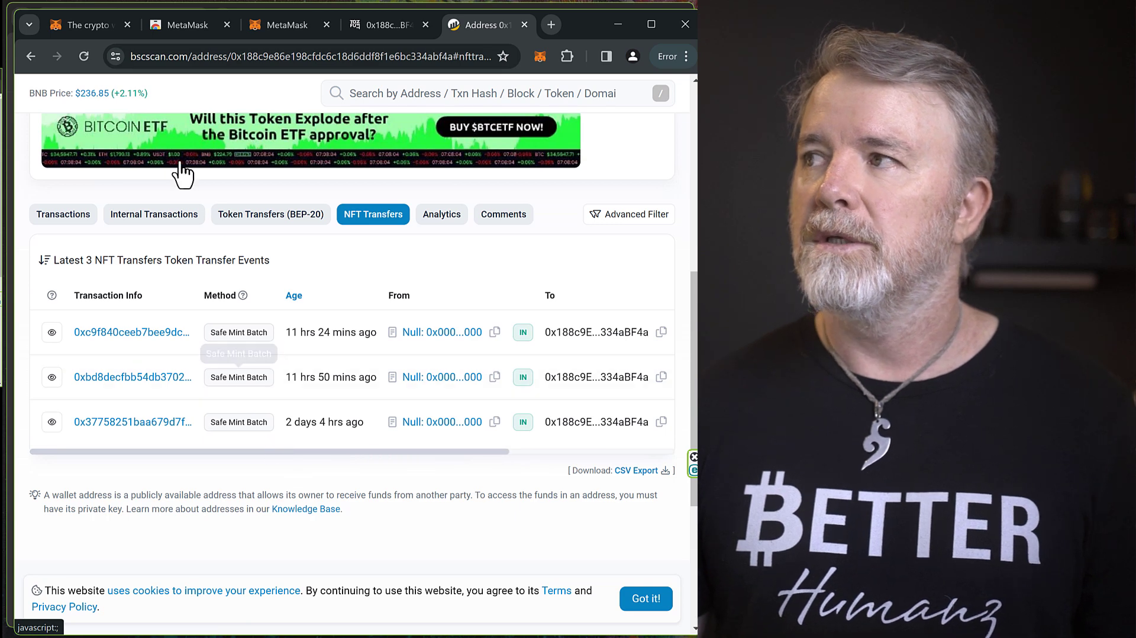
mouse_move(198, 148)
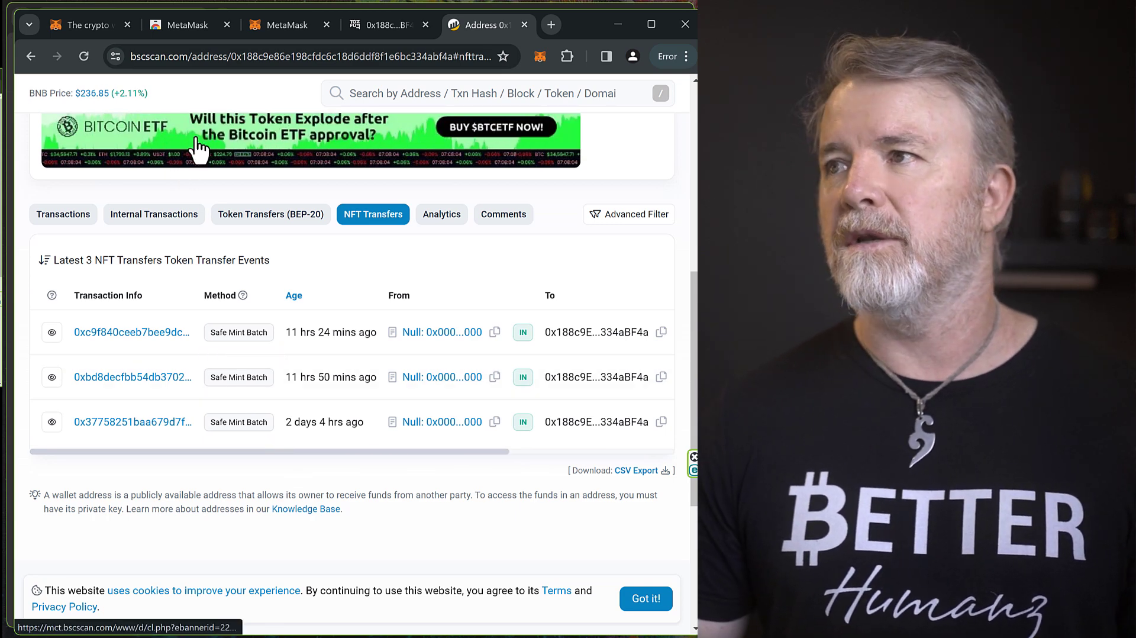